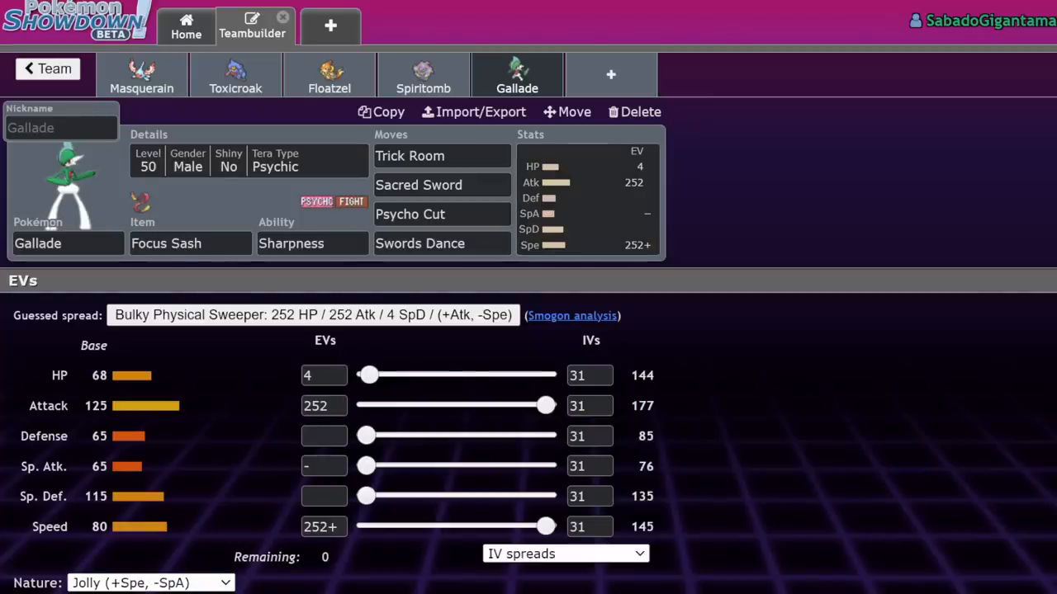
- Show Masquerain's set with its 4 HP / 252 SpA / 252 Spe Timid spread
left_click(141, 75)
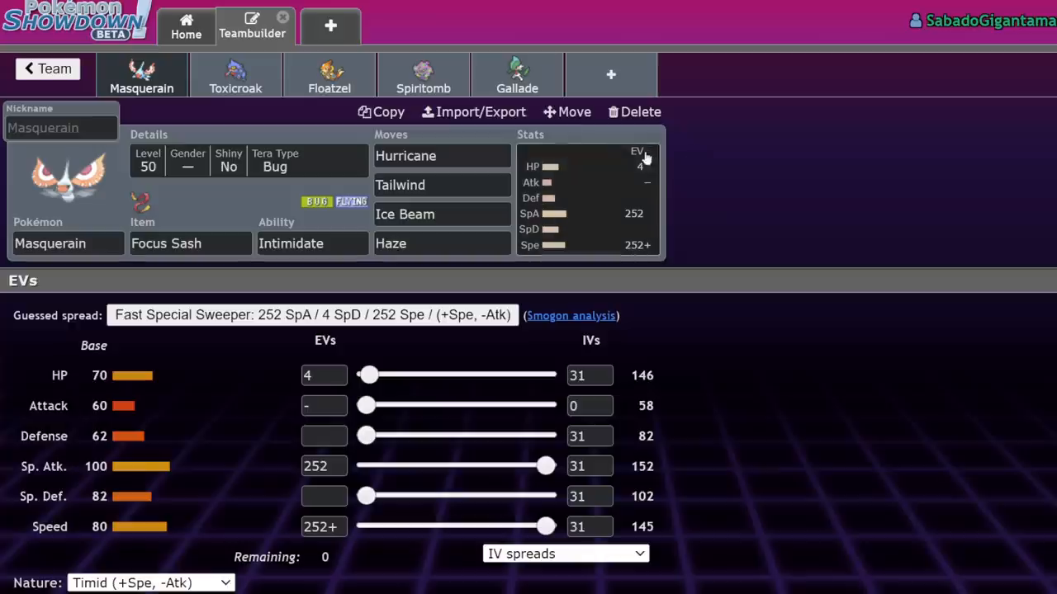
mouse_move(640, 155)
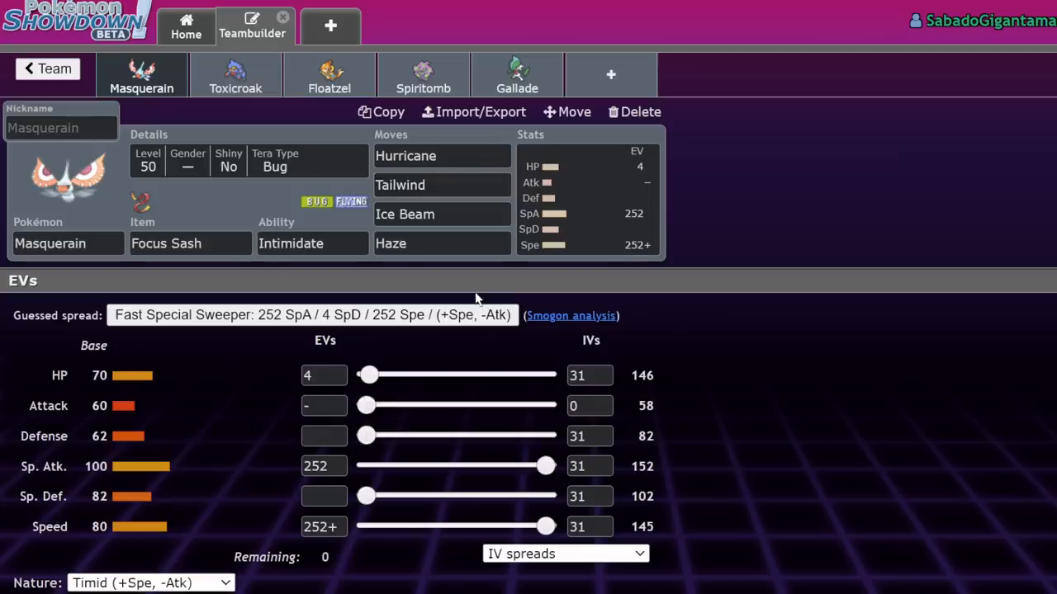
mouse_move(729, 254)
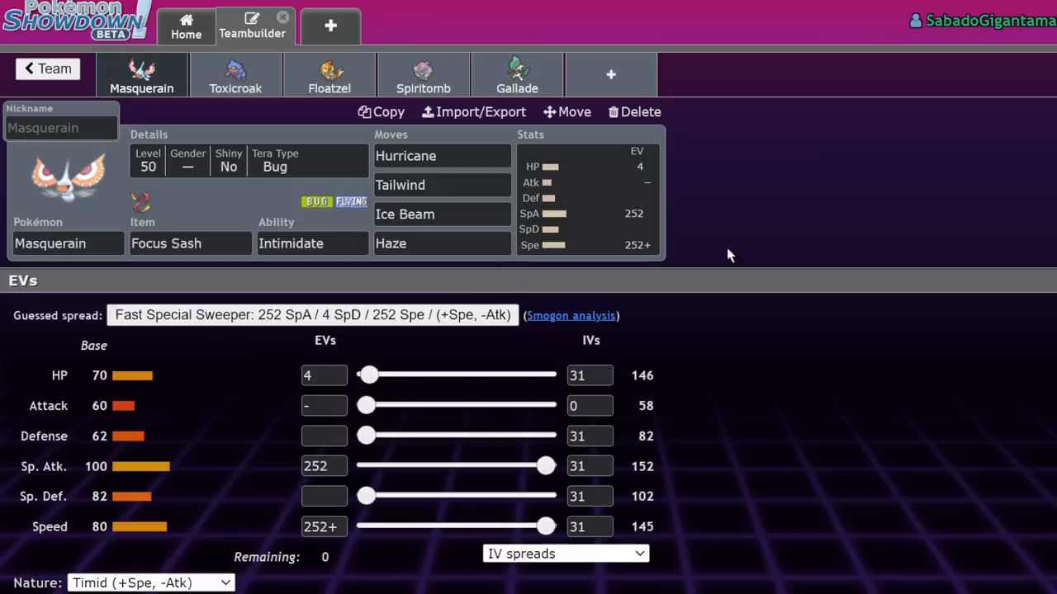
mouse_move(704, 248)
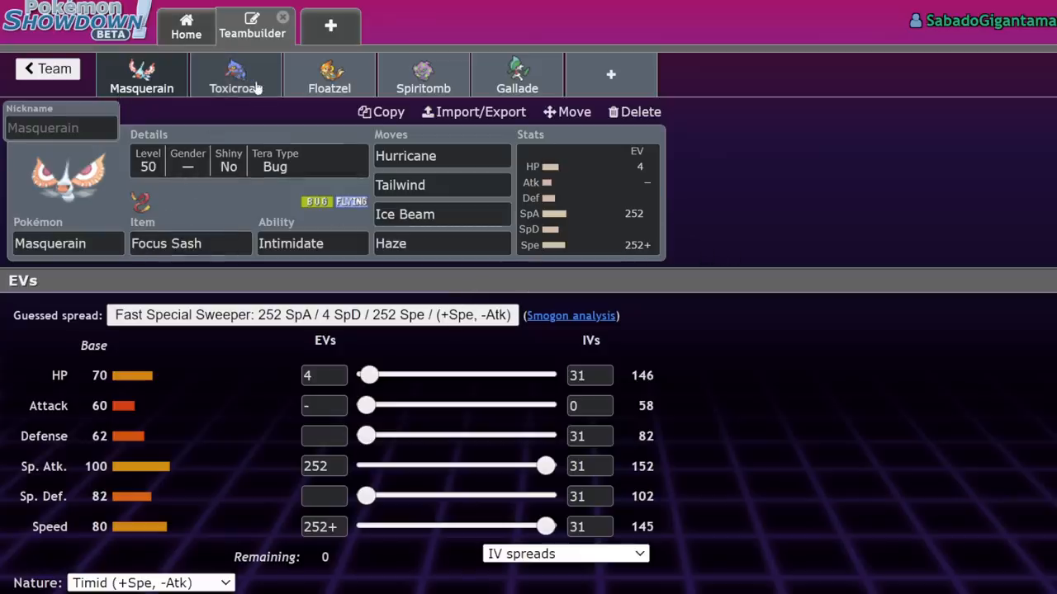
left_click(517, 74)
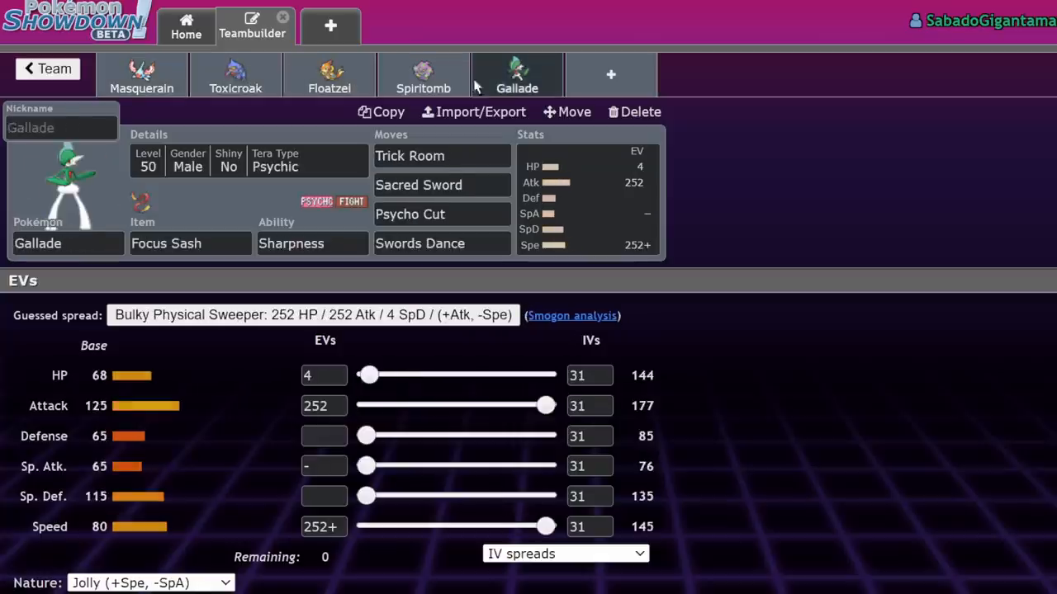
left_click(141, 75)
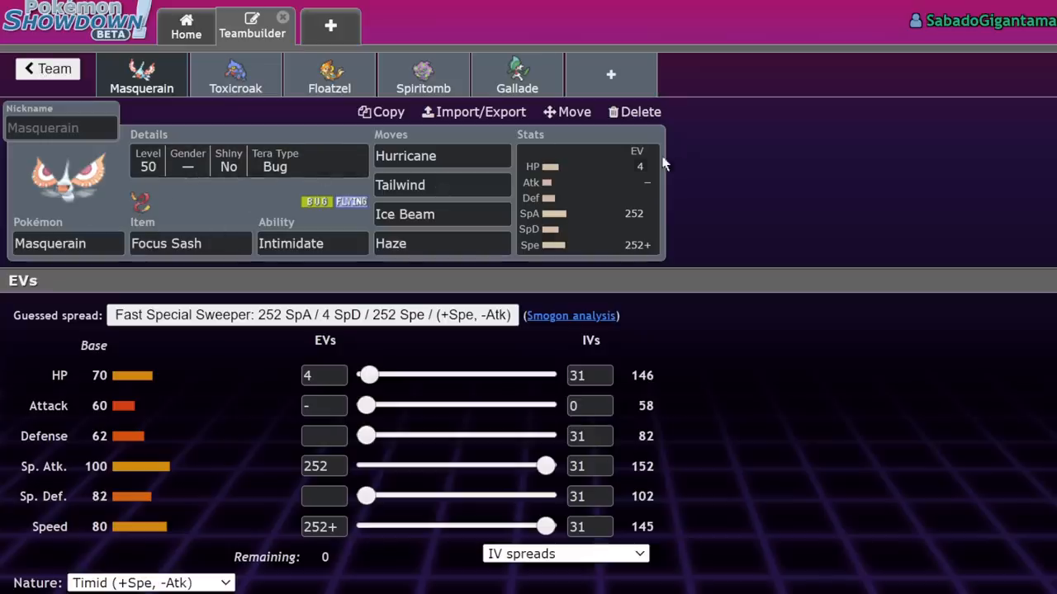
mouse_move(93, 289)
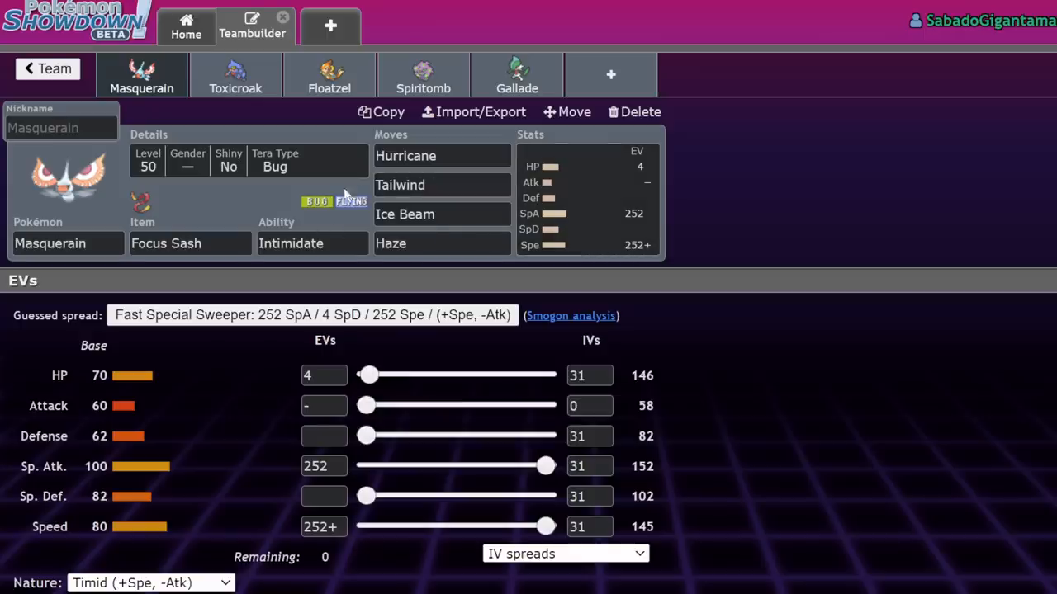
left_click(442, 243)
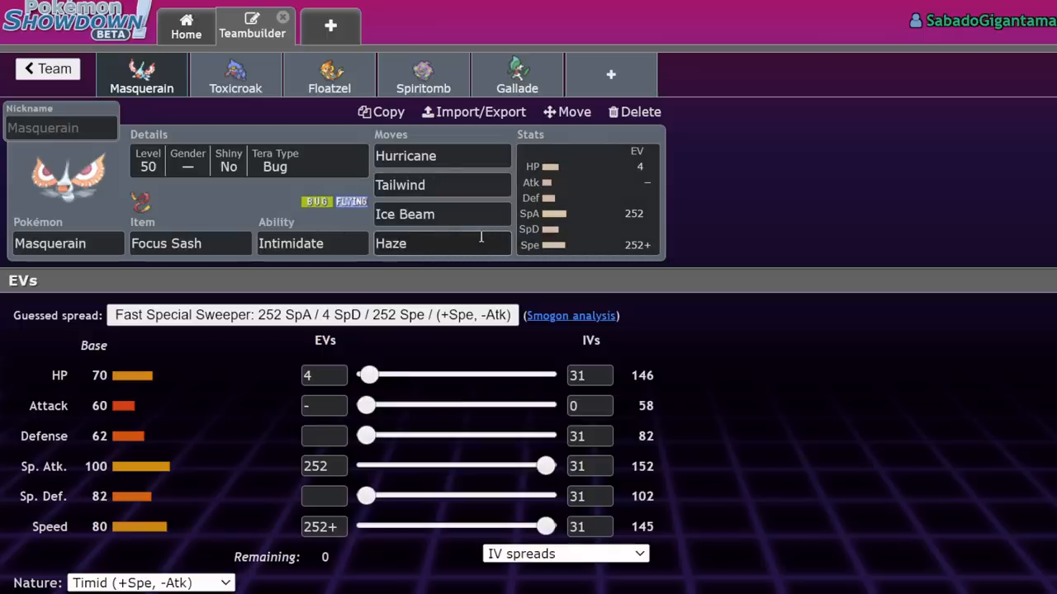
left_click(312, 243)
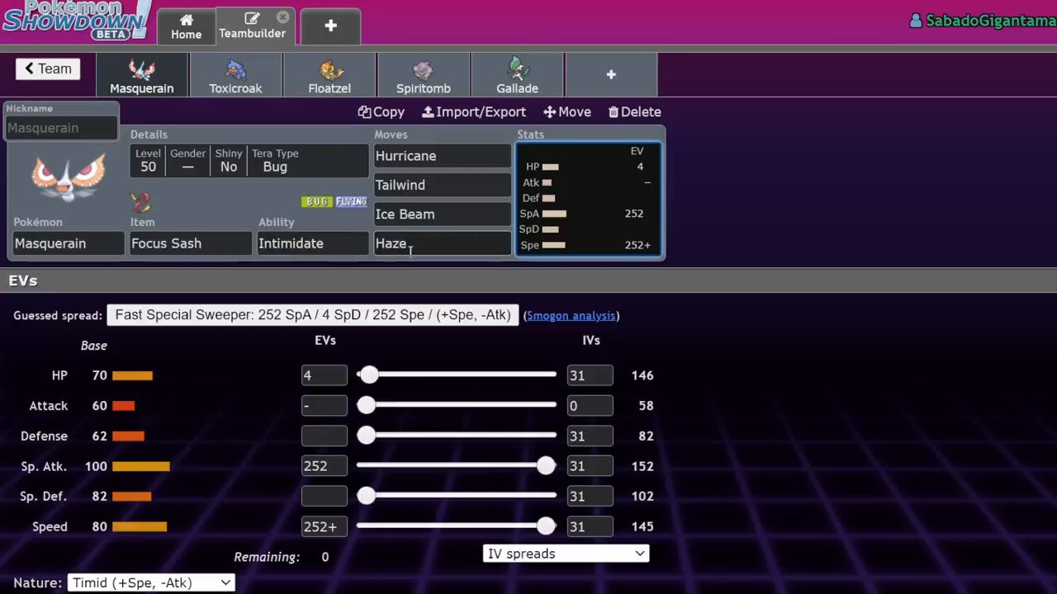
left_click(442, 243)
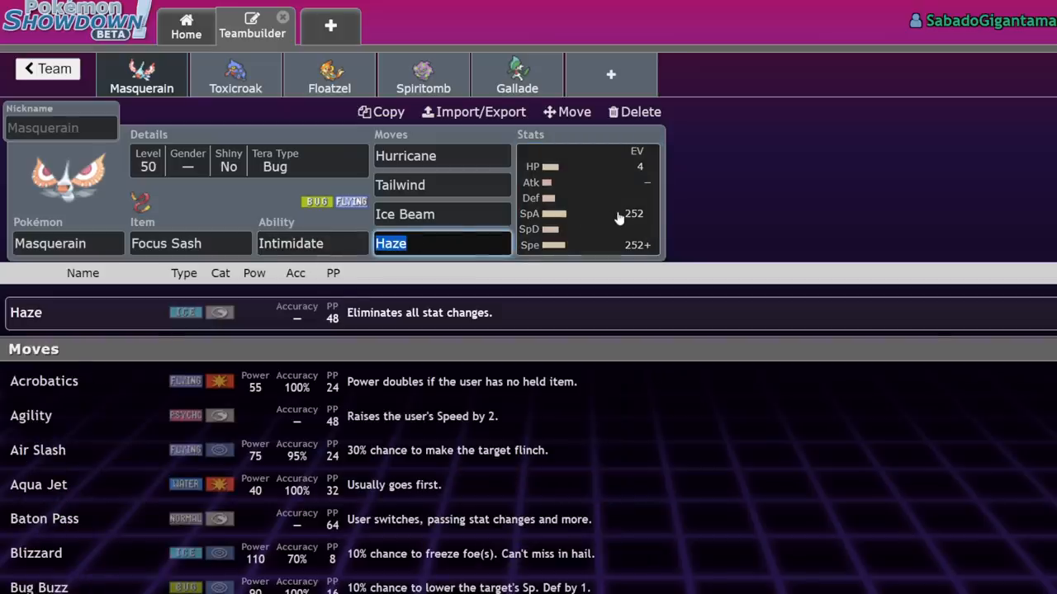
left_click(578, 213)
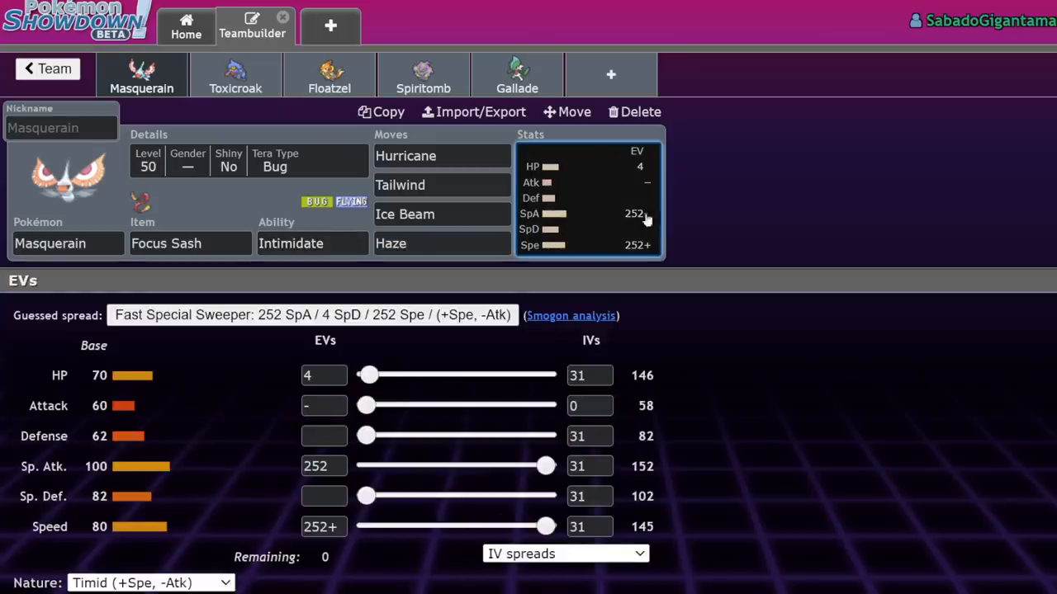
mouse_move(826, 205)
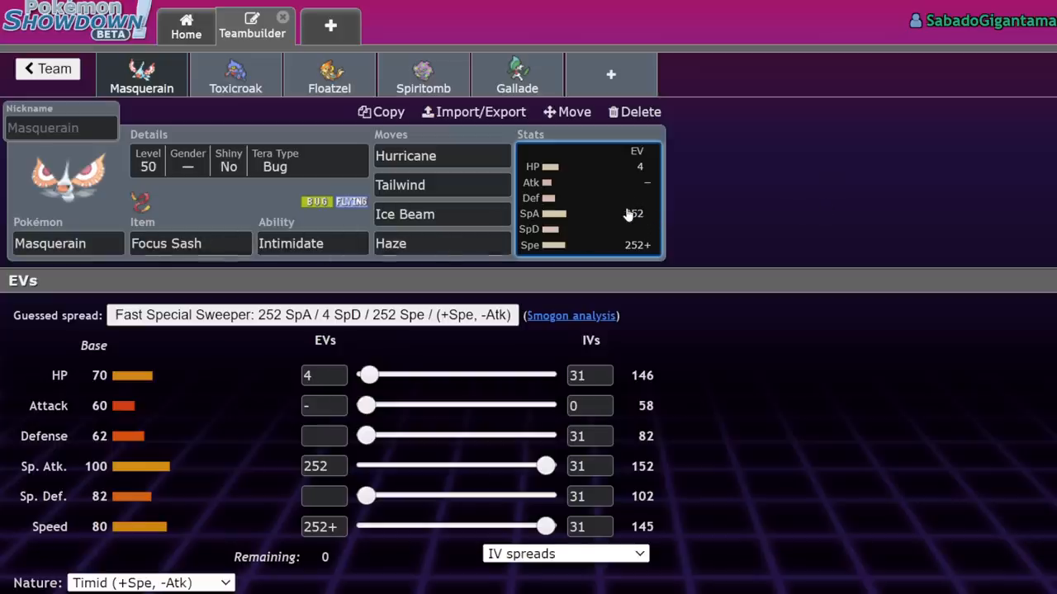
mouse_move(626, 210)
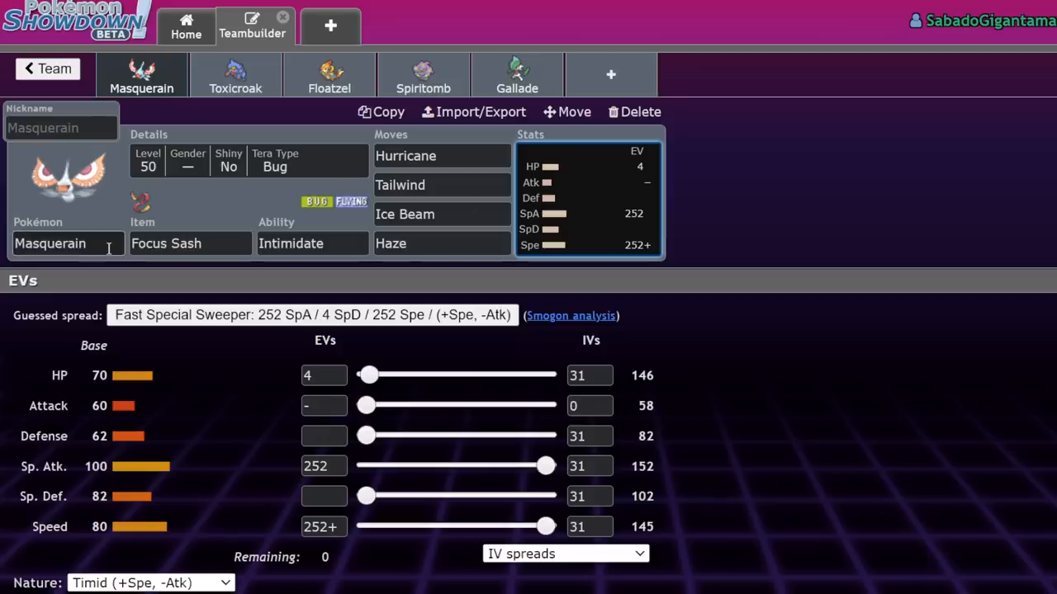
mouse_move(493, 176)
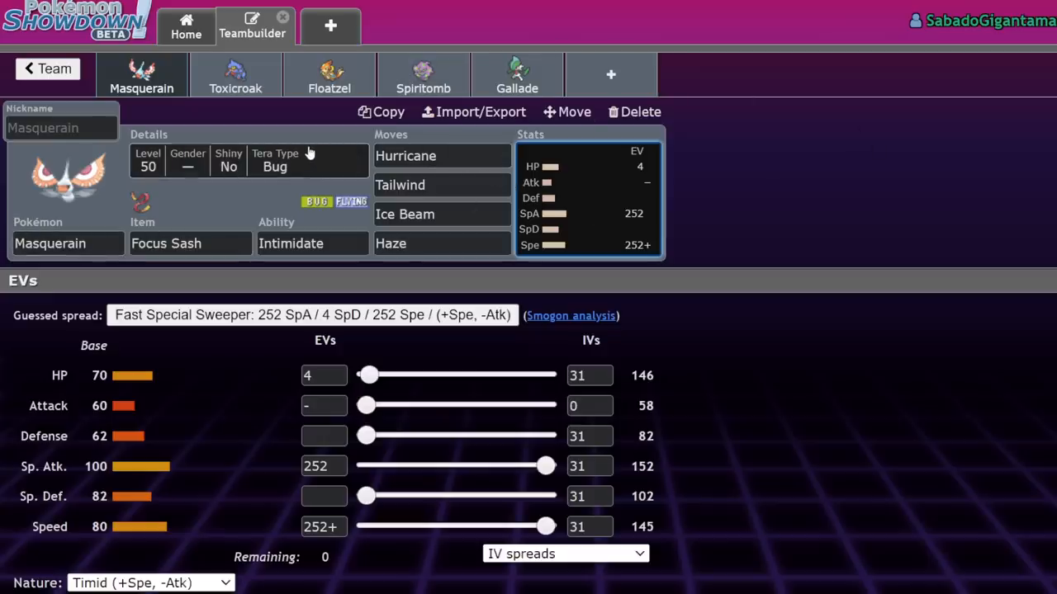
mouse_move(105, 223)
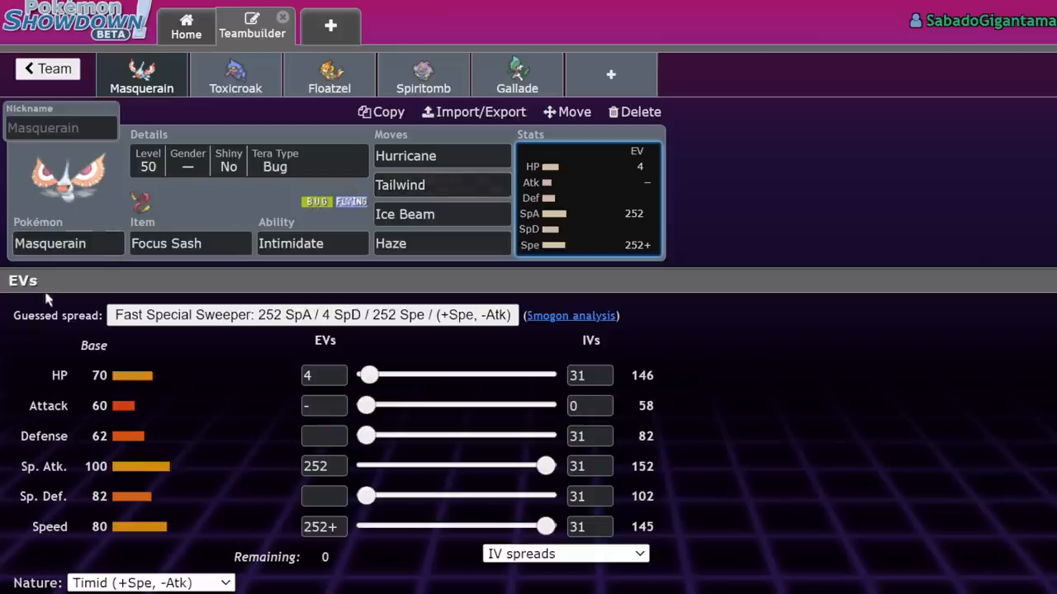
mouse_move(297, 212)
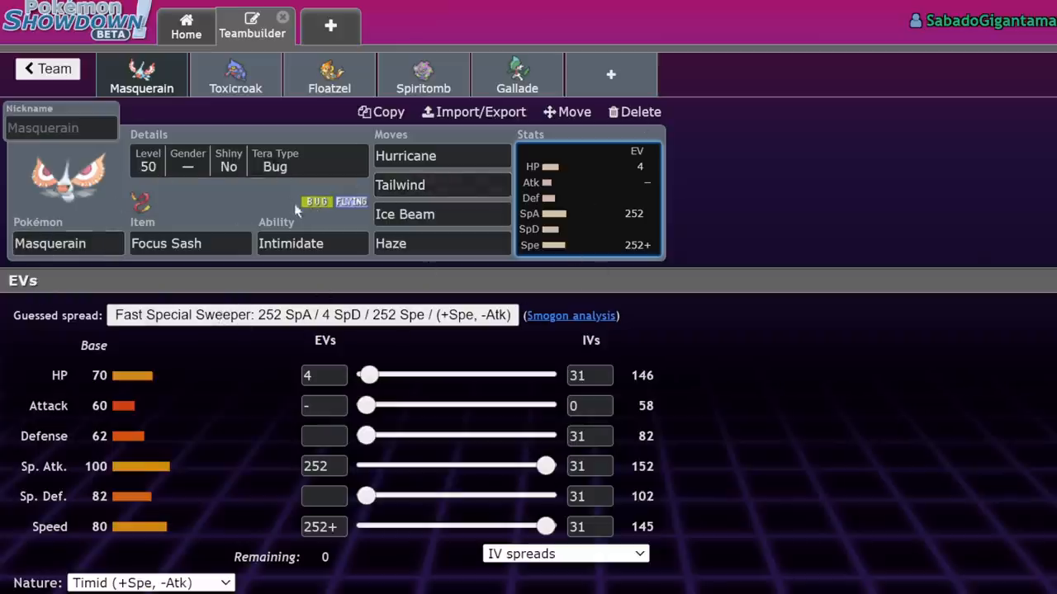
mouse_move(469, 235)
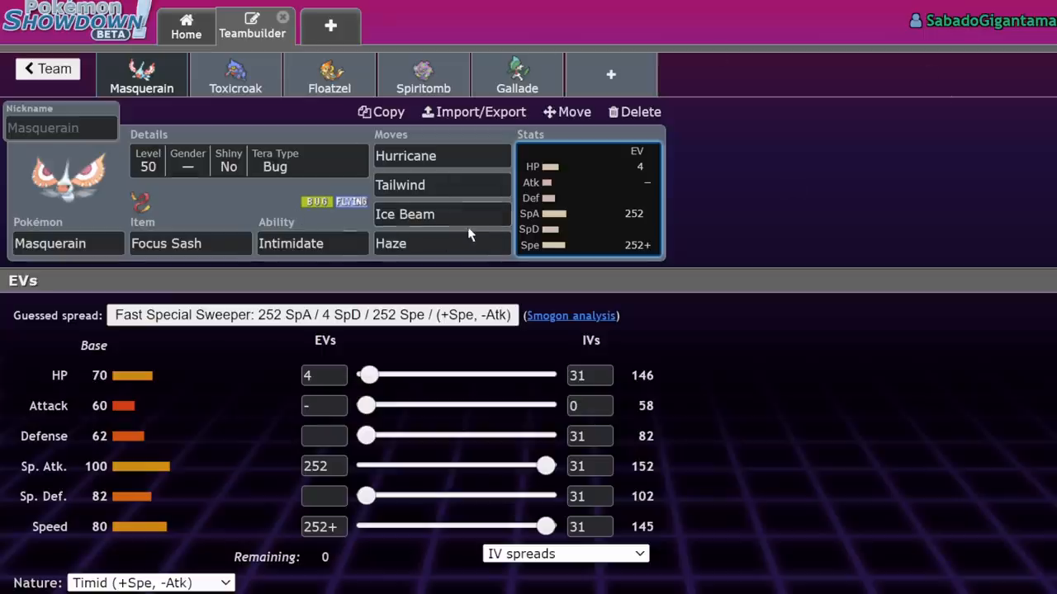
mouse_move(190, 279)
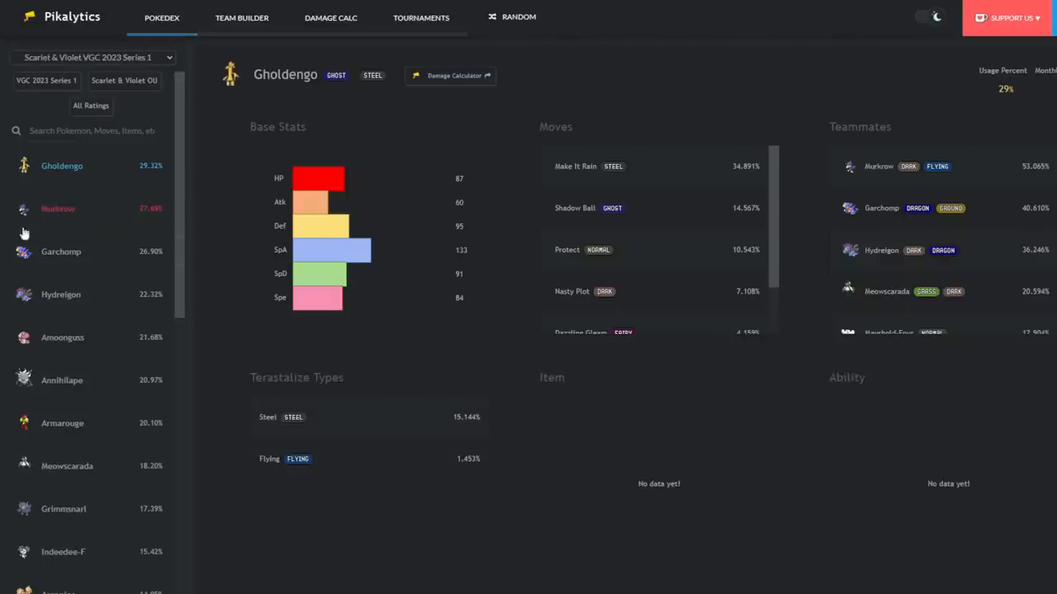
mouse_move(17, 232)
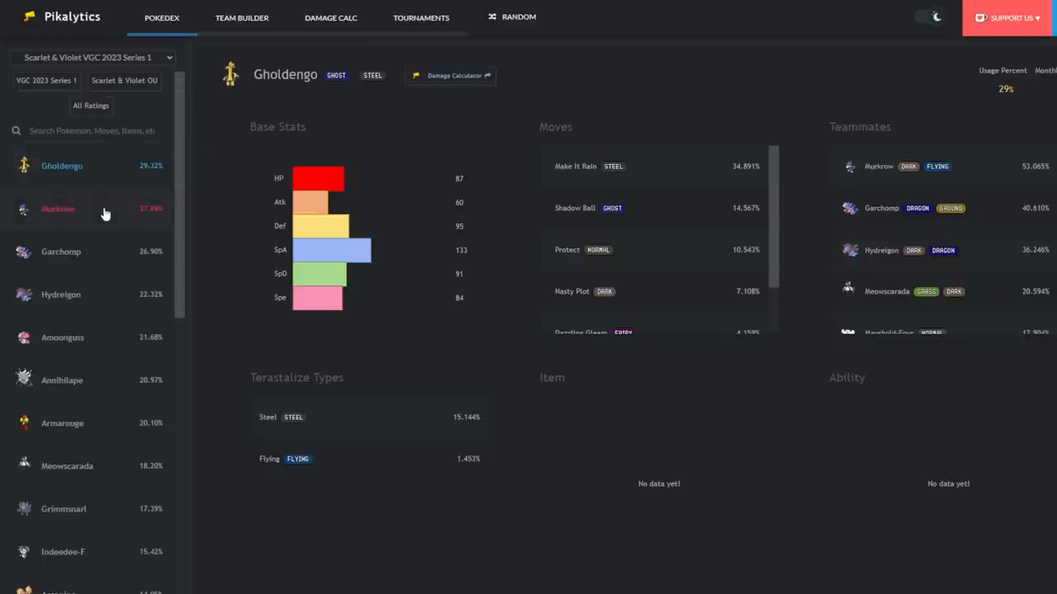
mouse_move(110, 252)
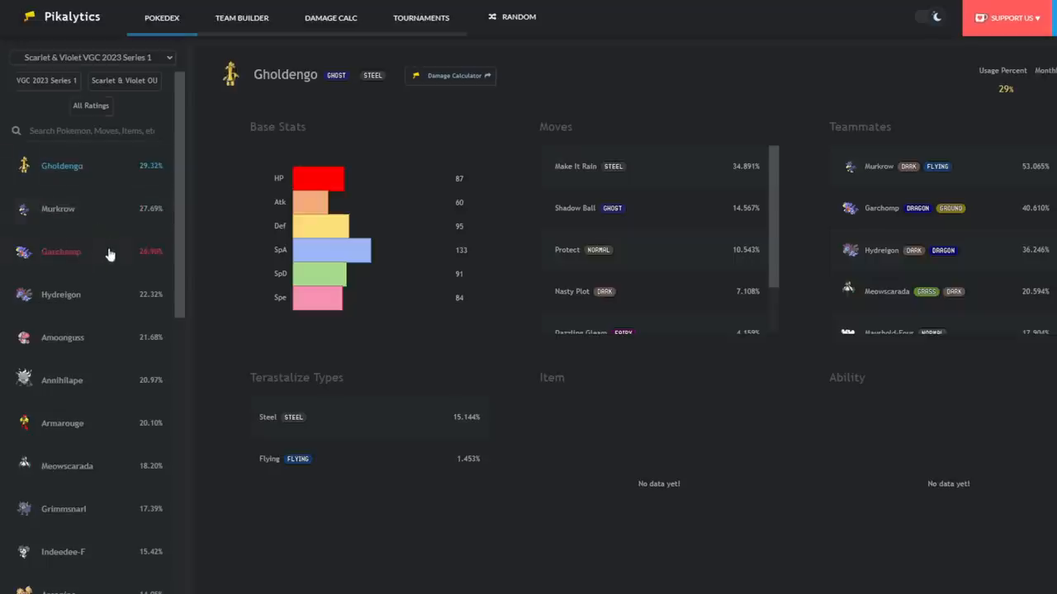
mouse_move(99, 240)
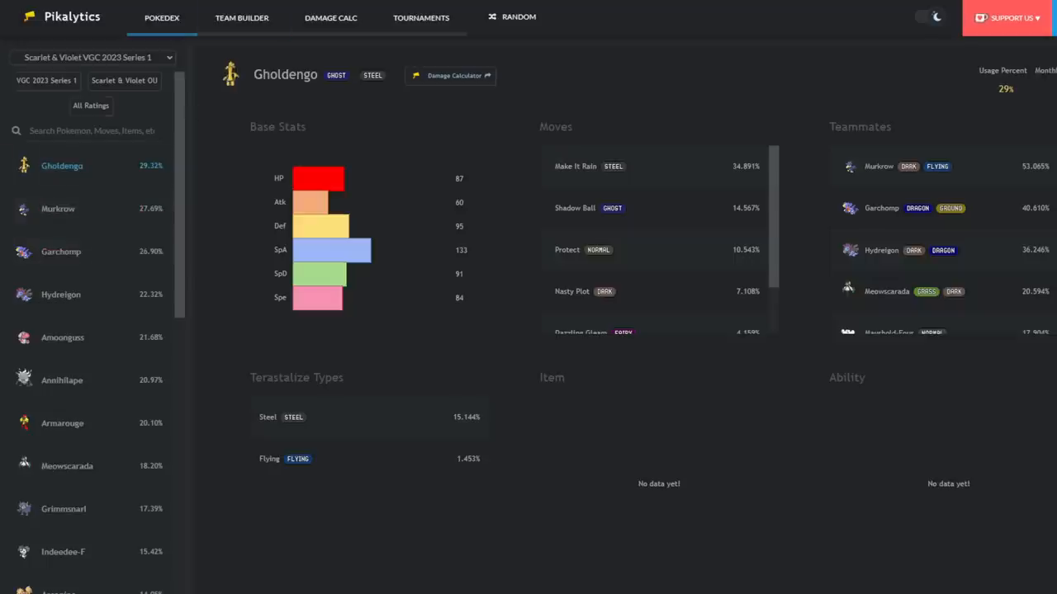
- Move from Pikalytics' usage stats to the damage calculator
left_click(454, 75)
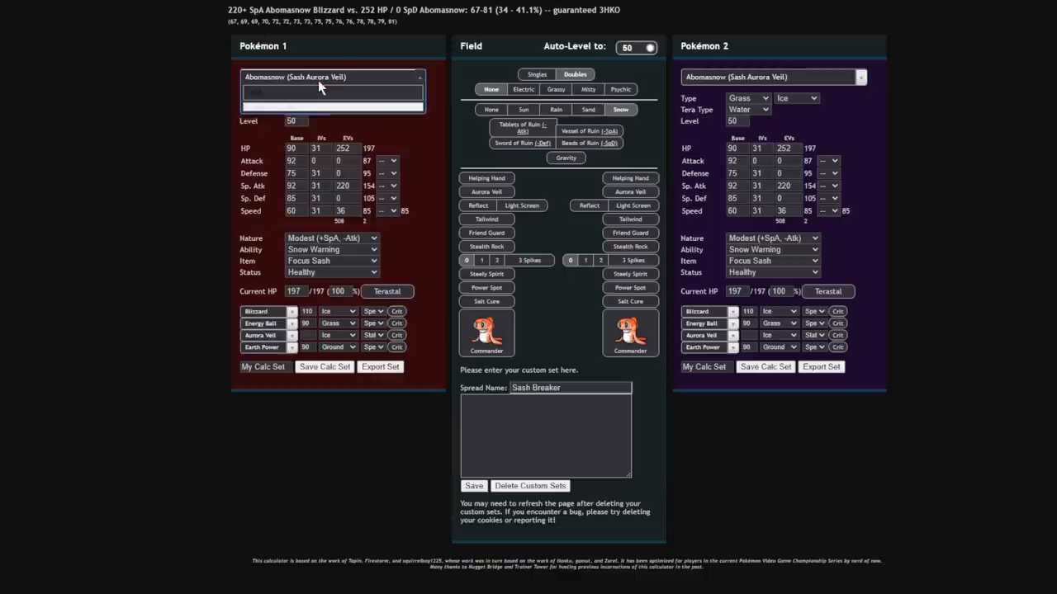
- Compare Masquerain's Ice Beam on Life Orb Garchomp: OHKO, but 2HKO after Tera Ground
left_click(330, 92)
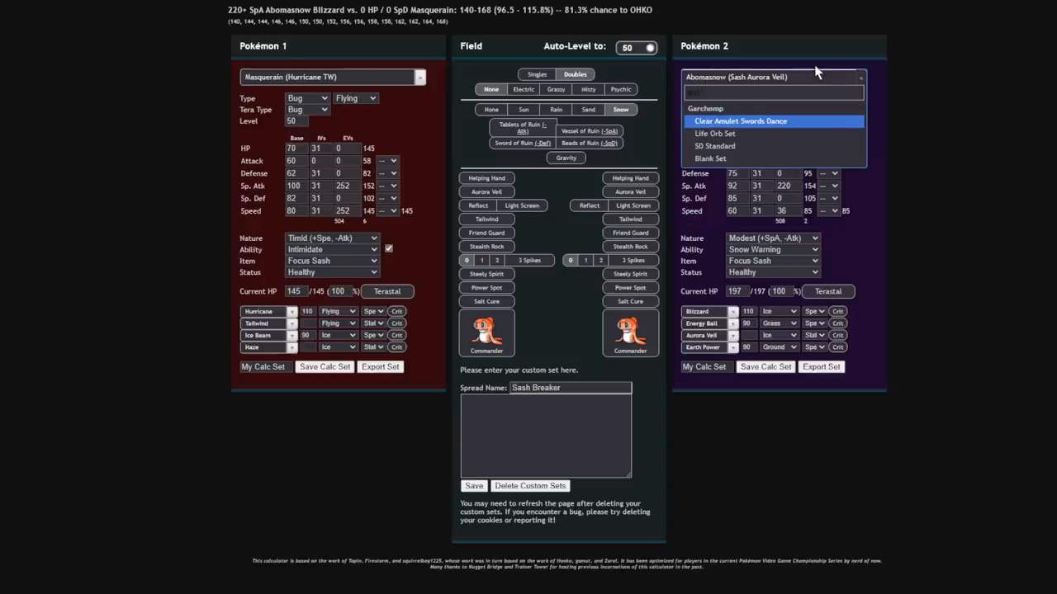
left_click(706, 108)
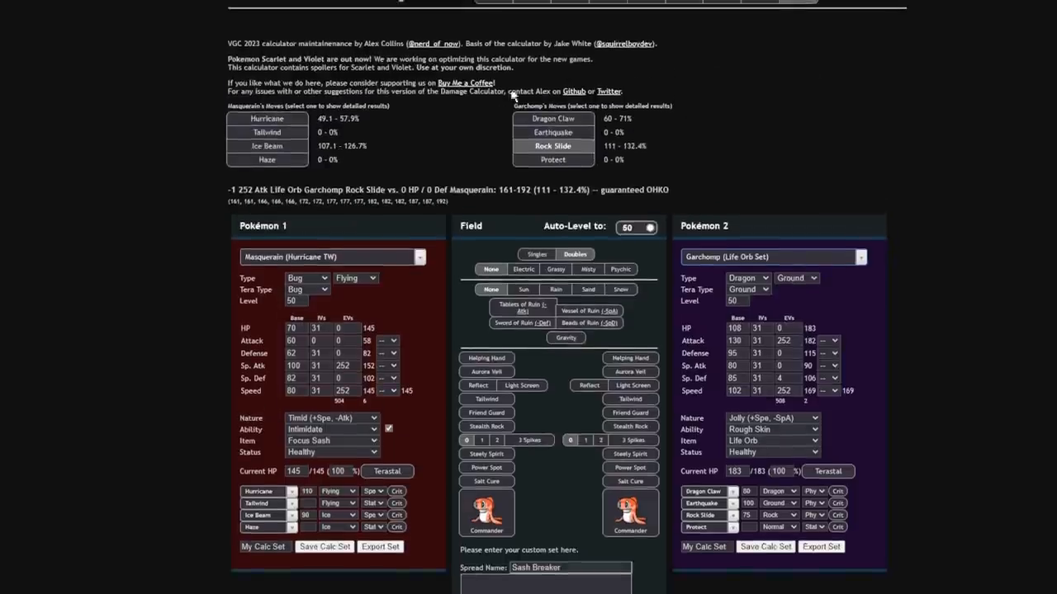
left_click(267, 145)
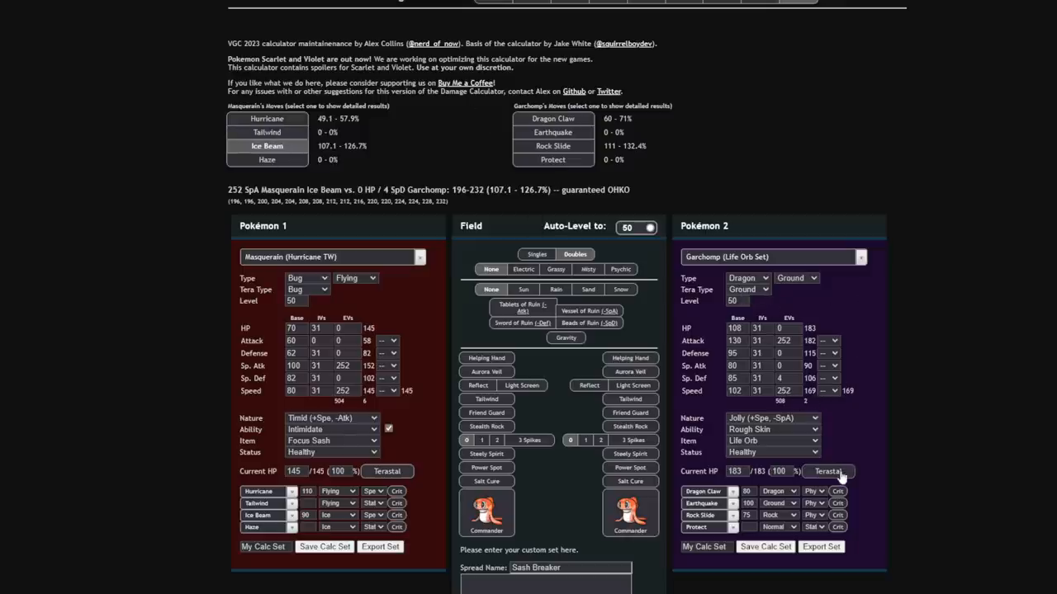
left_click(552, 146)
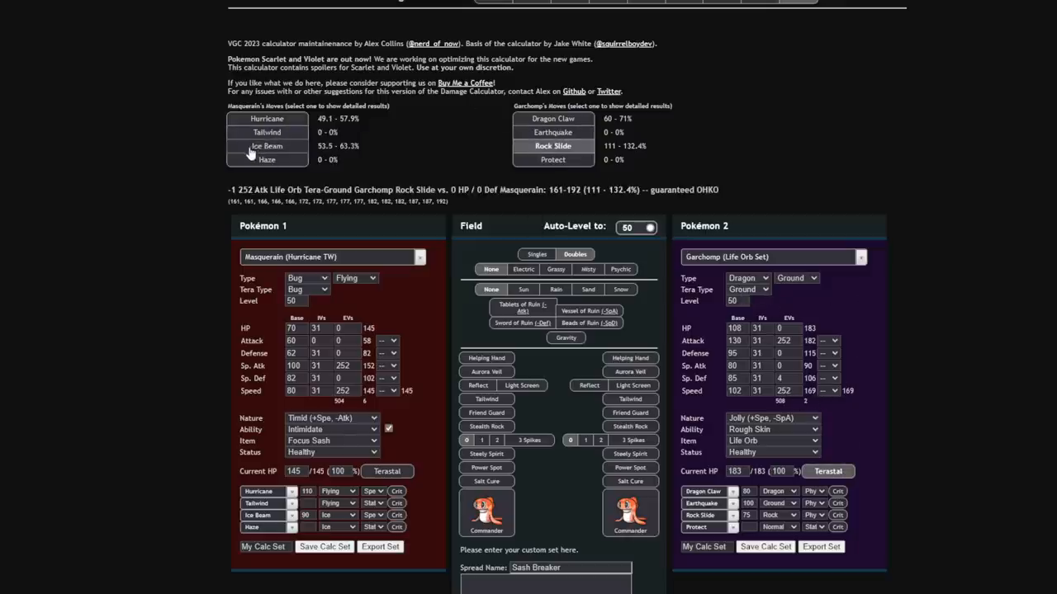
left_click(265, 146)
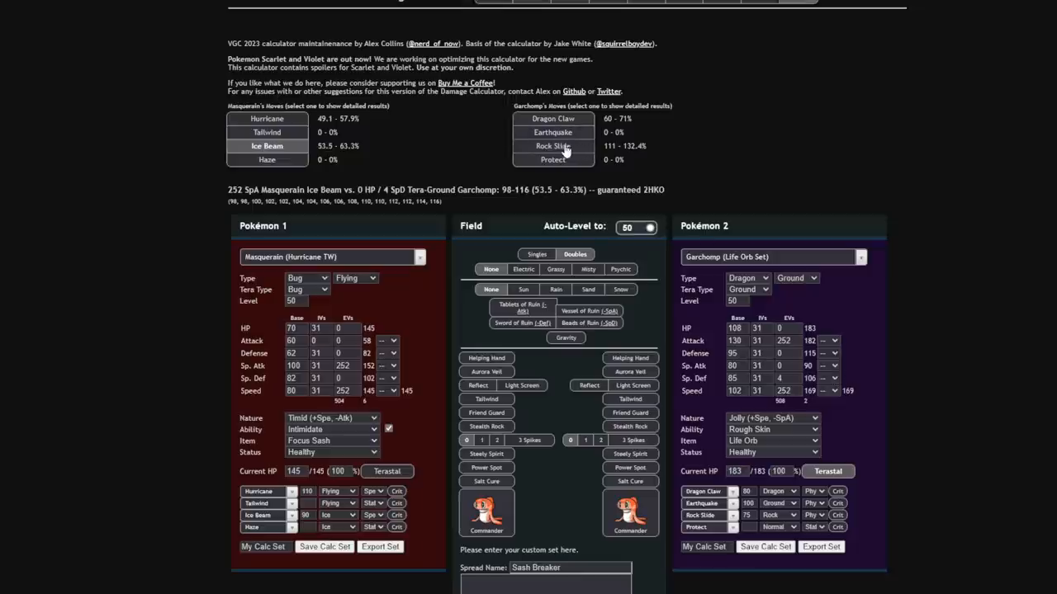
left_click(554, 146)
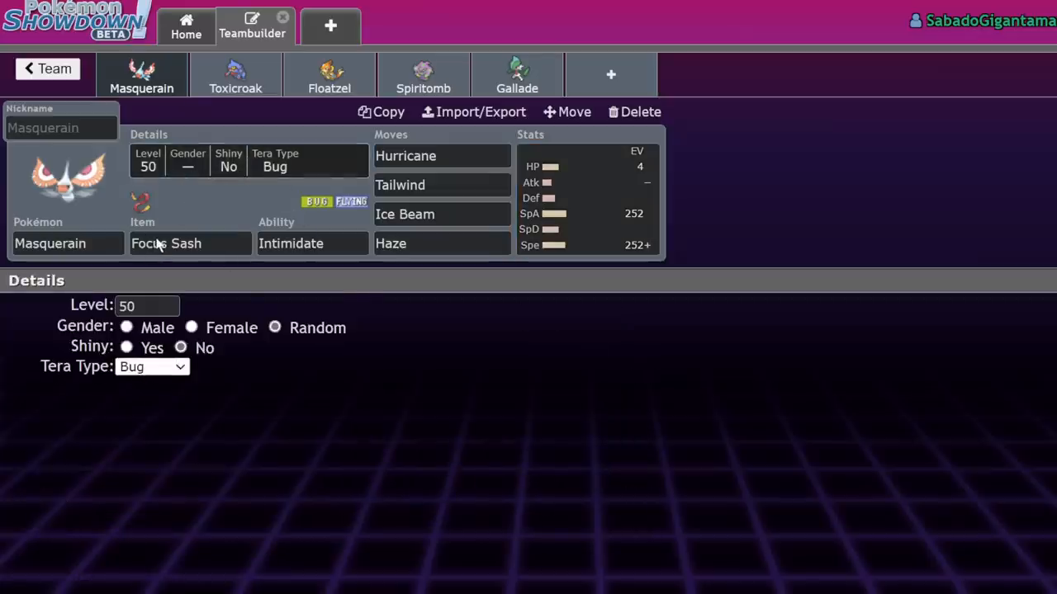
mouse_move(161, 243)
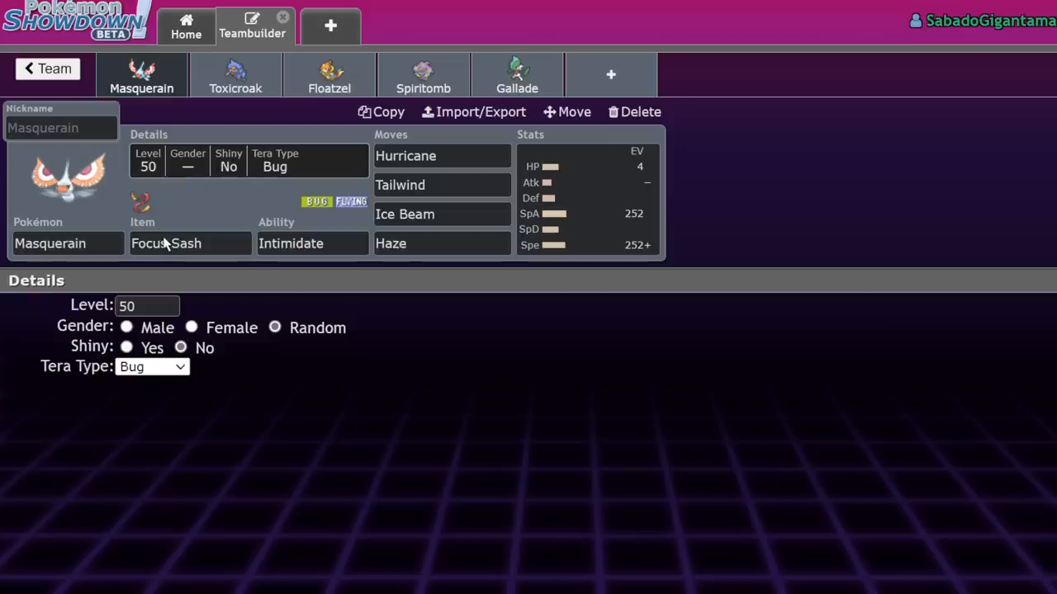
mouse_move(166, 242)
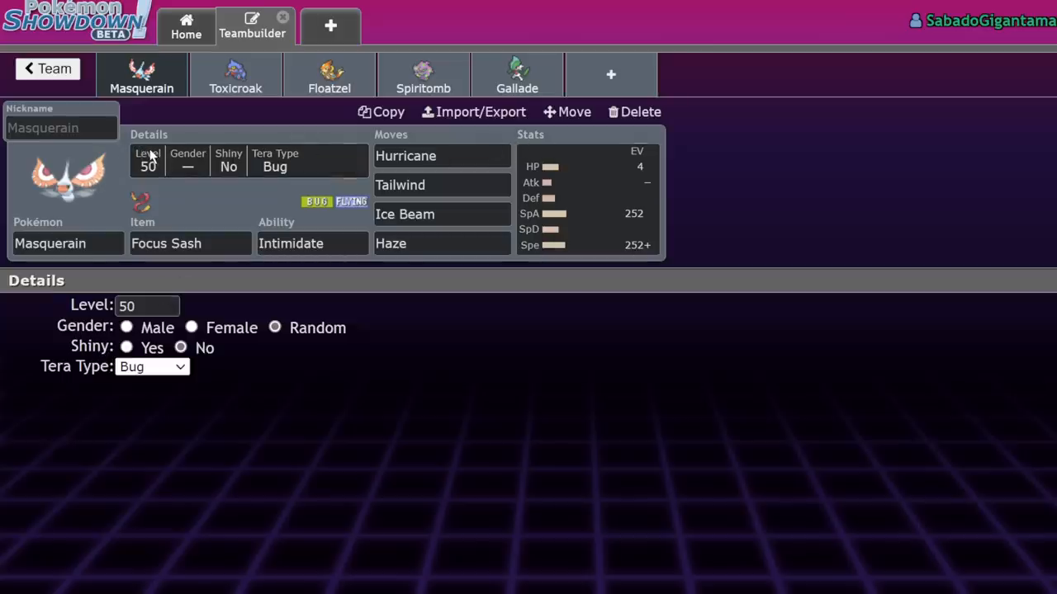
mouse_move(126, 142)
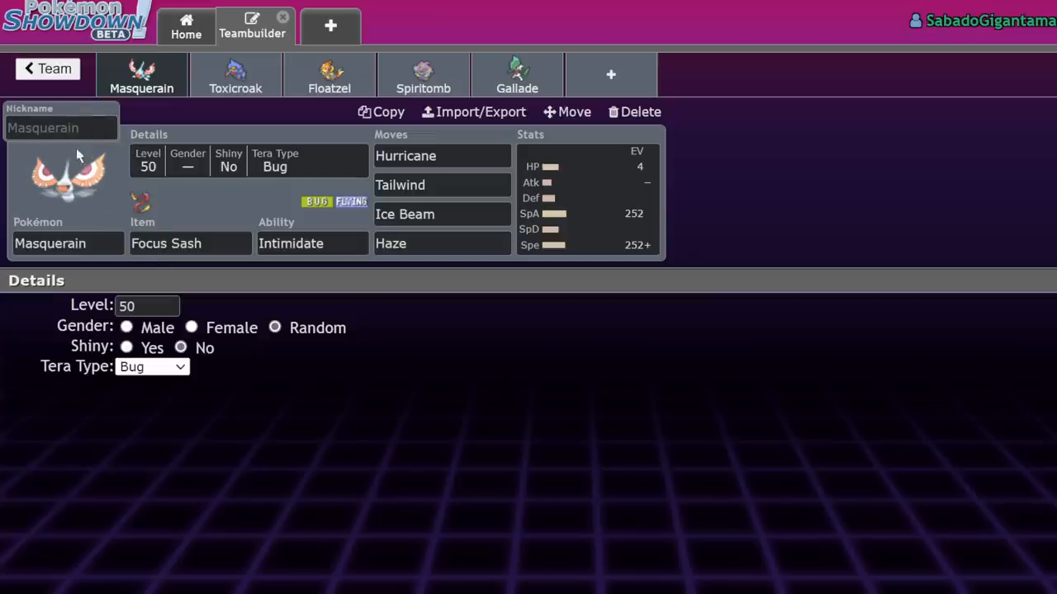
mouse_move(142, 166)
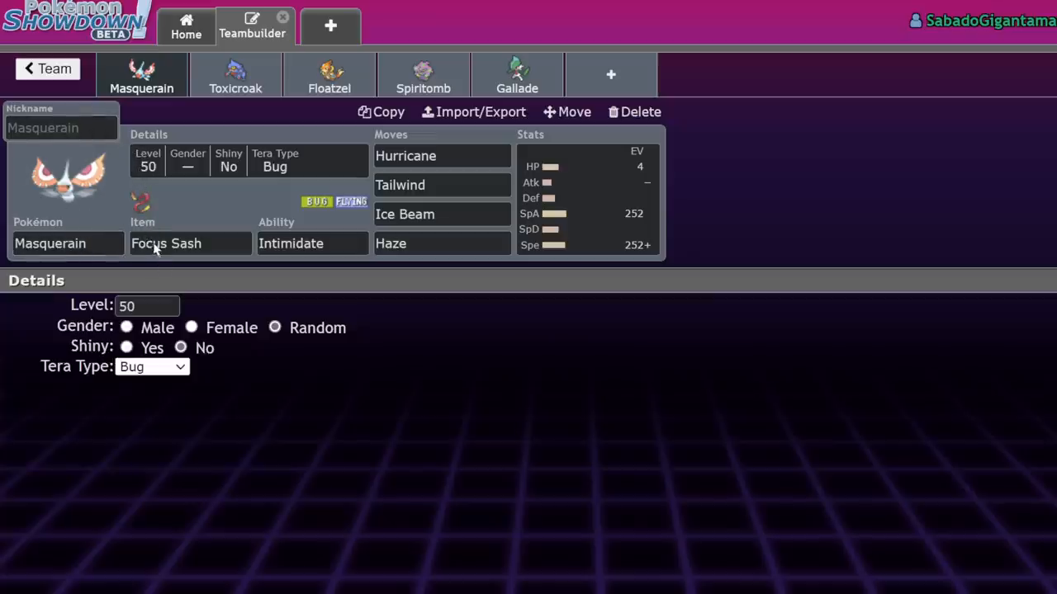
- Give Masquerain a Ground Tera Type and show its unchanged EV spread
left_click(152, 367)
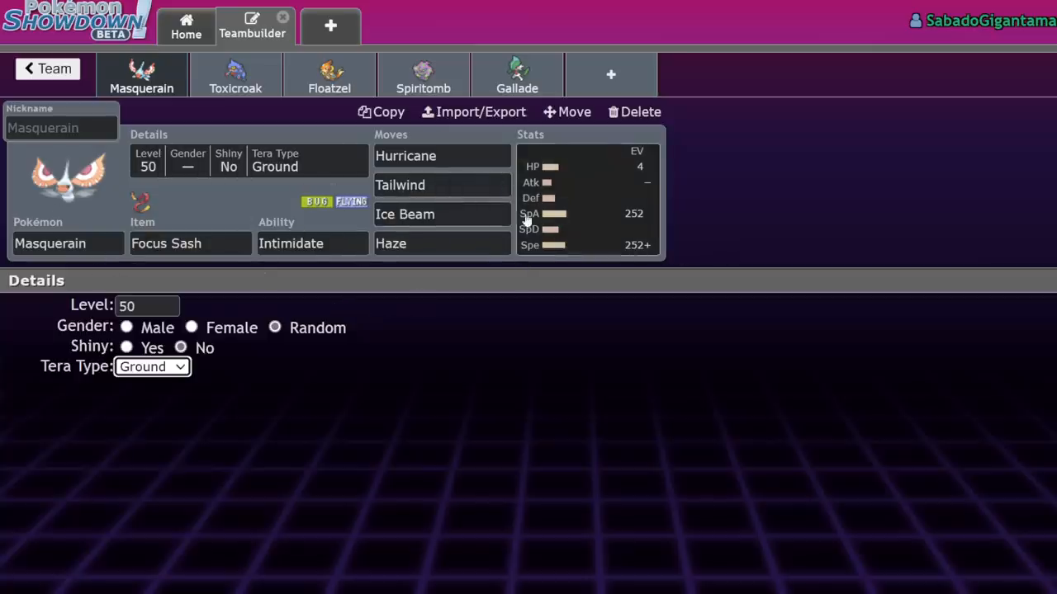
left_click(578, 198)
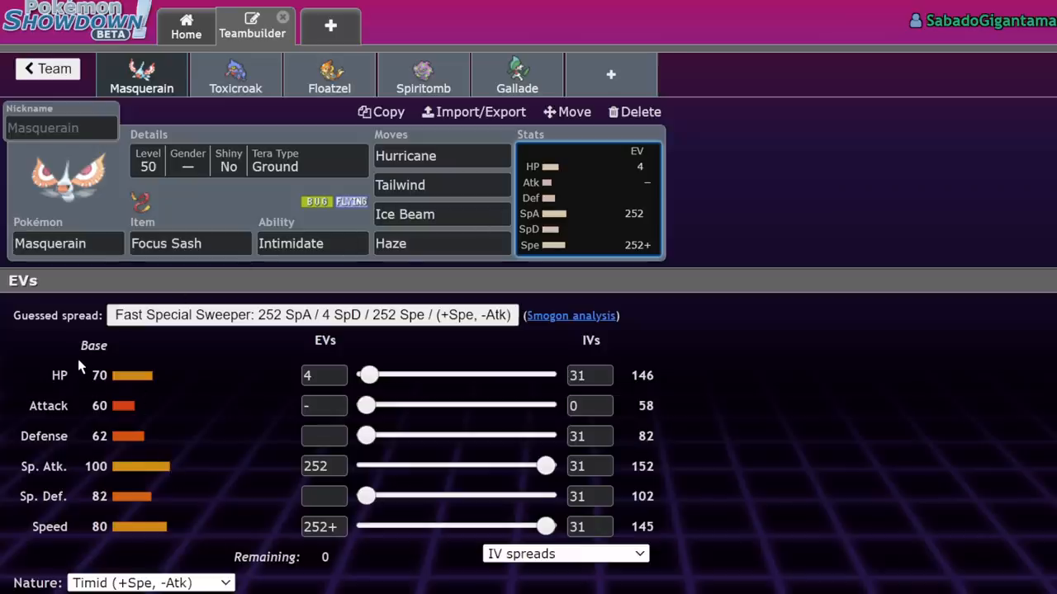
mouse_move(95, 349)
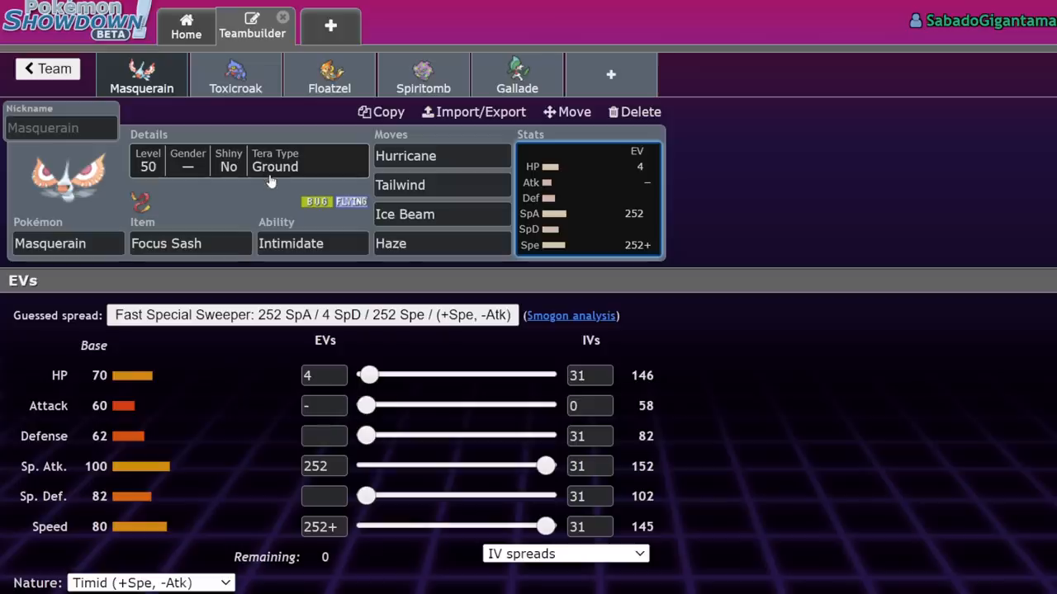
mouse_move(266, 173)
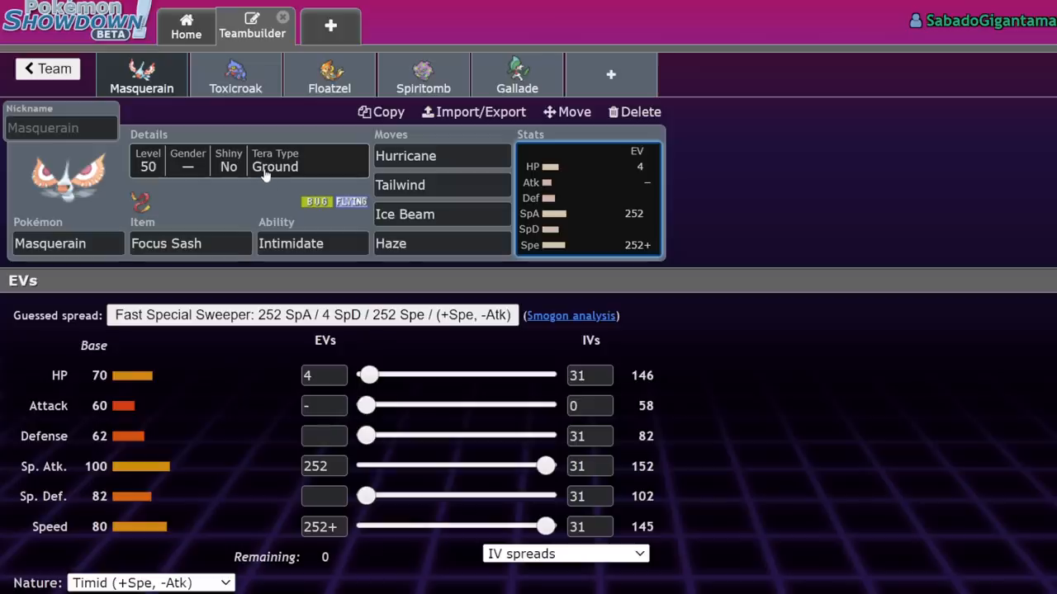
mouse_move(867, 297)
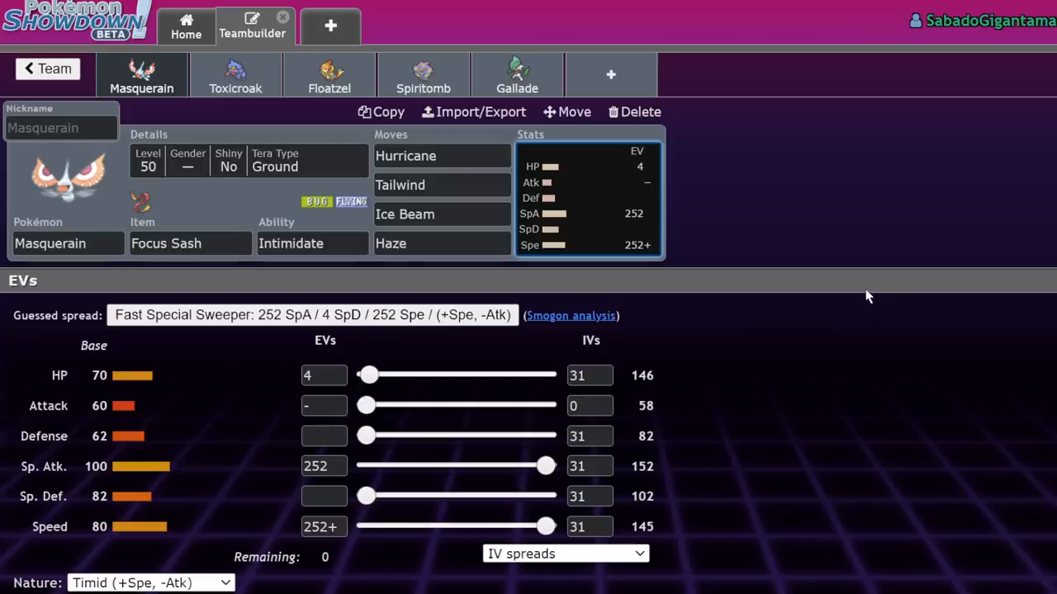
left_click(66, 243)
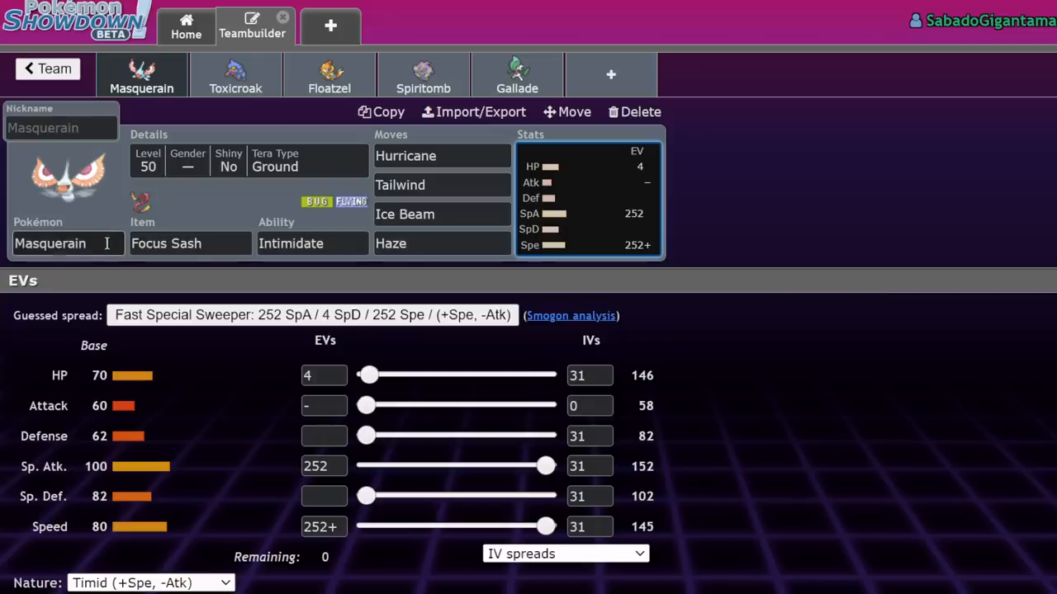
mouse_move(66, 384)
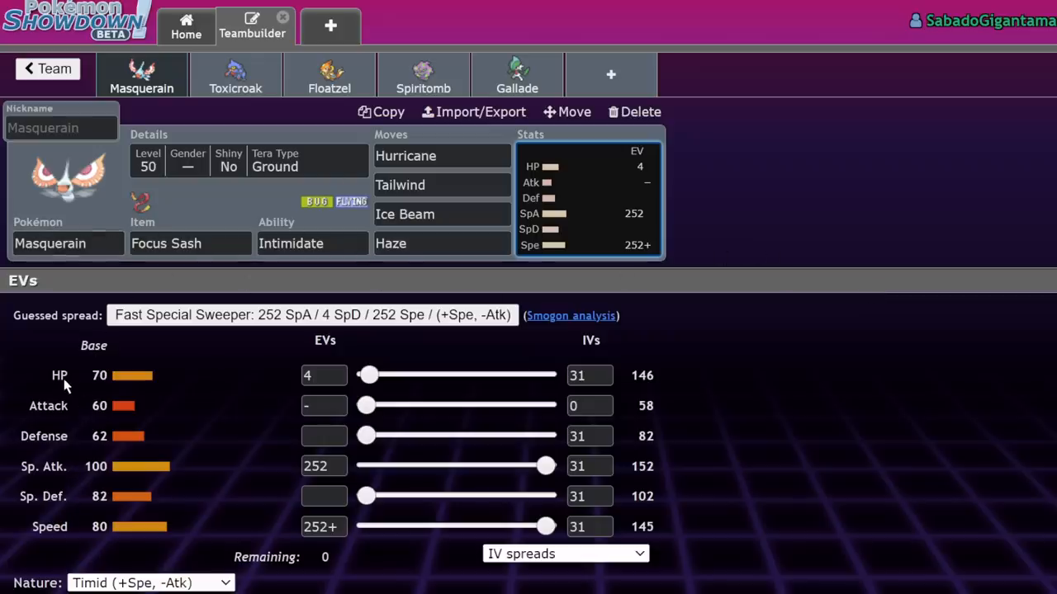
mouse_move(87, 182)
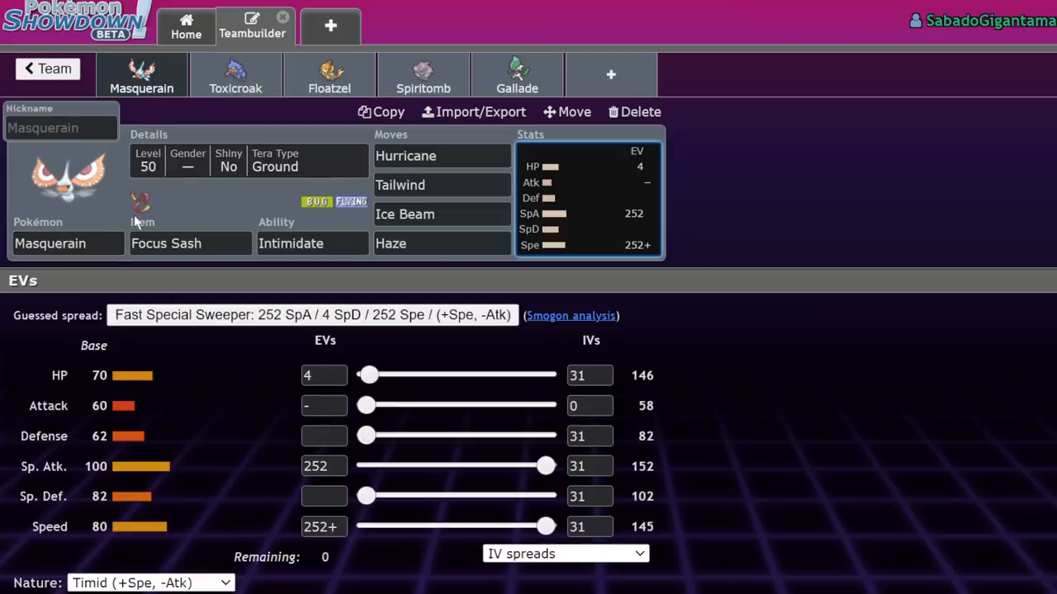
mouse_move(122, 486)
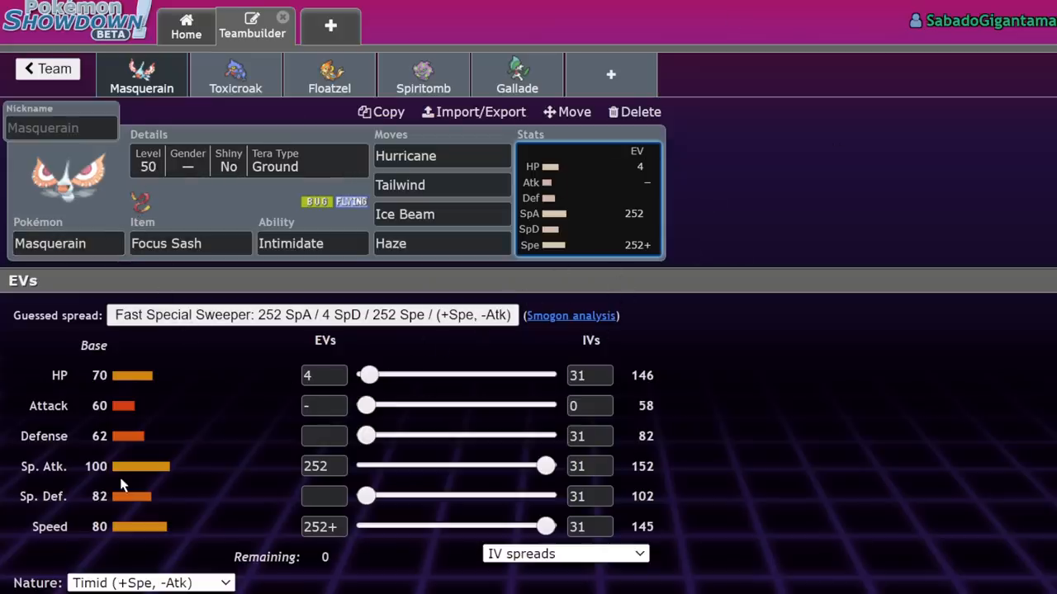
mouse_move(107, 396)
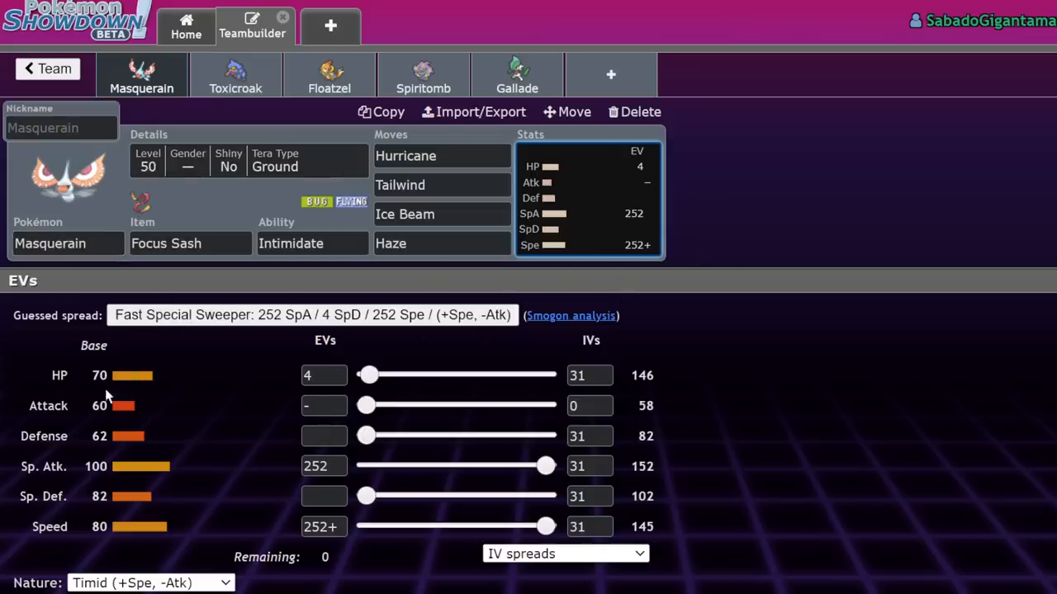
mouse_move(136, 428)
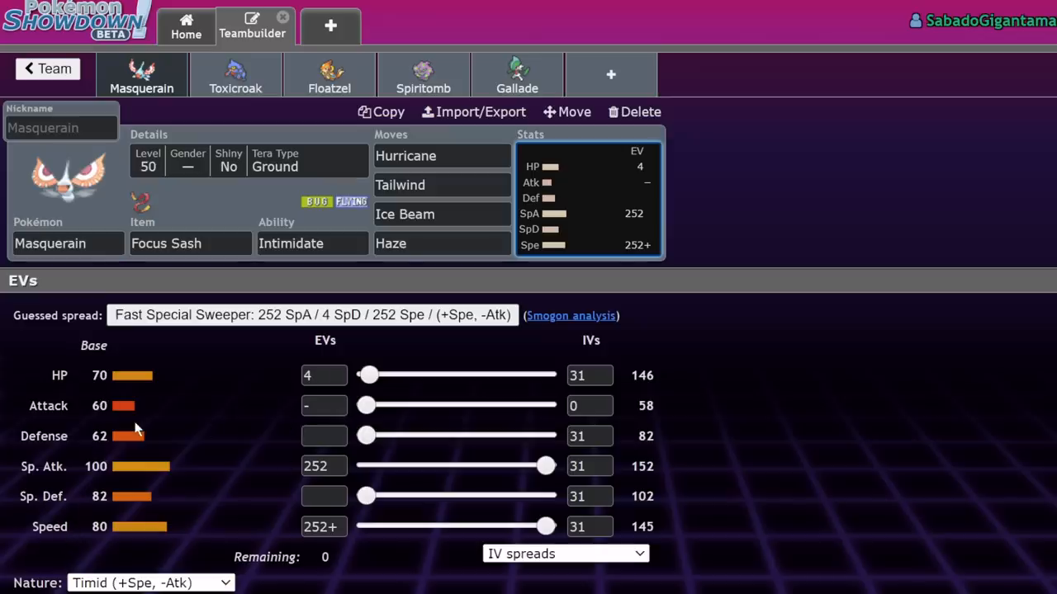
mouse_move(435, 266)
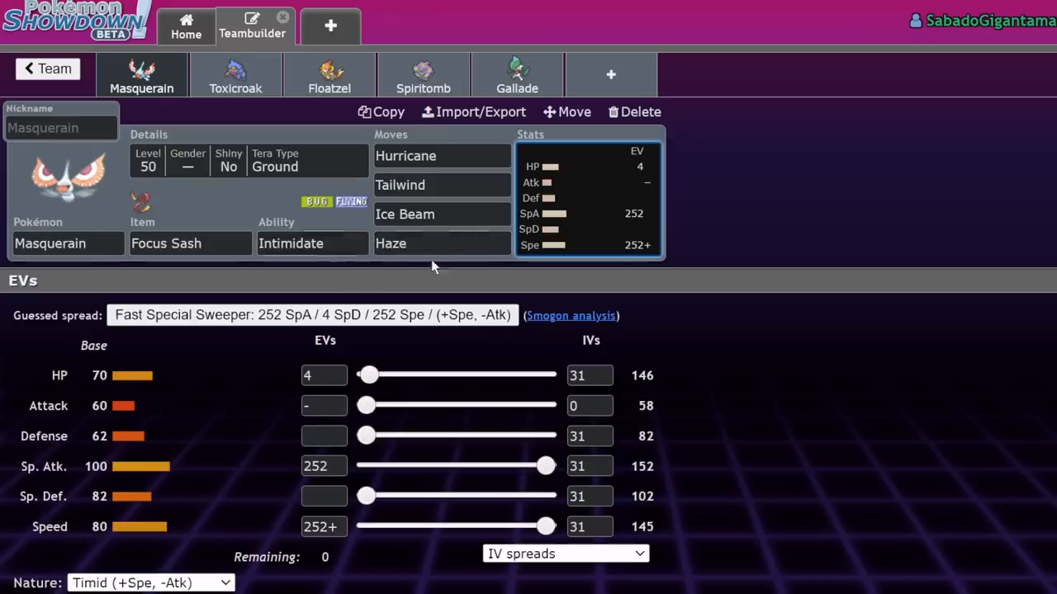
mouse_move(713, 229)
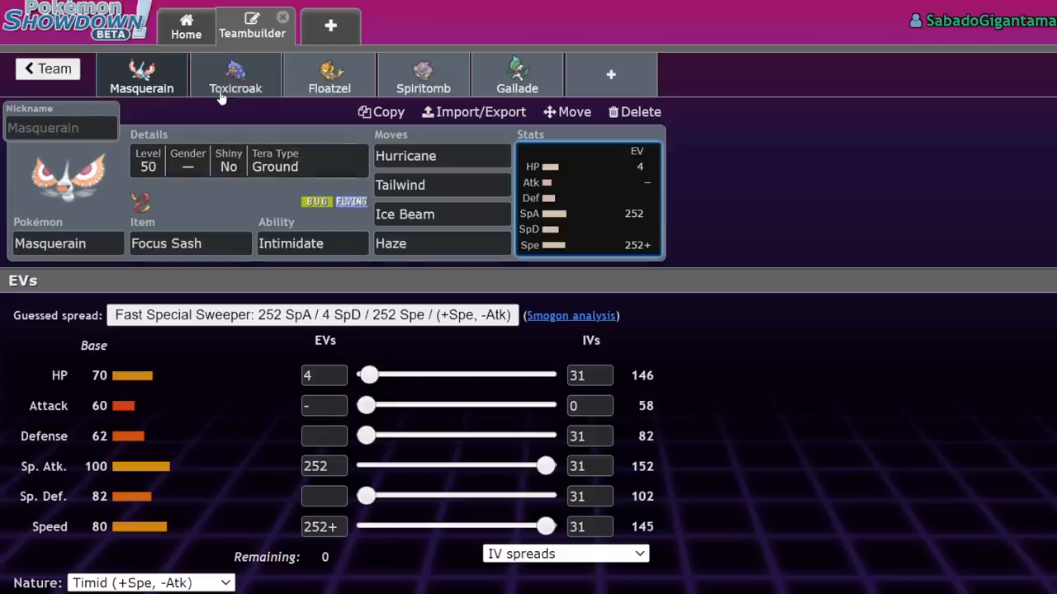
- Open Toxicroak's set, try then discard Low Kick over Close Combat, and show its EVs
left_click(235, 74)
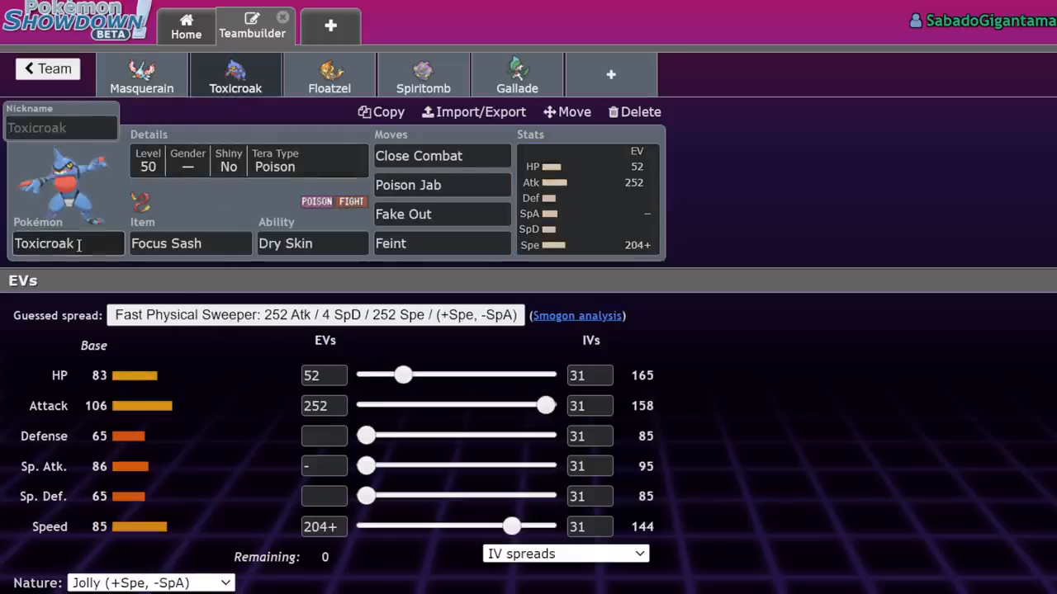
left_click(442, 155)
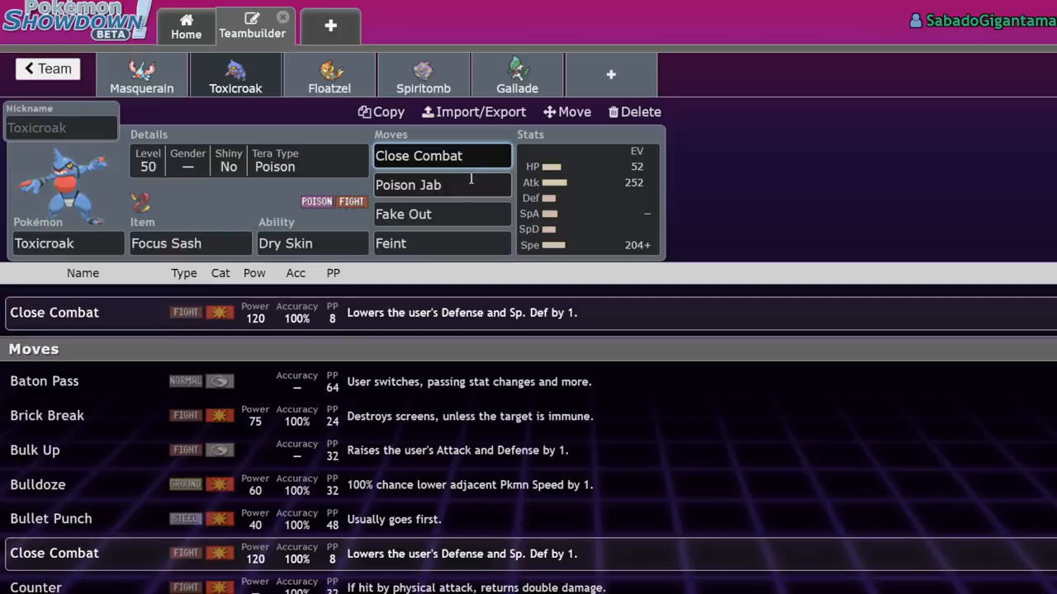
left_click(442, 155)
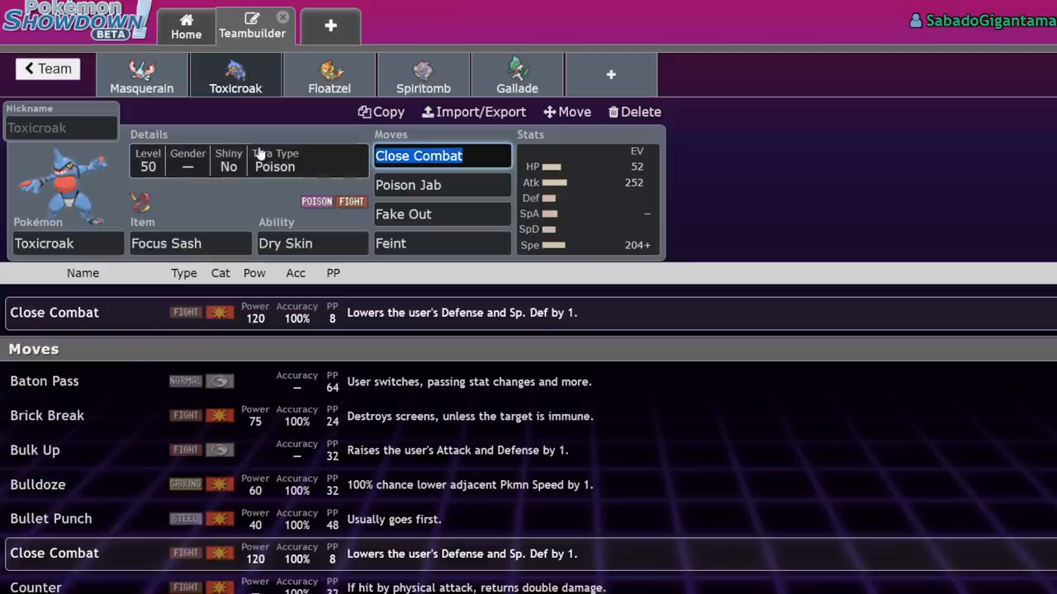
type("lo")
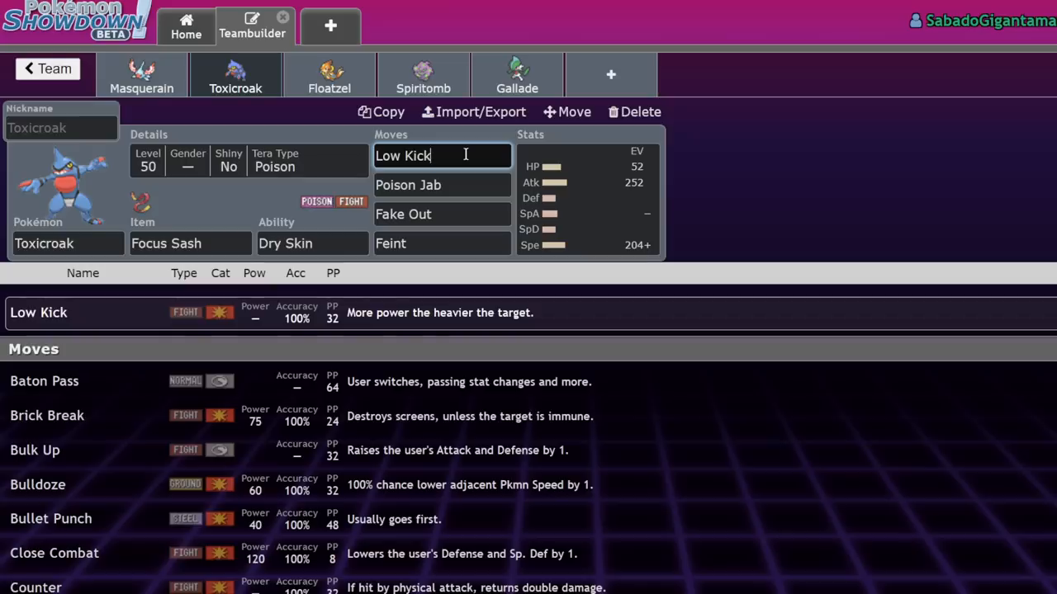
key("Backspace")
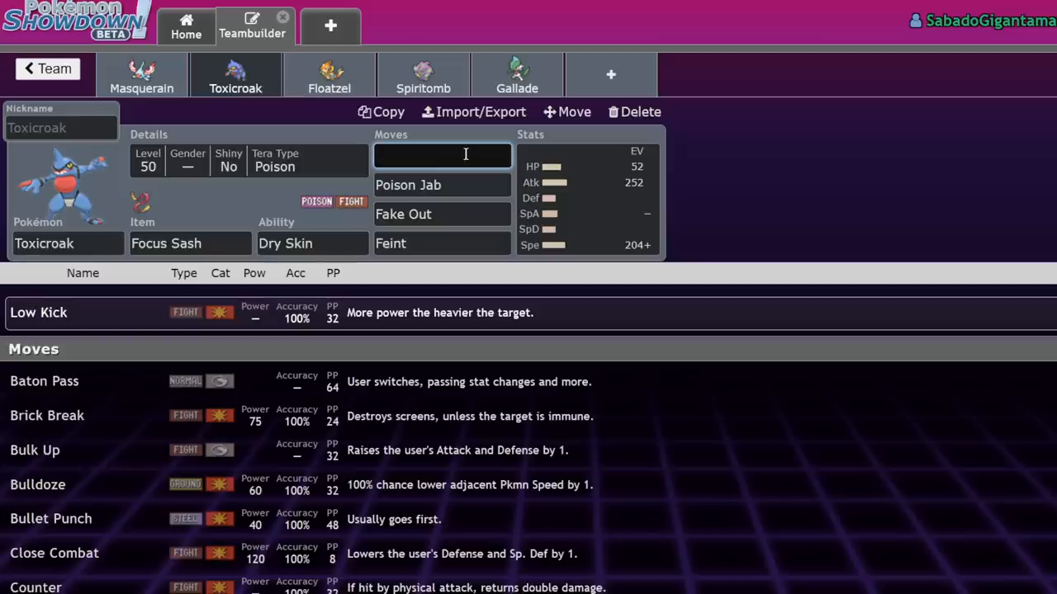
left_click(54, 554)
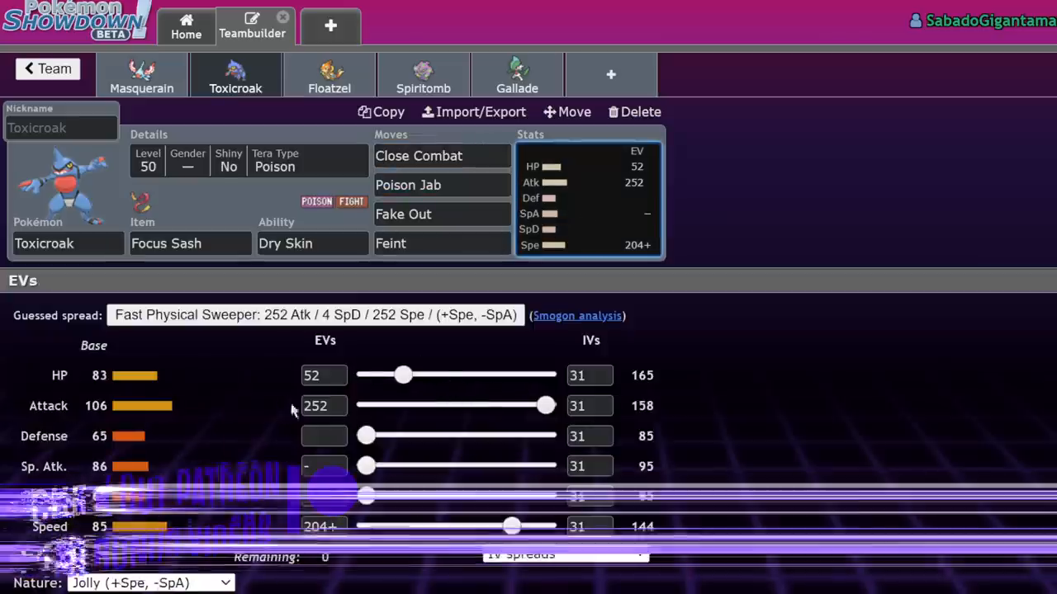
- Set Toxicroak to 4 HP / 252 Atk / 252 Spe and replace Feint with Sucker Punch
left_click_drag(403, 375, 365, 375)
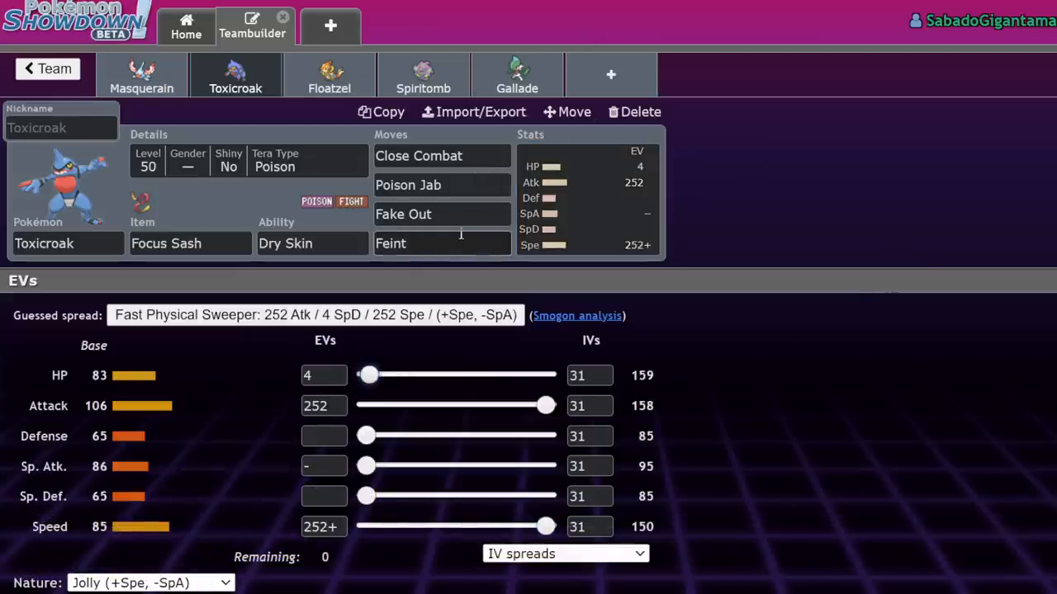
type("suck")
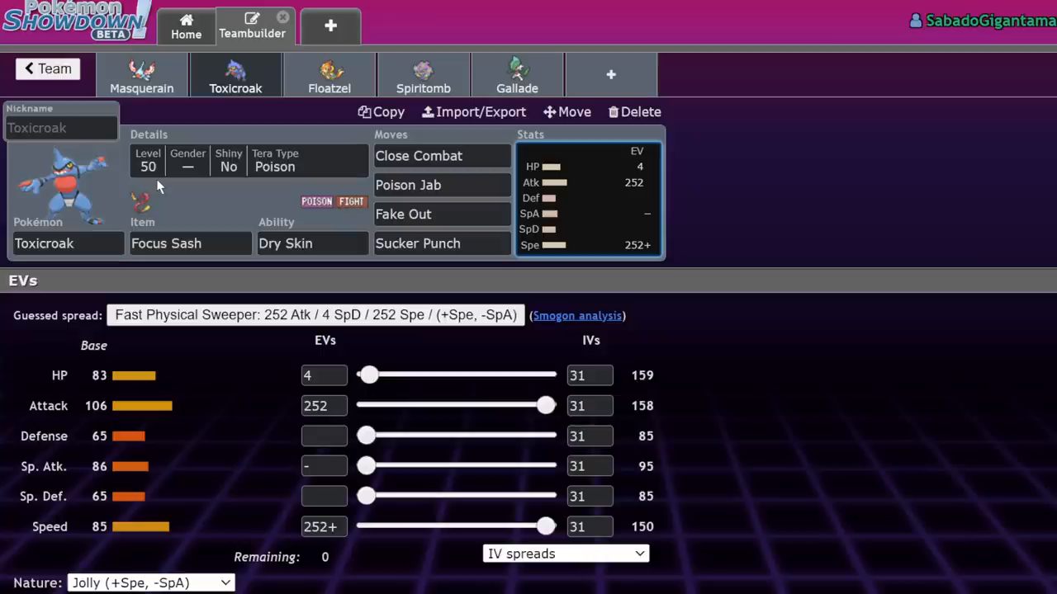
left_click(419, 155)
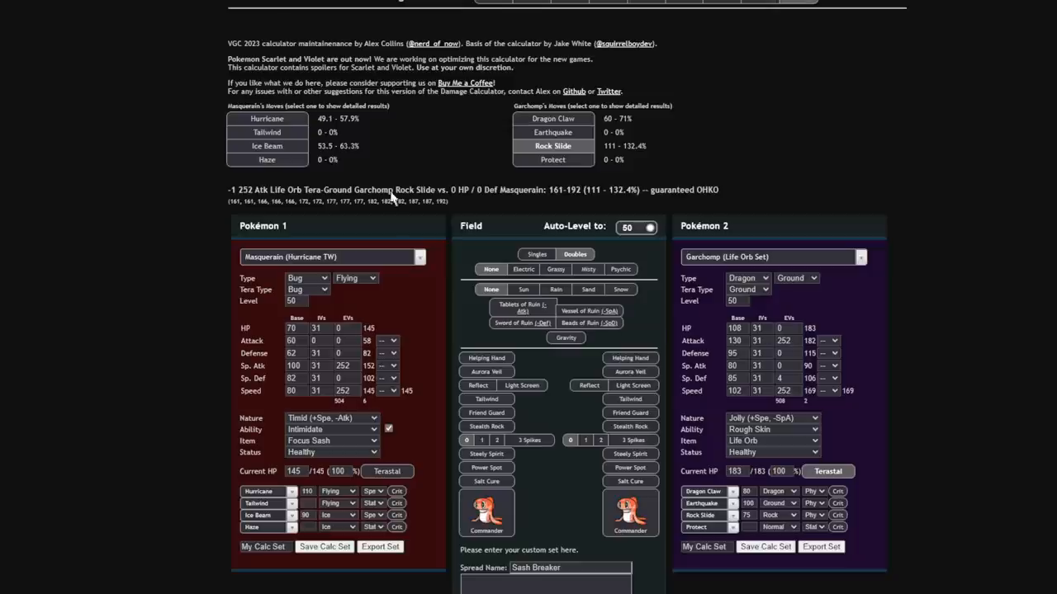
- Load Toxicroak (CC) against Choice Specs Gholdengo with Sucker Punch as its fourth move
left_click(330, 257)
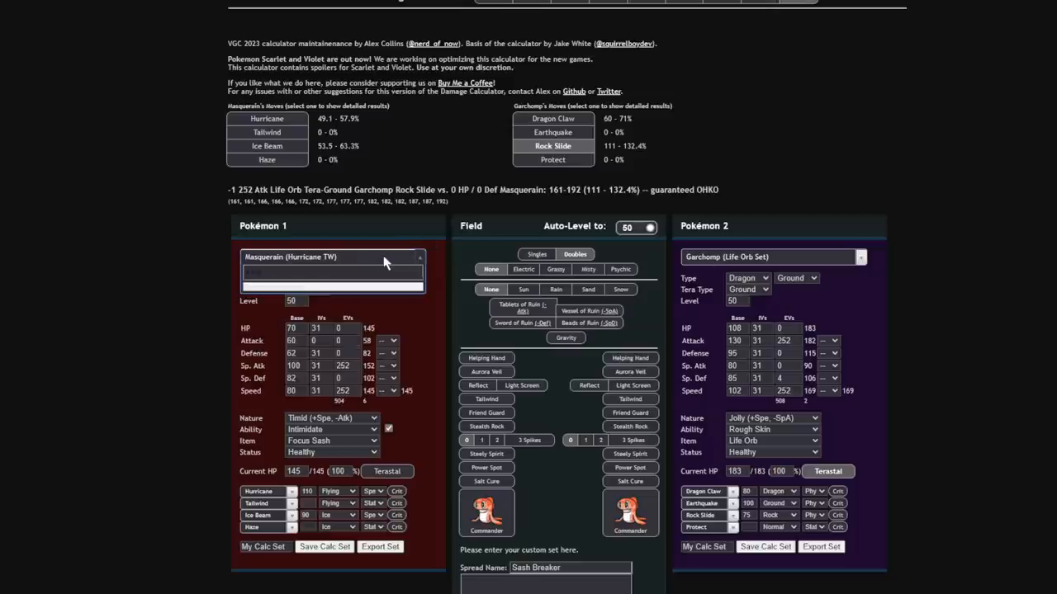
left_click(330, 272)
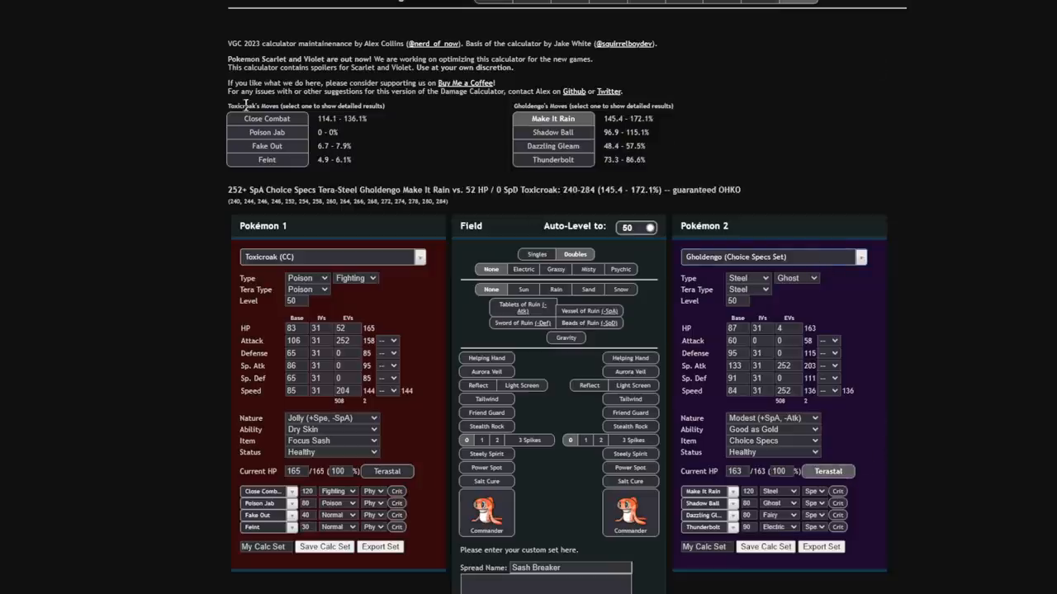
left_click(266, 118)
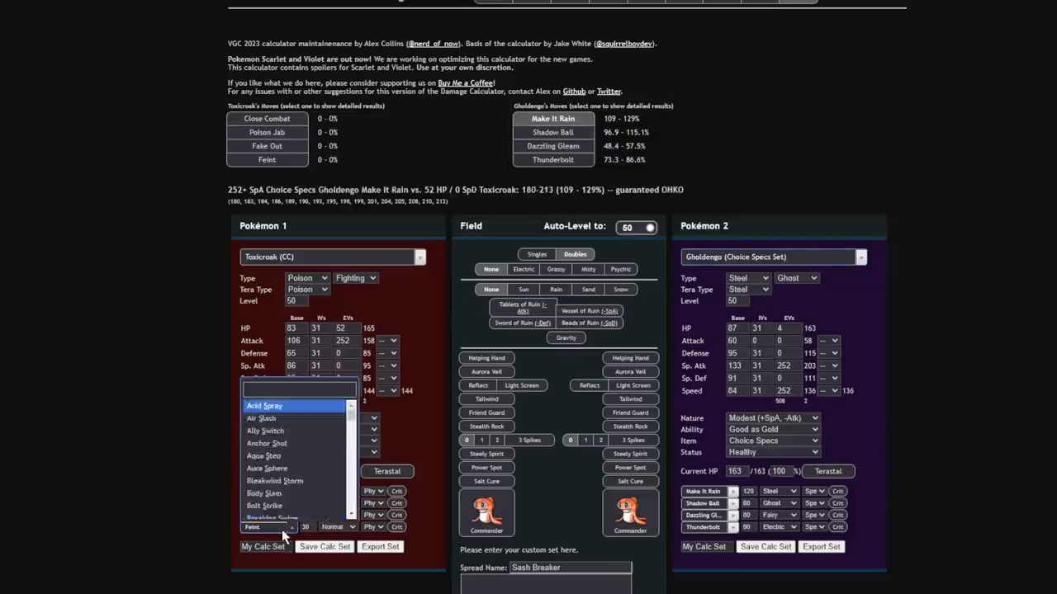
left_click(267, 527)
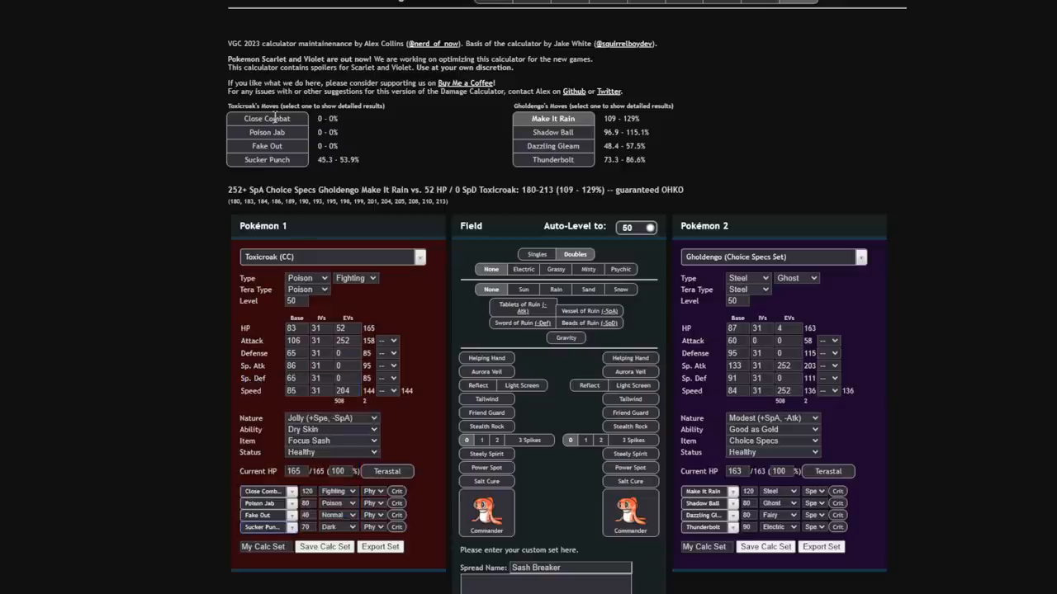
mouse_move(194, 88)
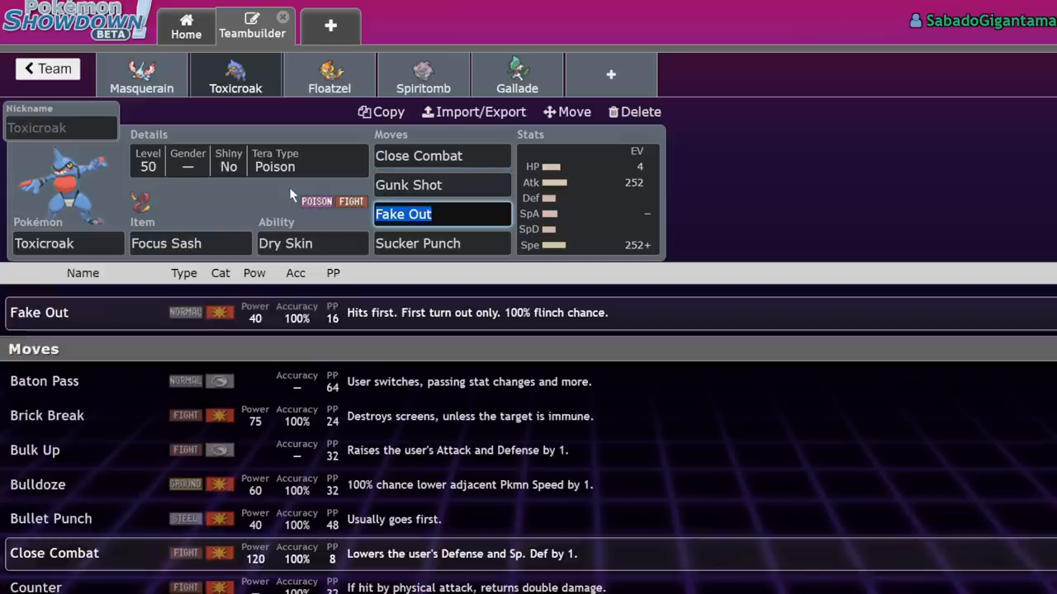
- Switch Toxicroak's ability to Poison Touch and review its Fake Out and Close Combat
left_click(312, 243)
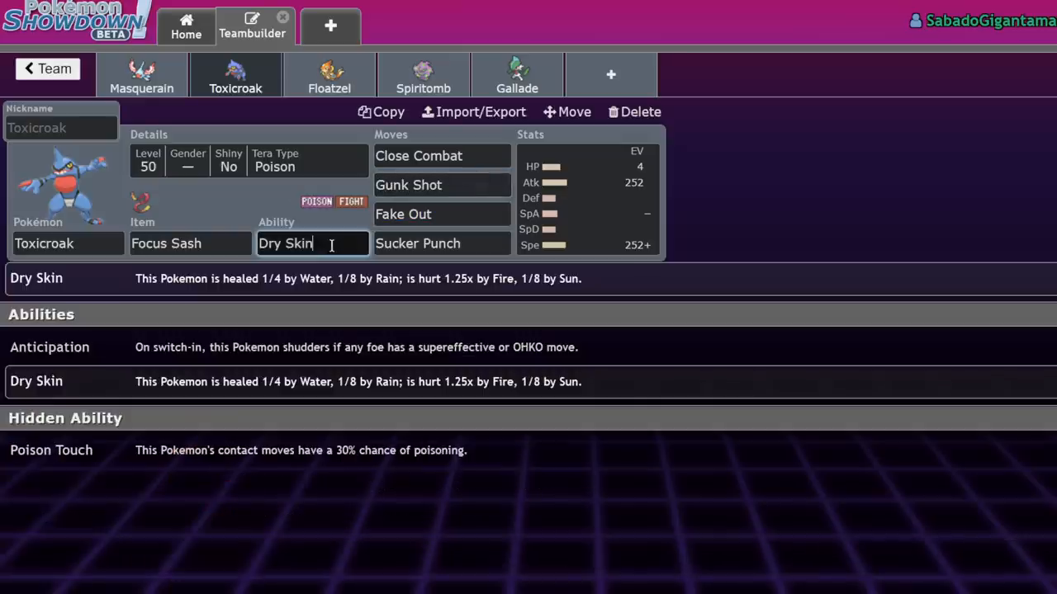
mouse_move(192, 450)
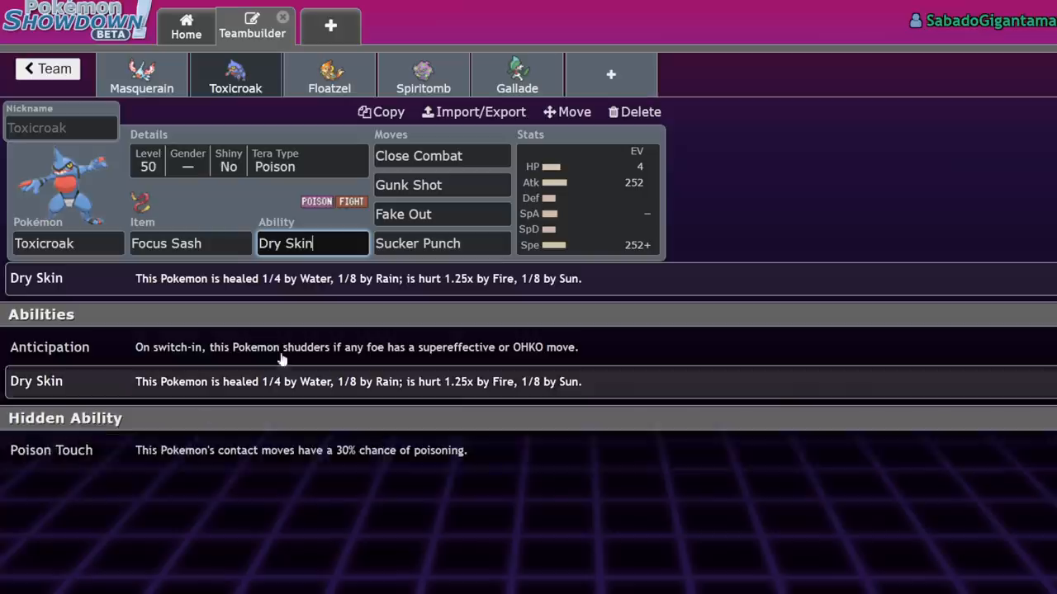
mouse_move(148, 375)
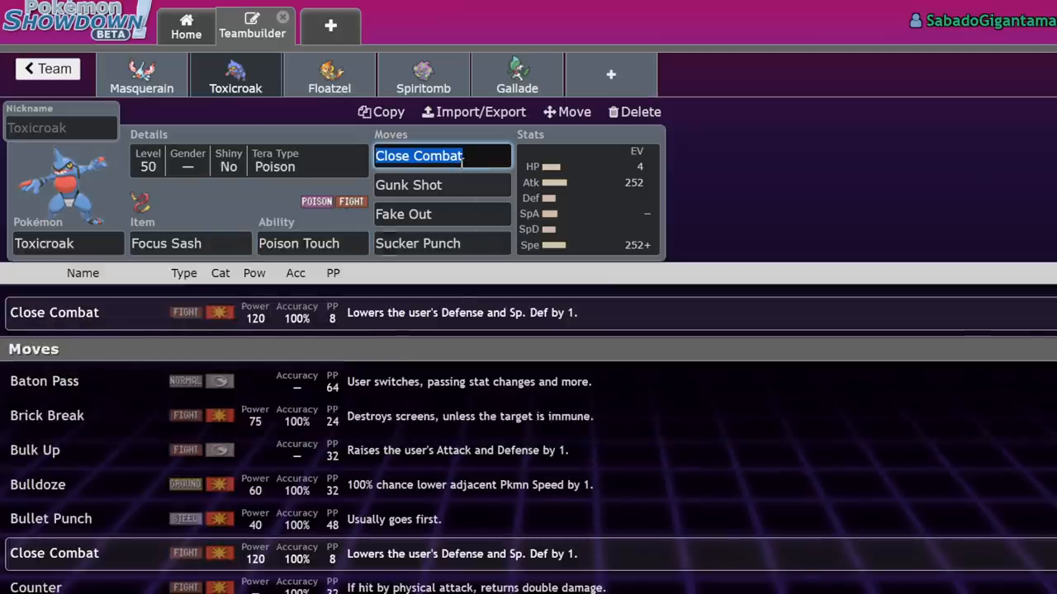
left_click(441, 214)
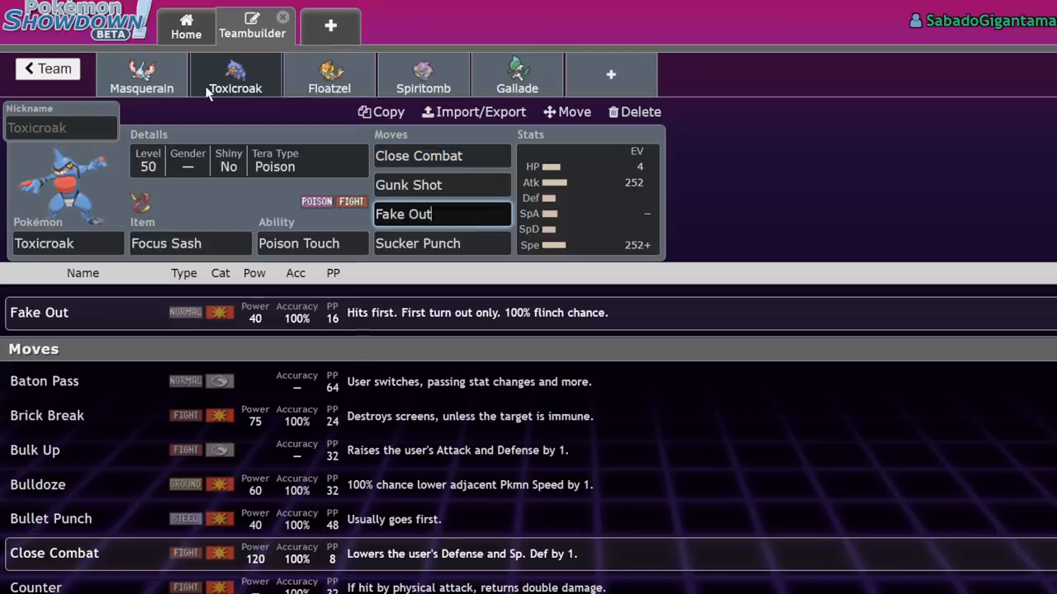
mouse_move(194, 82)
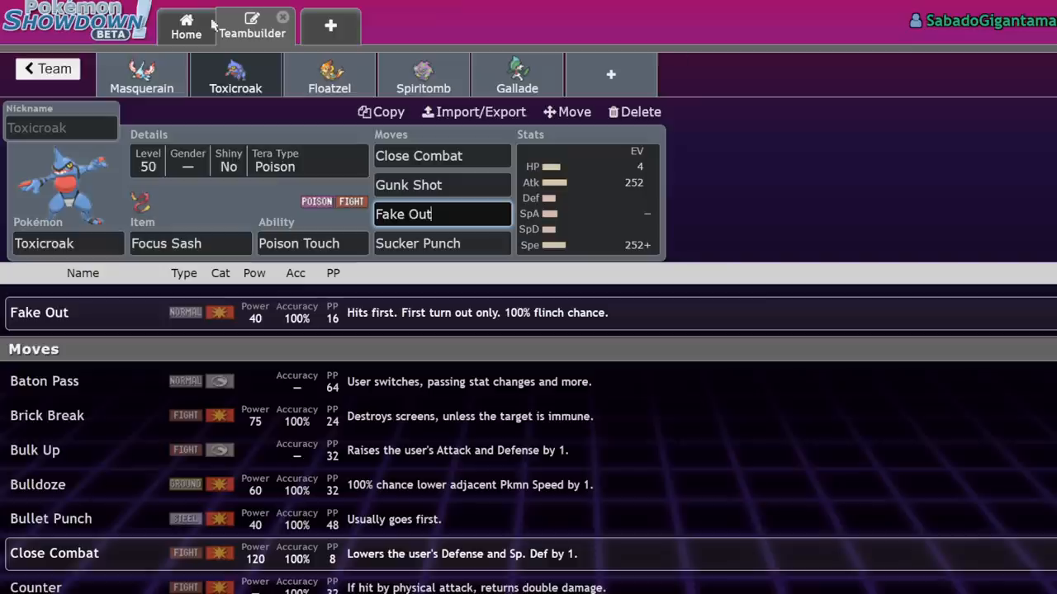
left_click(419, 155)
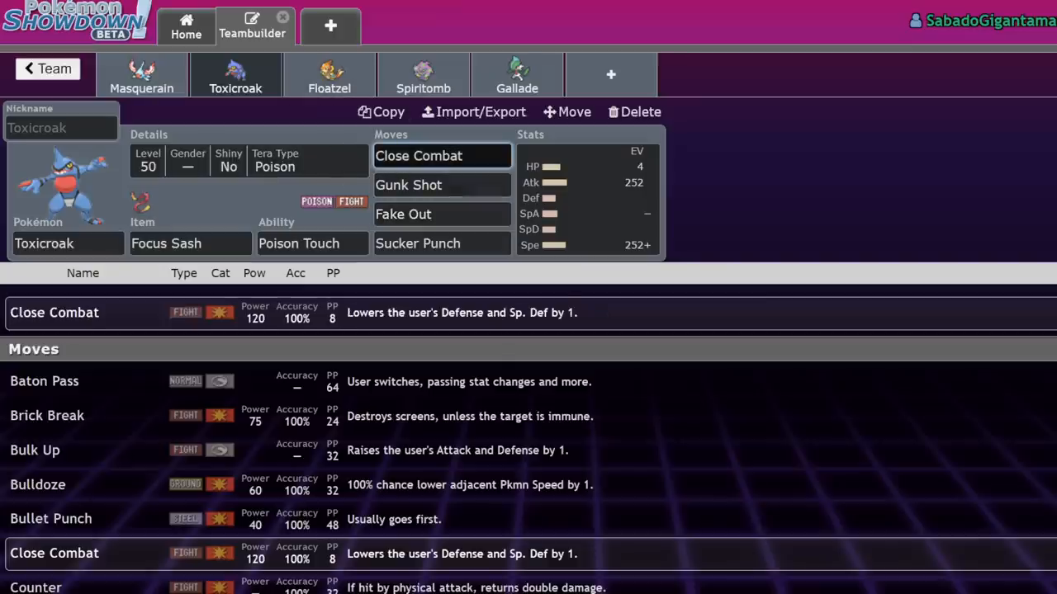
mouse_move(219, 165)
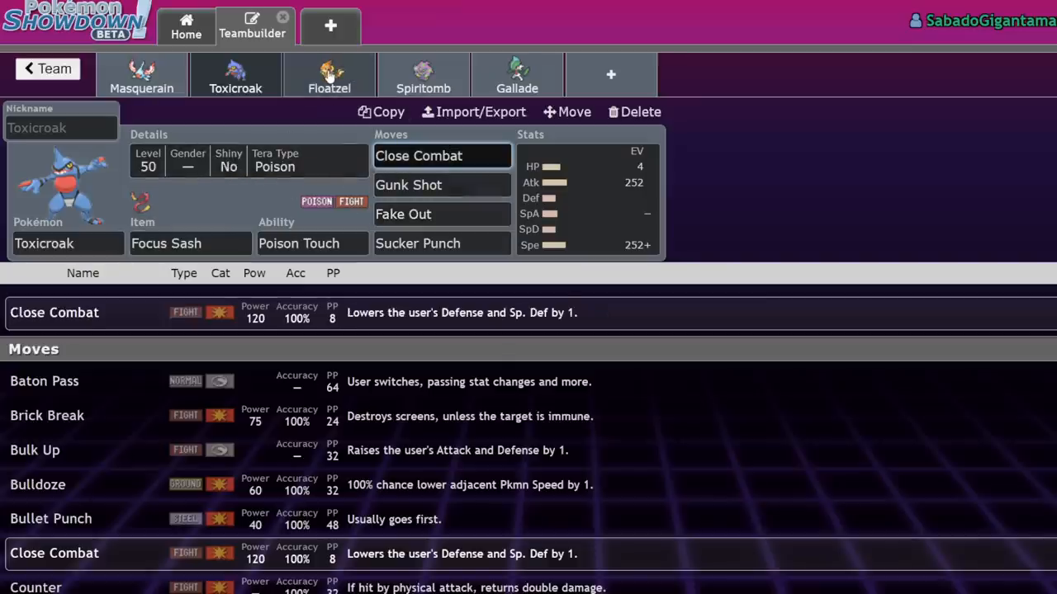
- Review Floatzel's Wave Crash and moves, search 'ice' but keep Crunch fourth, and view its EVs
left_click(329, 74)
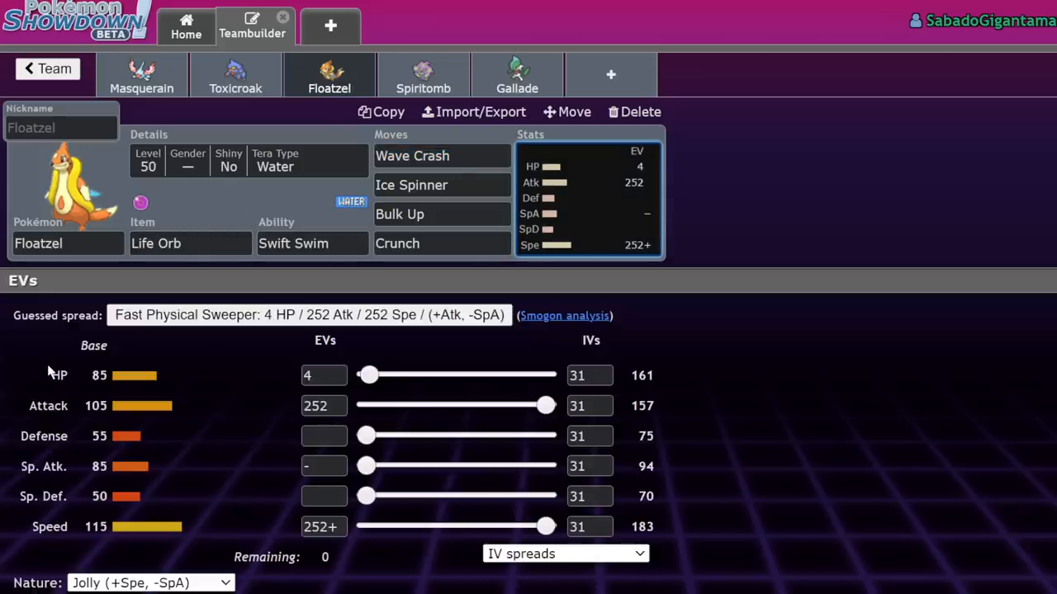
mouse_move(87, 285)
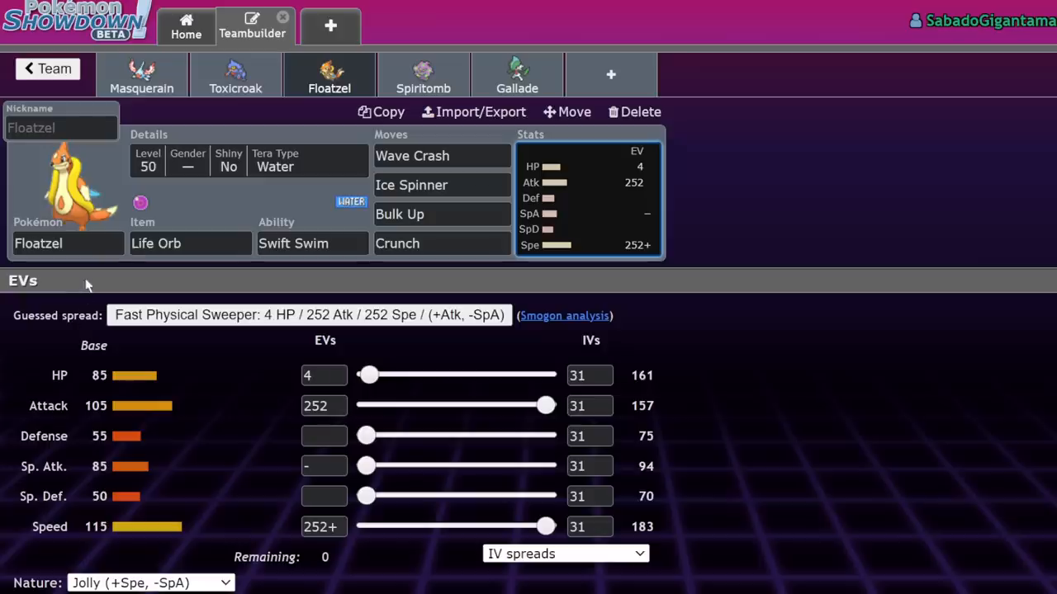
left_click(442, 155)
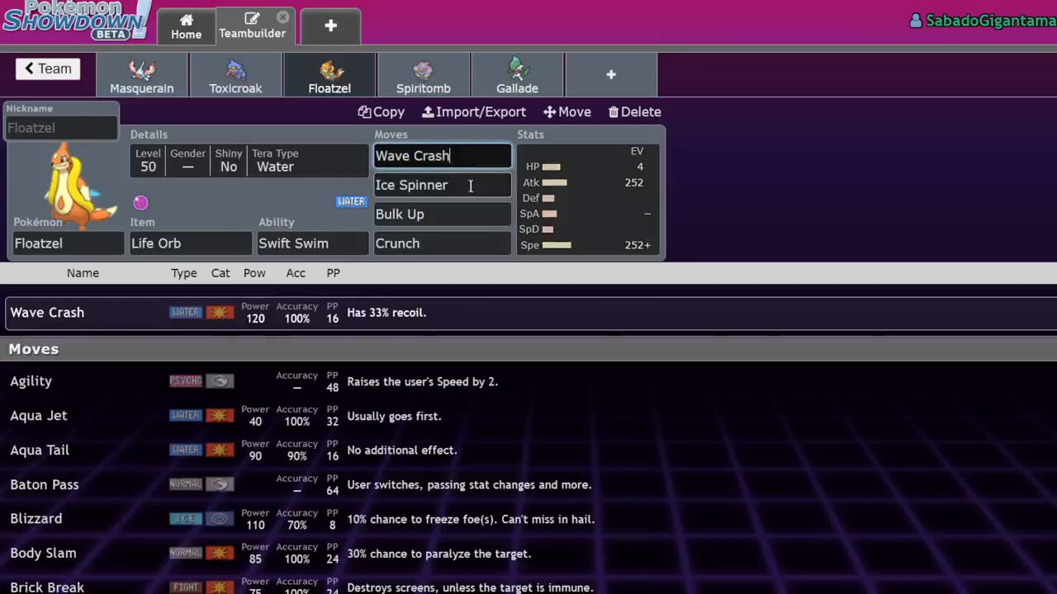
left_click(441, 185)
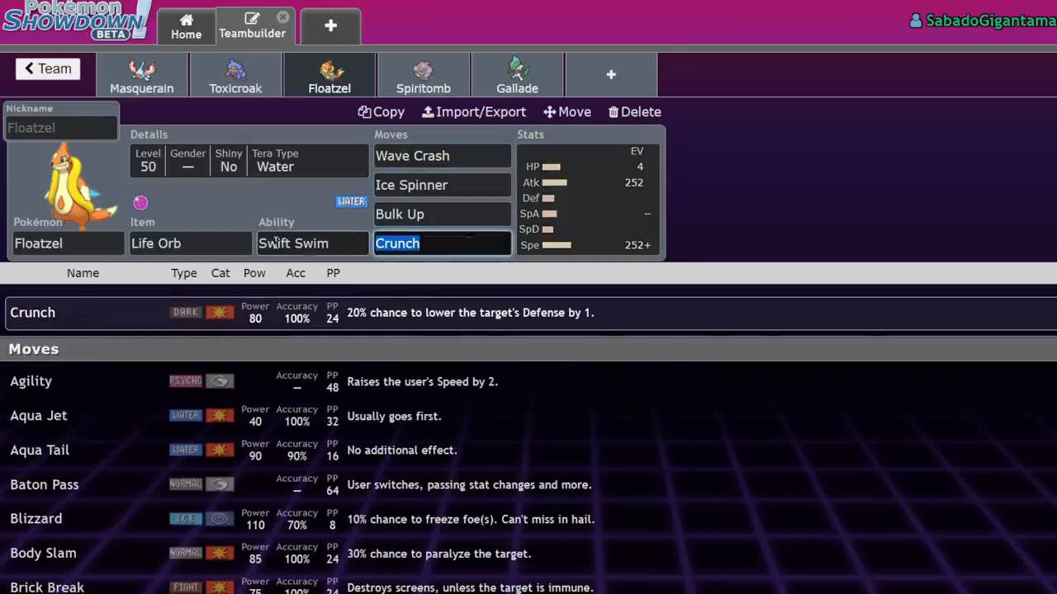
type("ice")
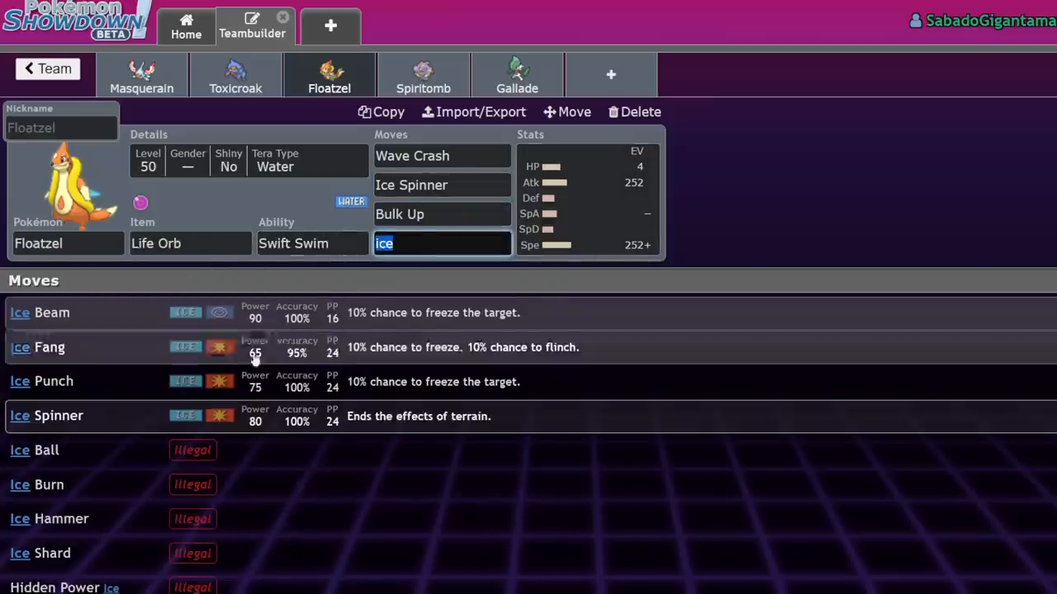
mouse_move(371, 360)
type("cr")
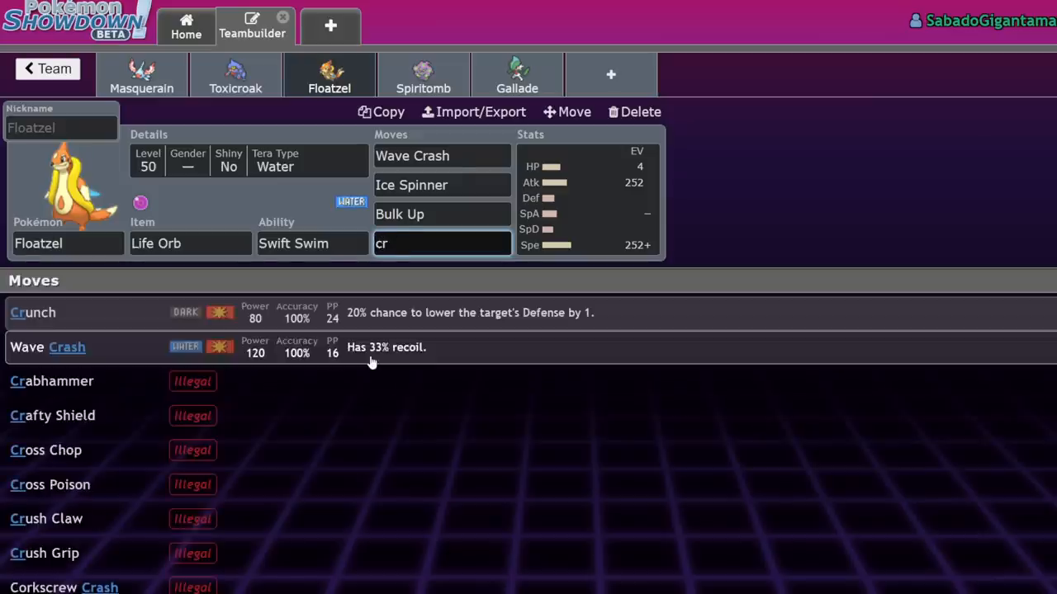
left_click(32, 312)
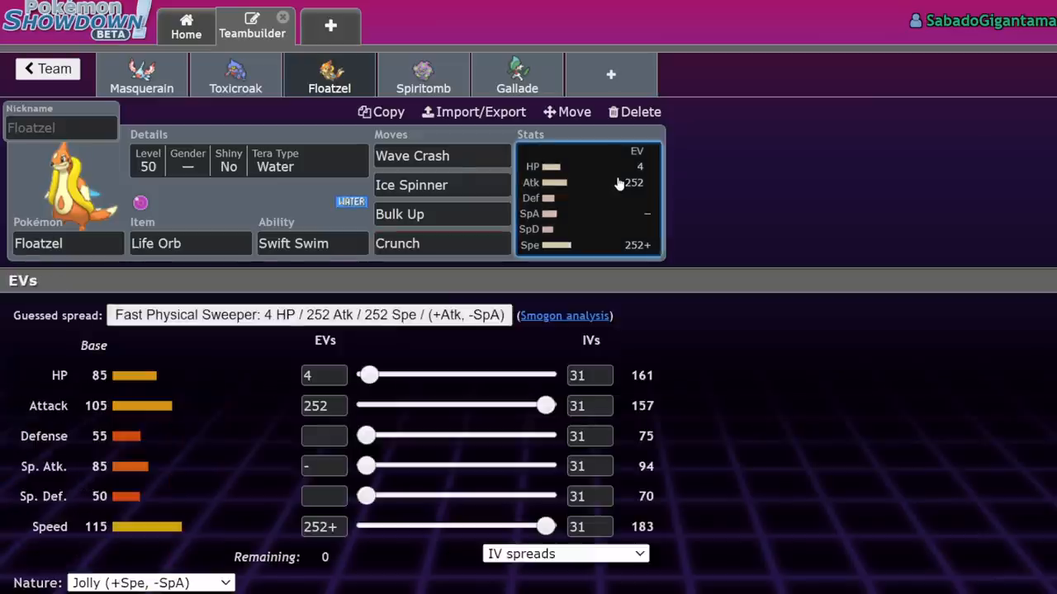
left_click(312, 243)
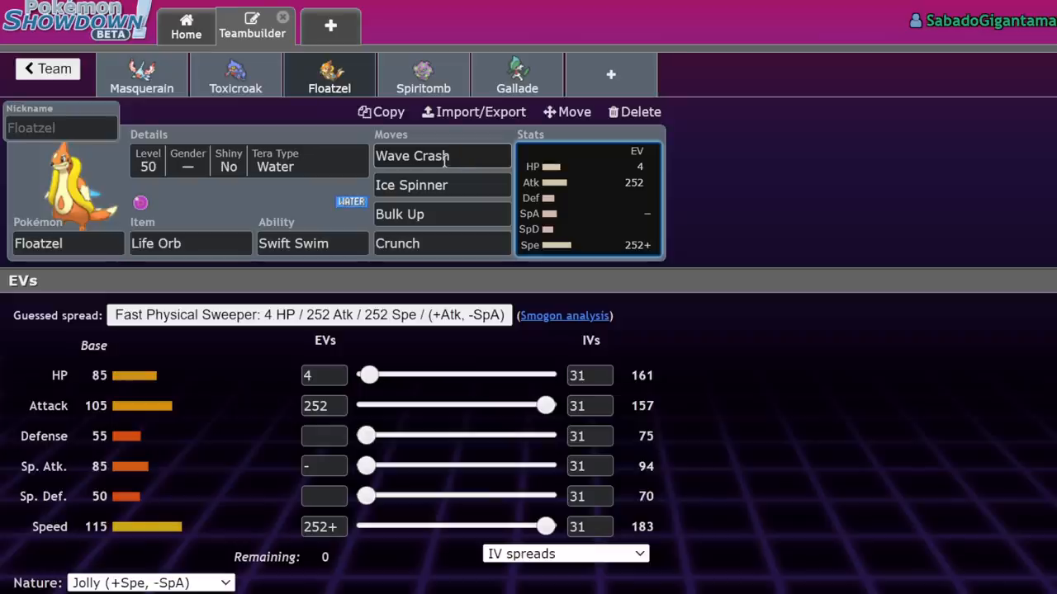
left_click(442, 156)
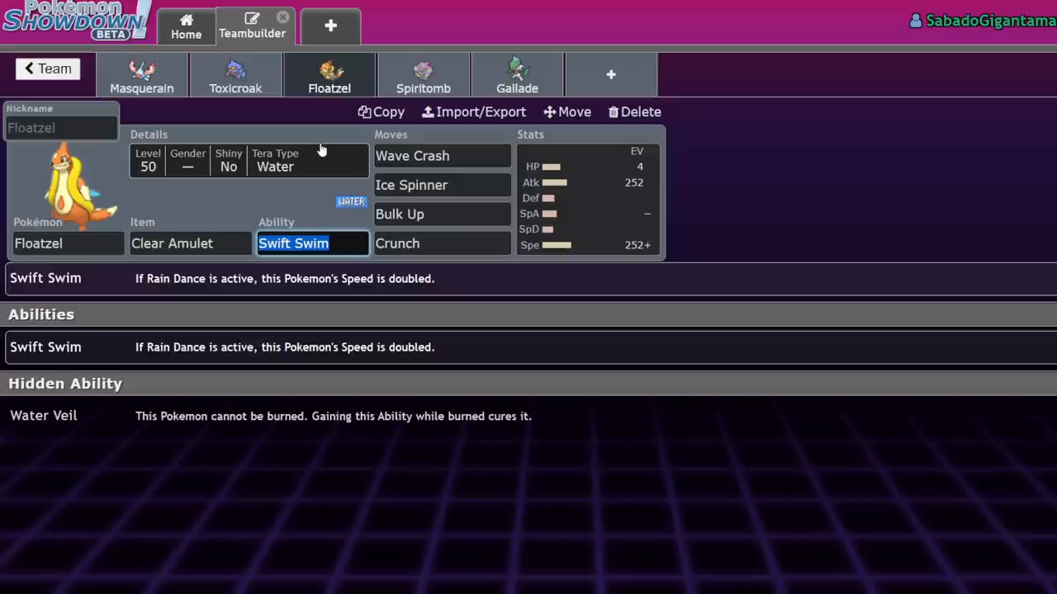
mouse_move(252, 378)
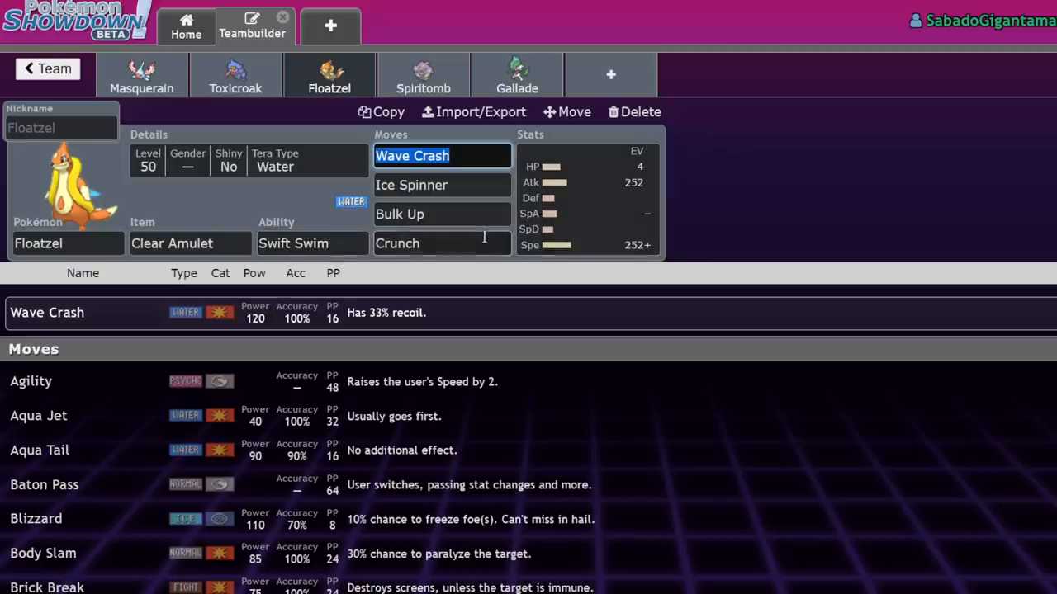
- Enter 'c' in Floatzel's item field to pick Clear Amulet
type("c")
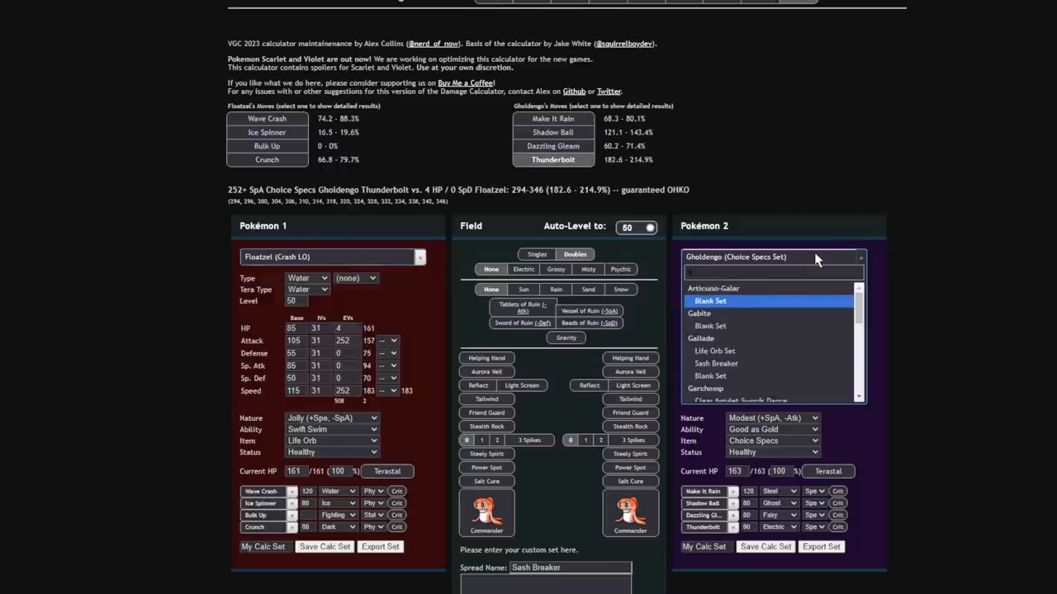
- Pit Floatzel against non-Tera Swords Dance Garchomp, then Life Orb Gholdengo in rain
left_click(706, 388)
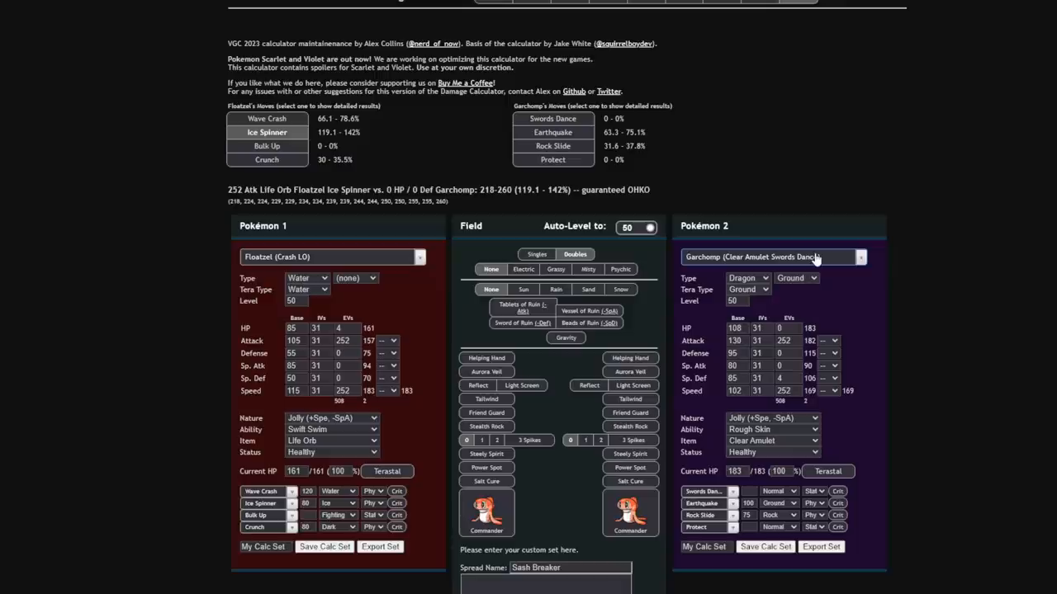
mouse_move(313, 205)
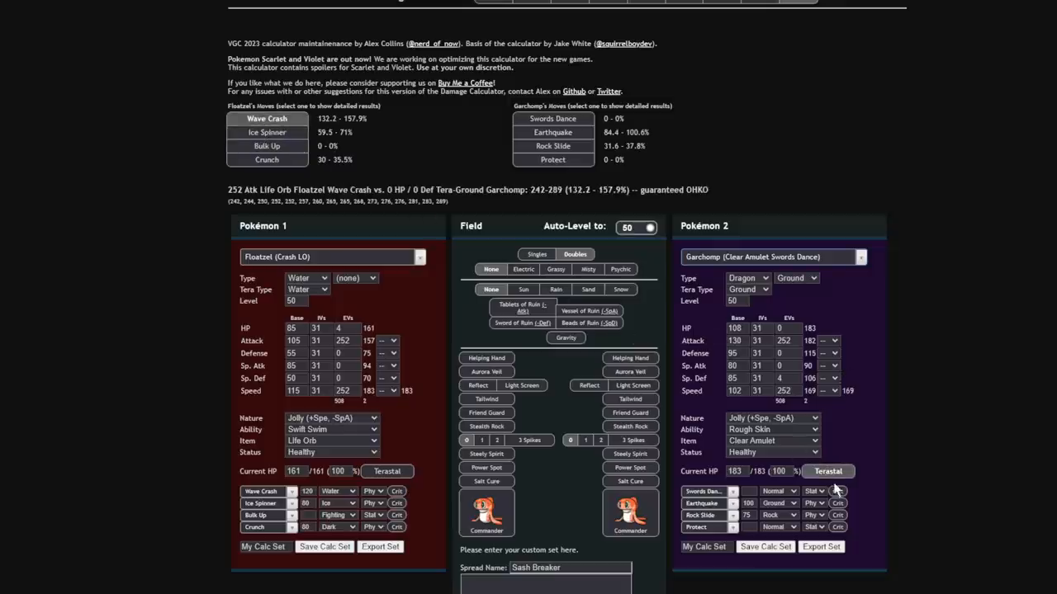
left_click(266, 132)
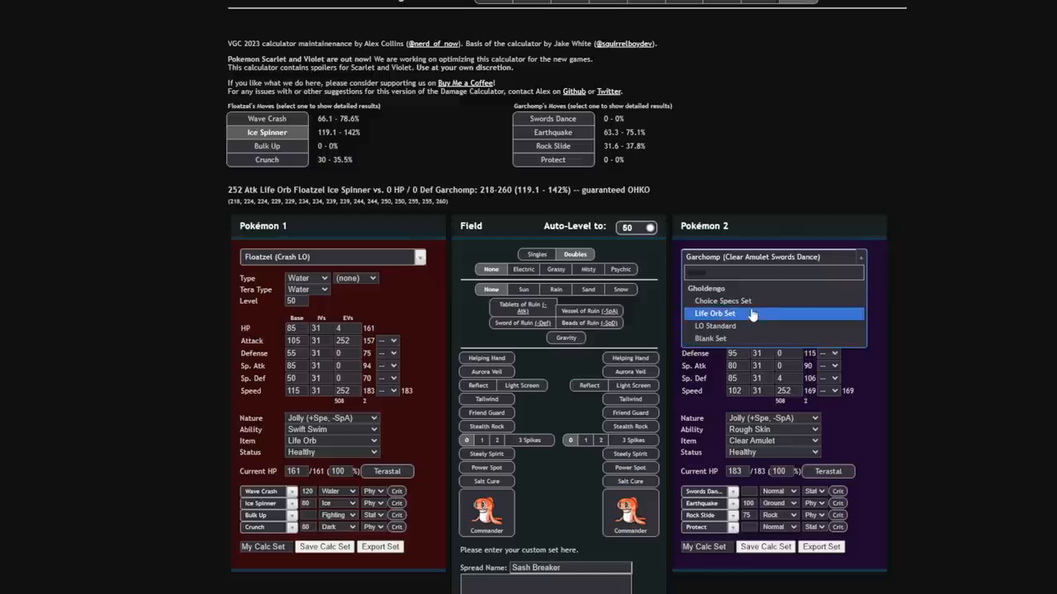
left_click(715, 314)
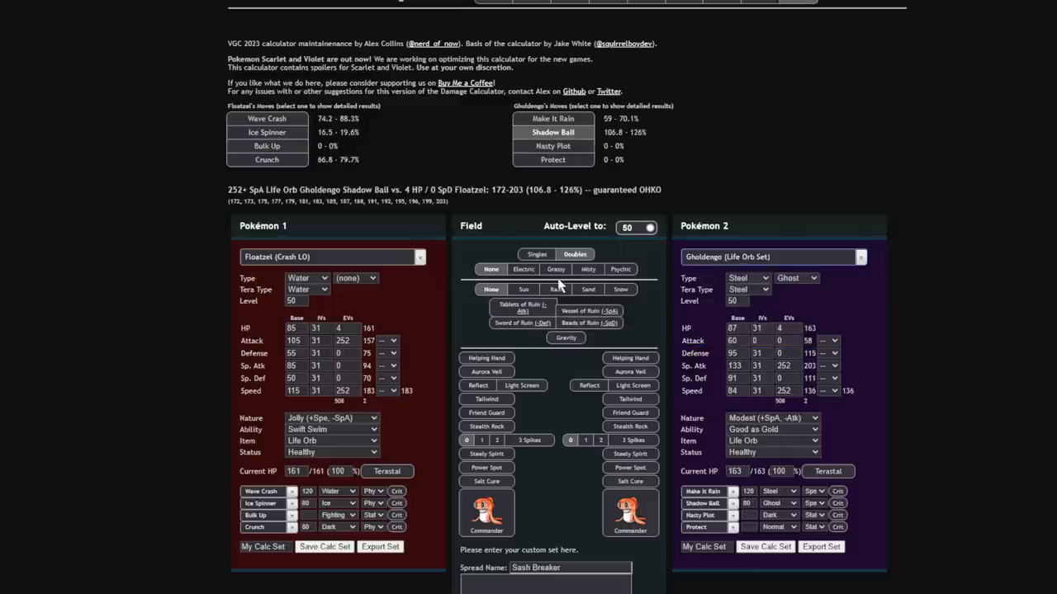
left_click(555, 289)
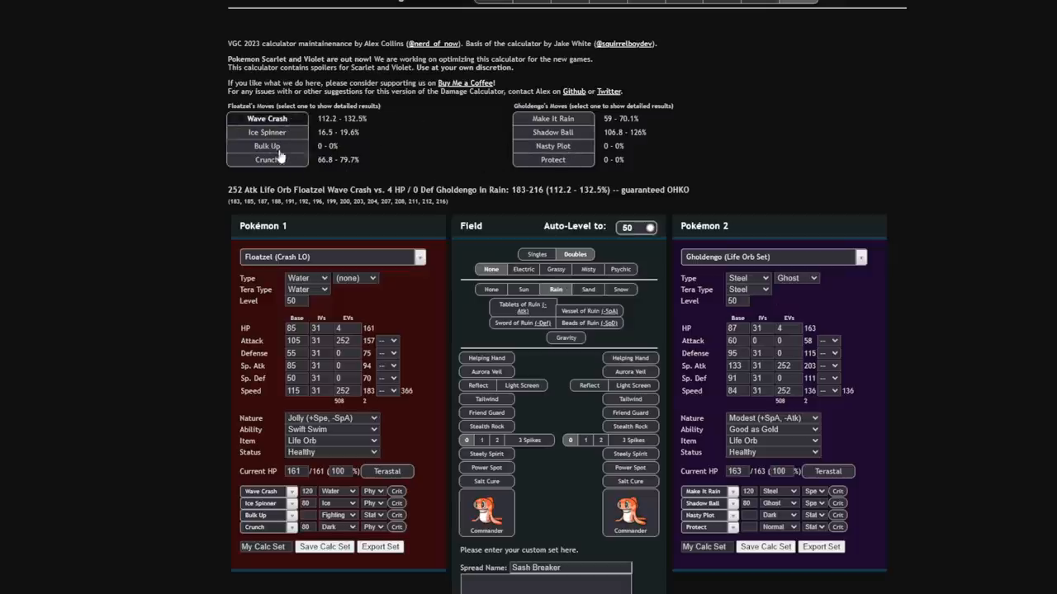
mouse_move(691, 246)
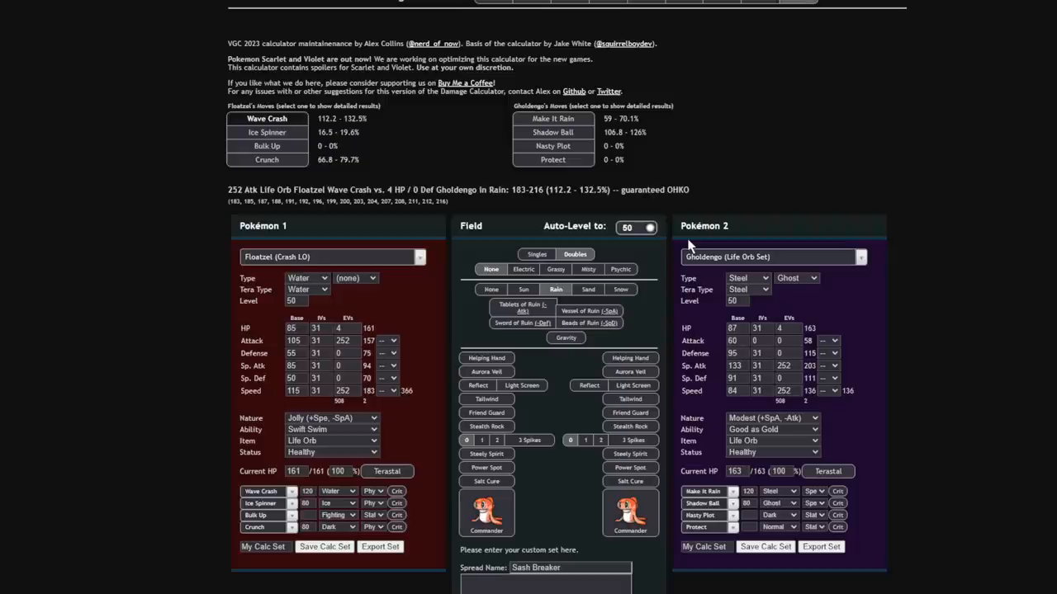
mouse_move(255, 231)
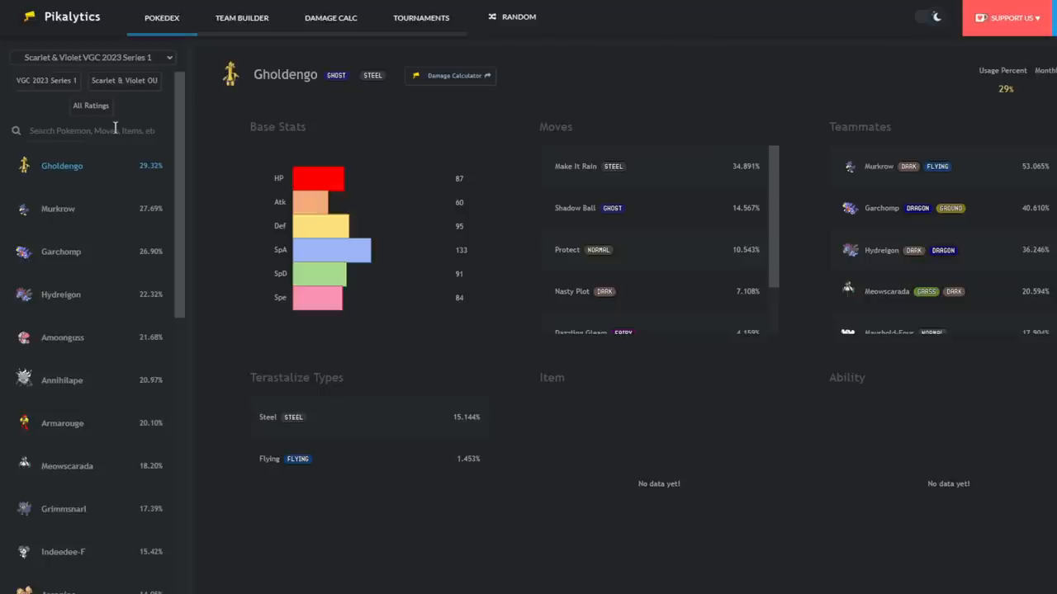
mouse_move(94, 451)
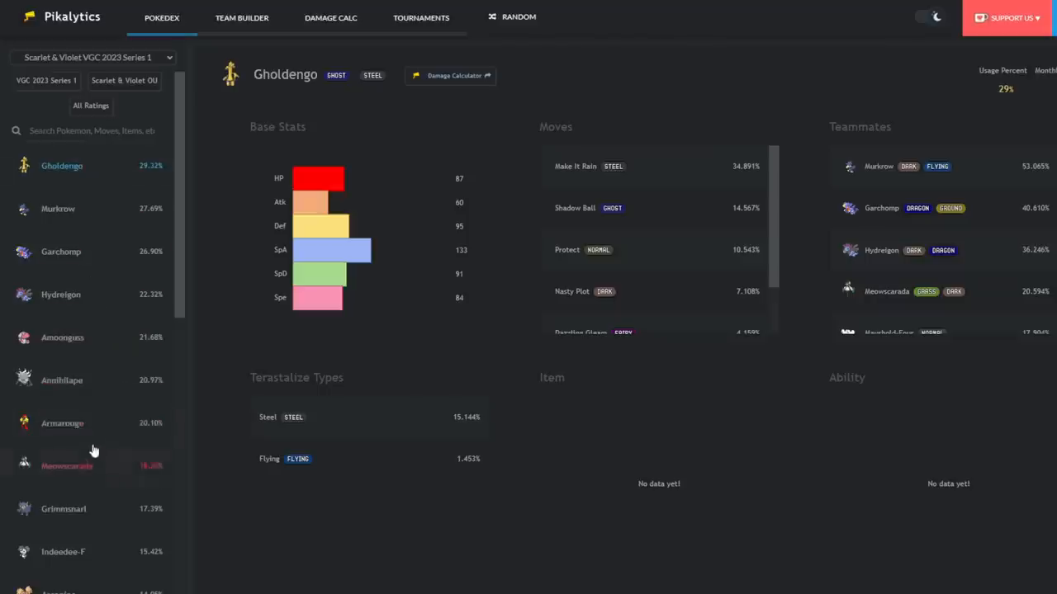
mouse_move(114, 454)
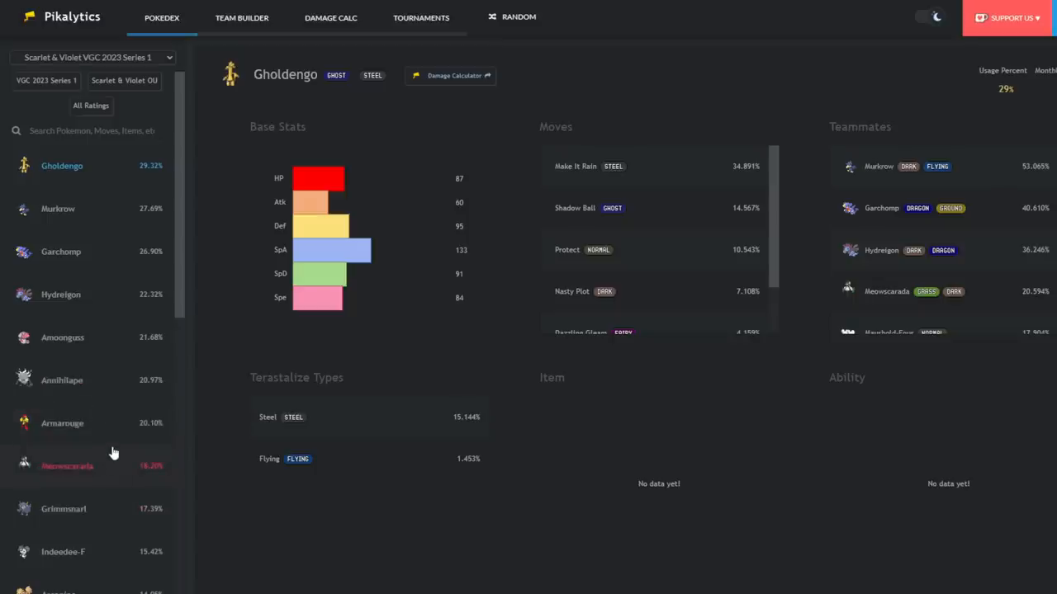
mouse_move(113, 479)
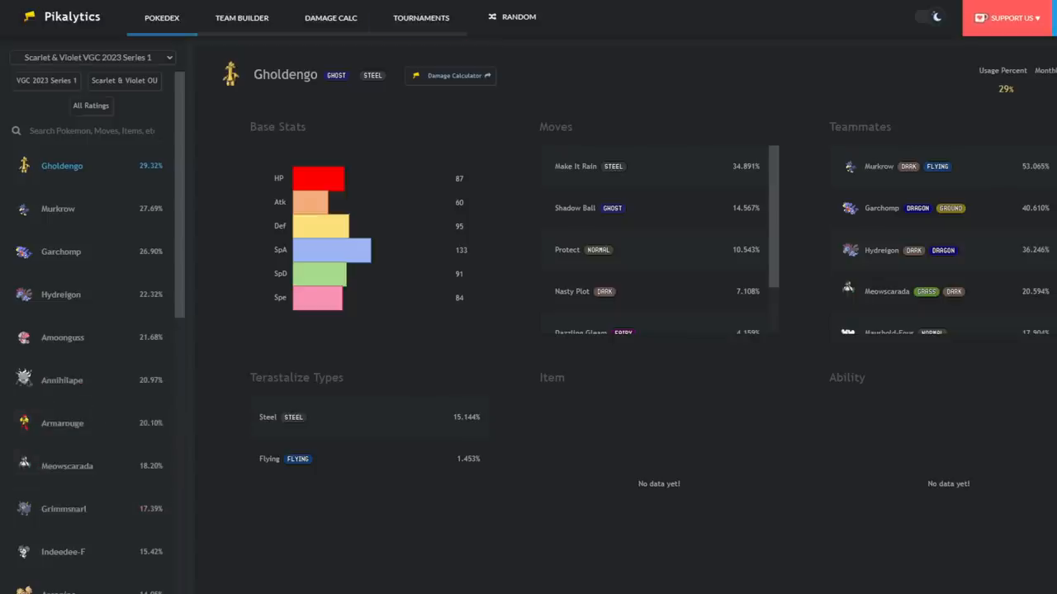
- Leave Pikalytics and return to the damage calculator
left_click(454, 75)
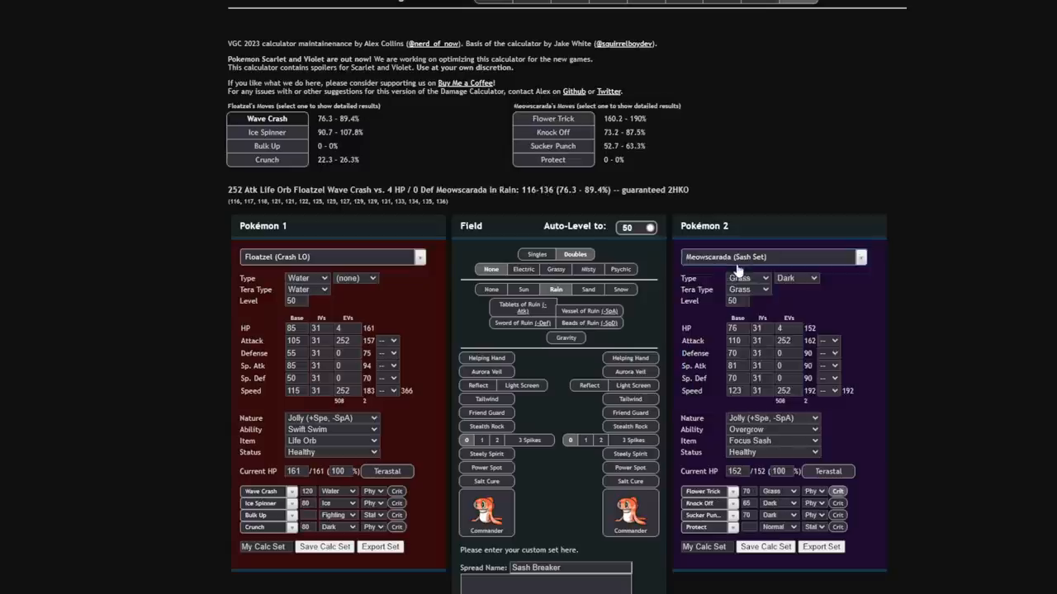
- Set the calculator opponent to Meowscarada's Sash set in rain
left_click(267, 132)
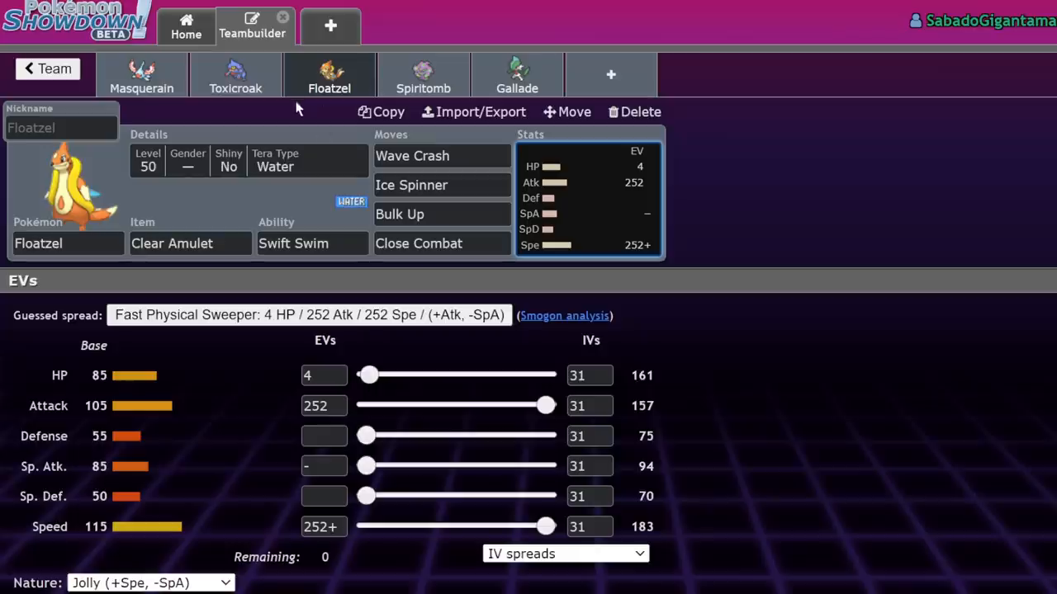
mouse_move(58, 215)
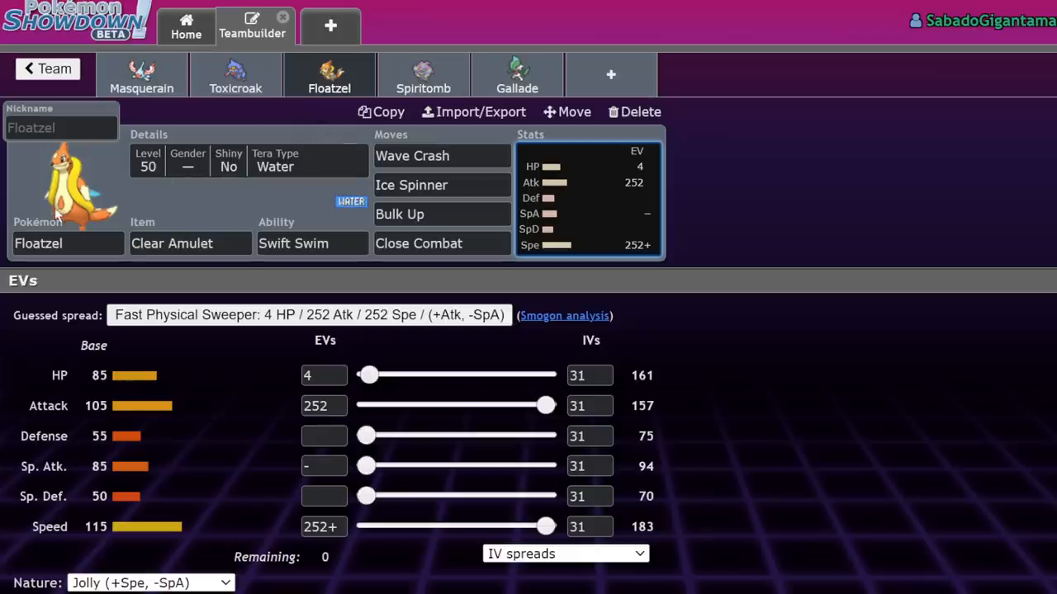
- Add Whimsicott to a new sixth slot, then delete it from the team
left_click(441, 185)
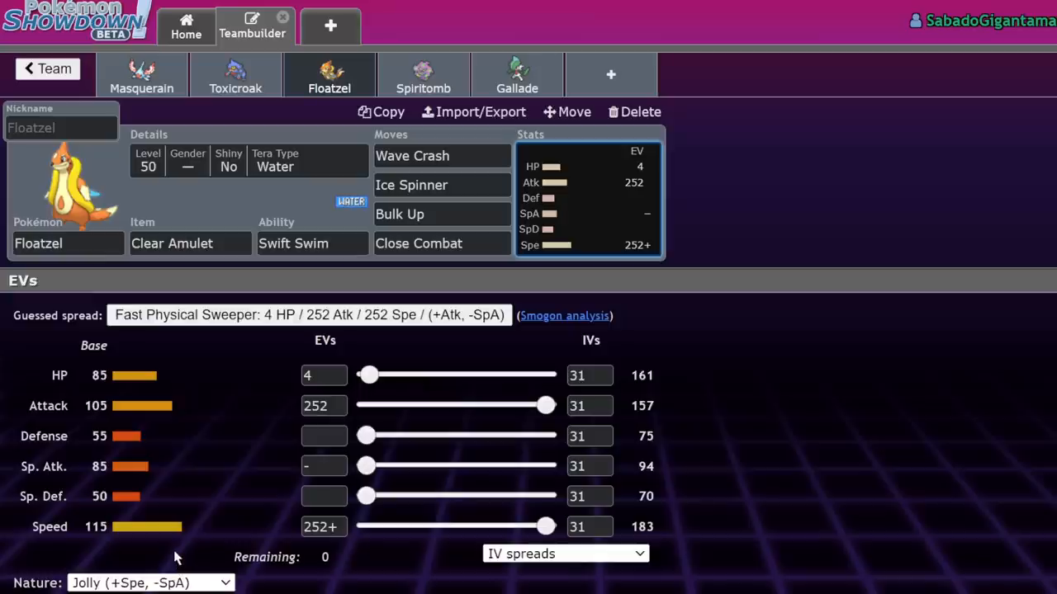
mouse_move(134, 541)
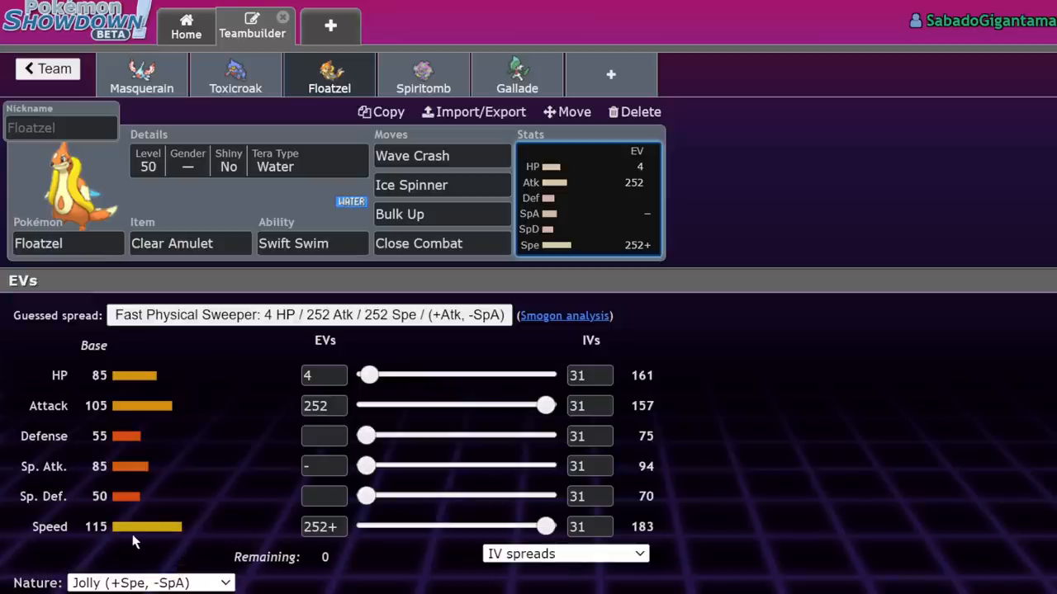
mouse_move(611, 75)
type("whim")
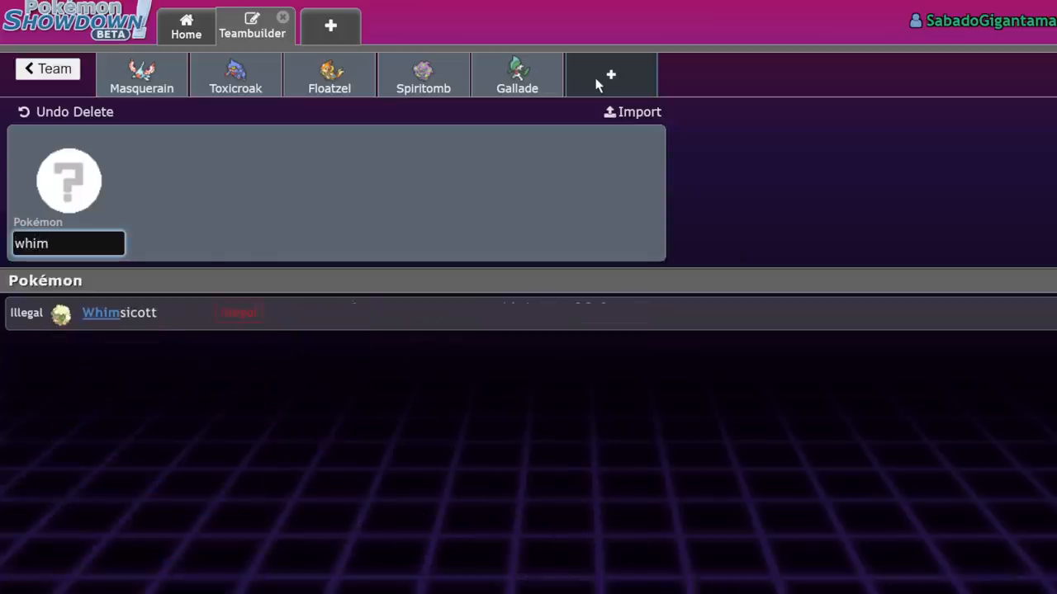
left_click(118, 312)
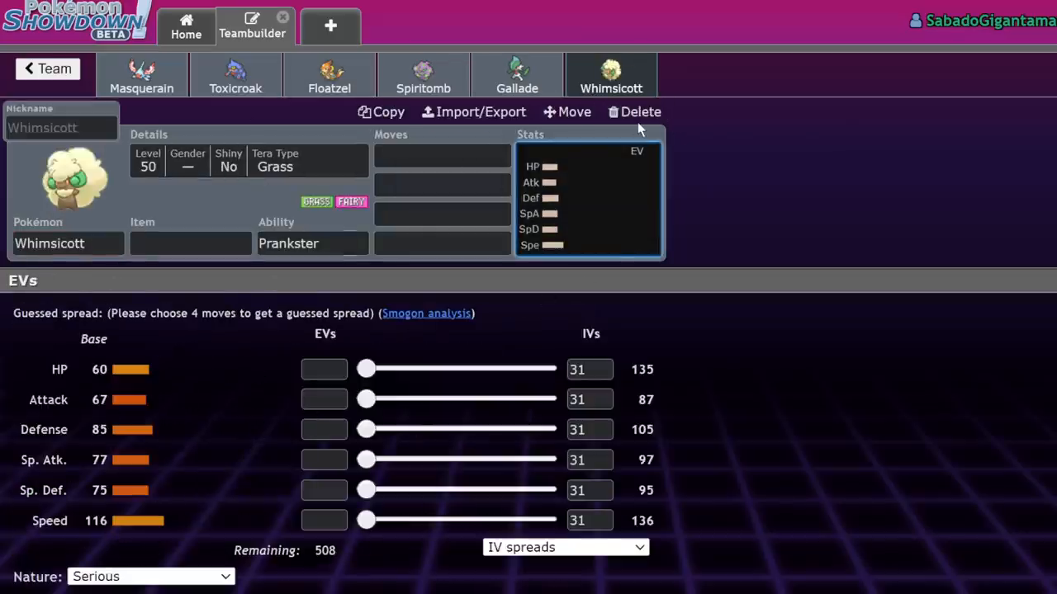
left_click(640, 111)
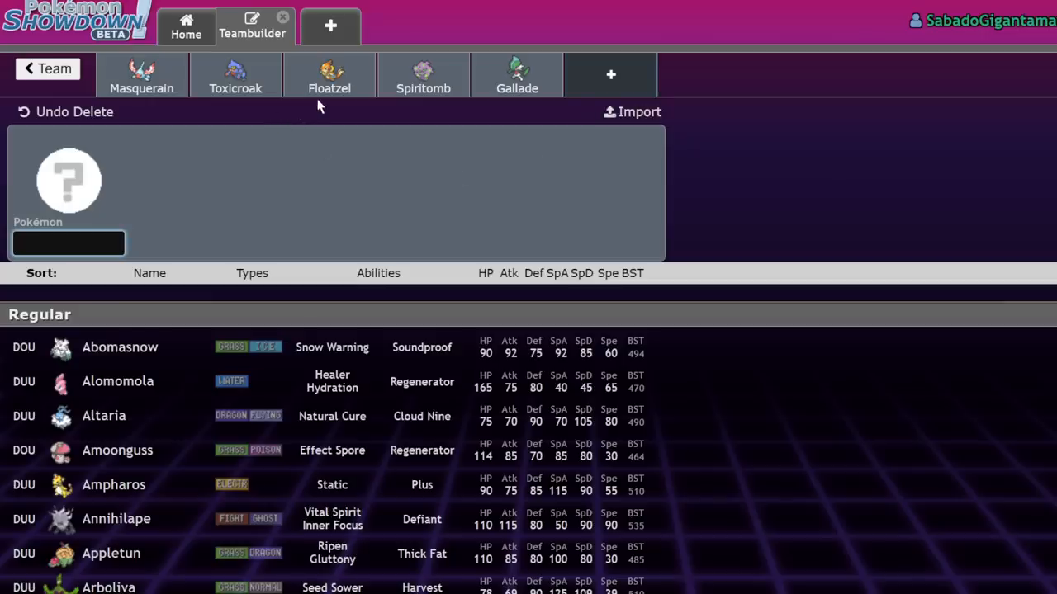
- Review Spiritomb's Trick Room and first-move options, then search 'trick' in a new slot
left_click(424, 75)
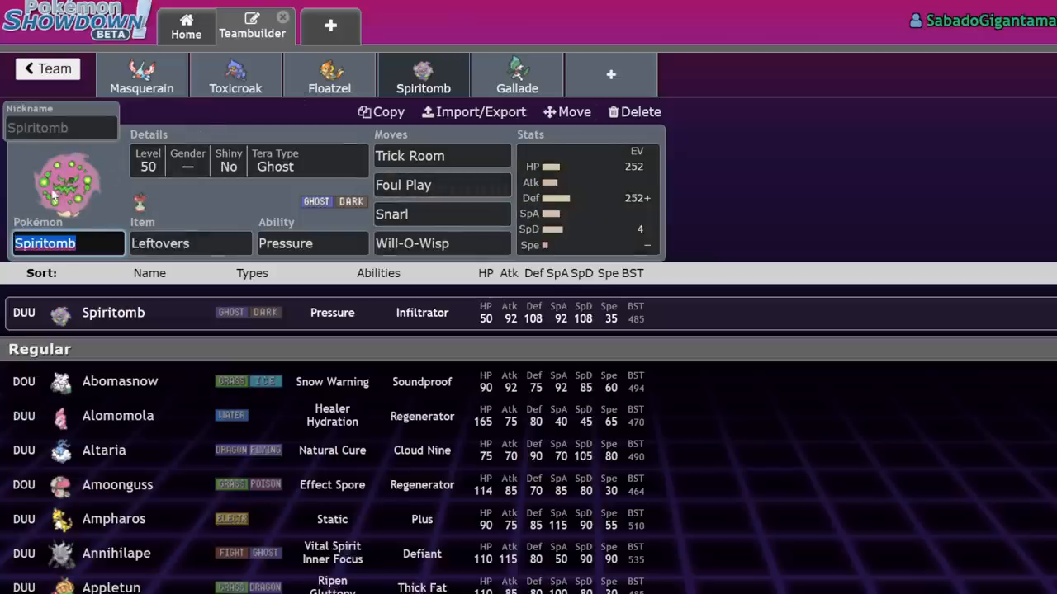
left_click(442, 155)
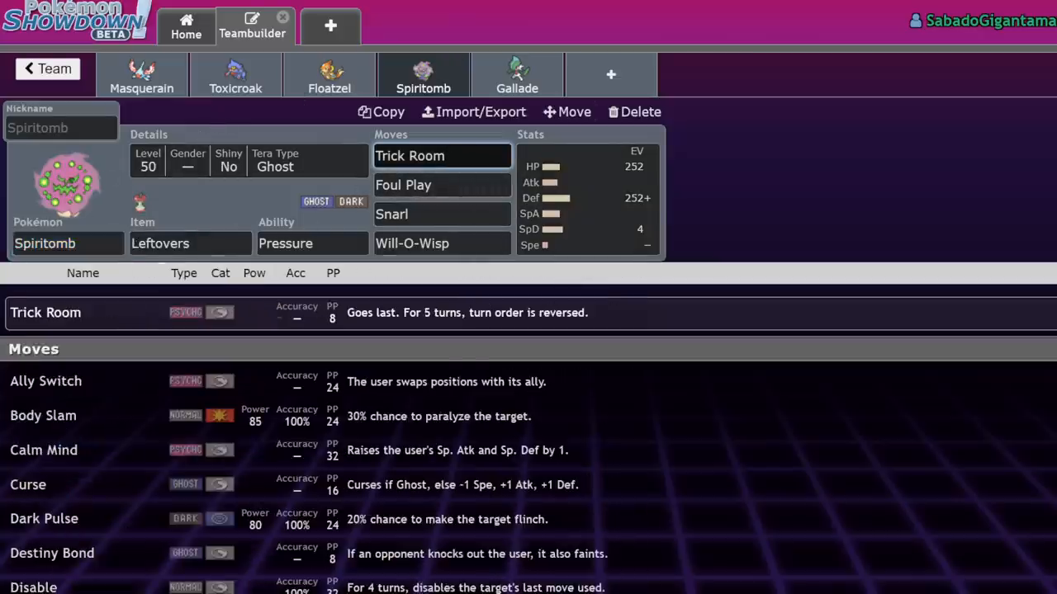
mouse_move(99, 382)
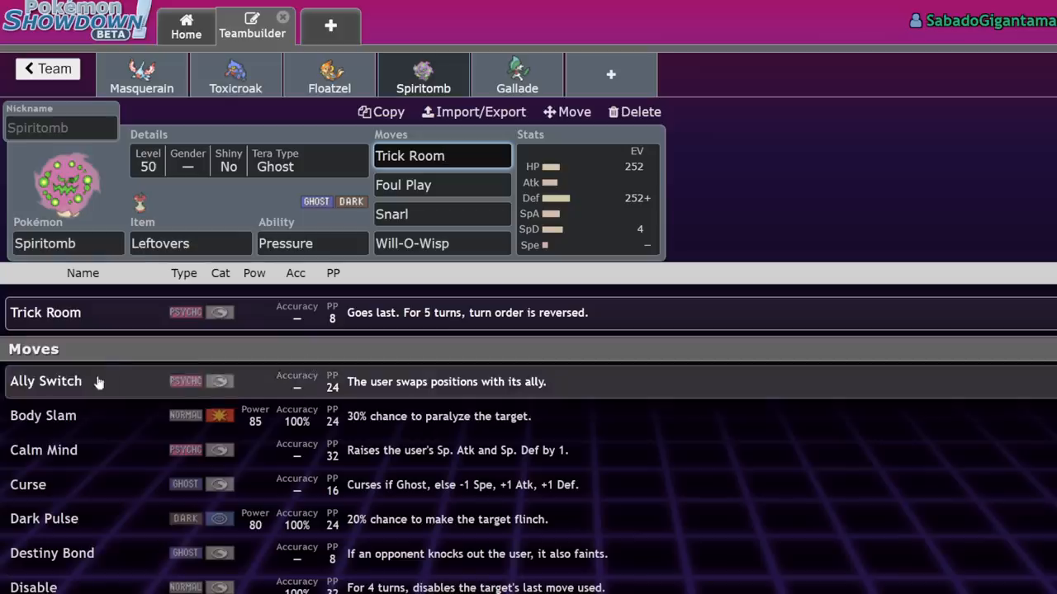
mouse_move(194, 389)
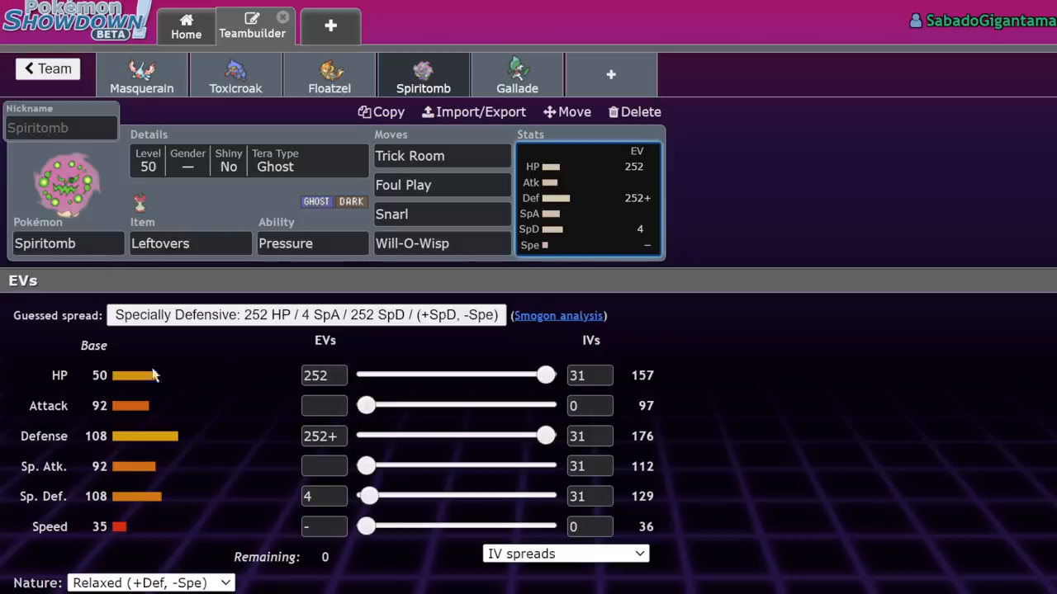
mouse_move(169, 506)
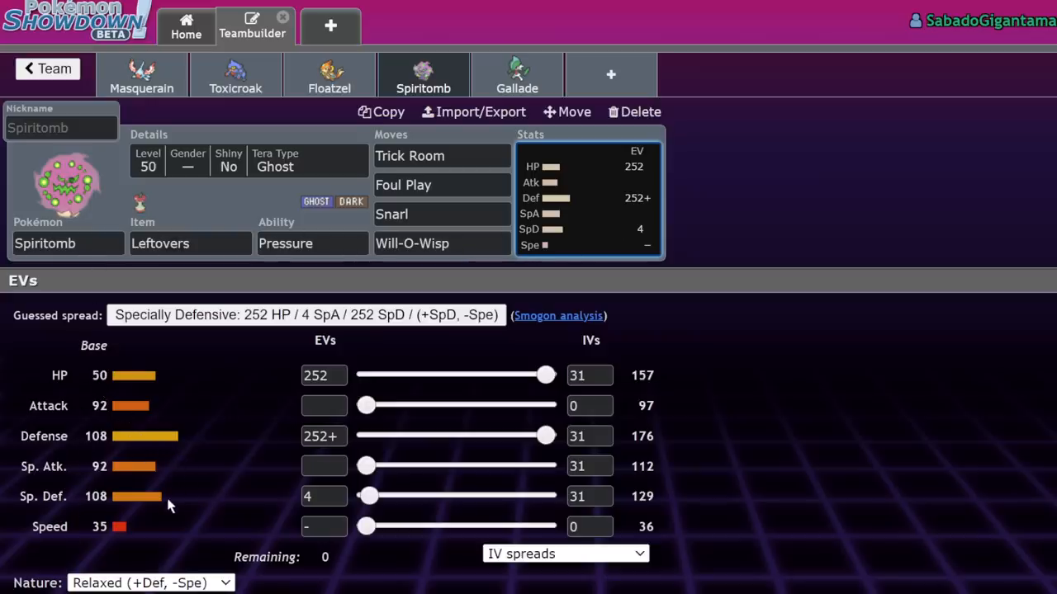
mouse_move(179, 465)
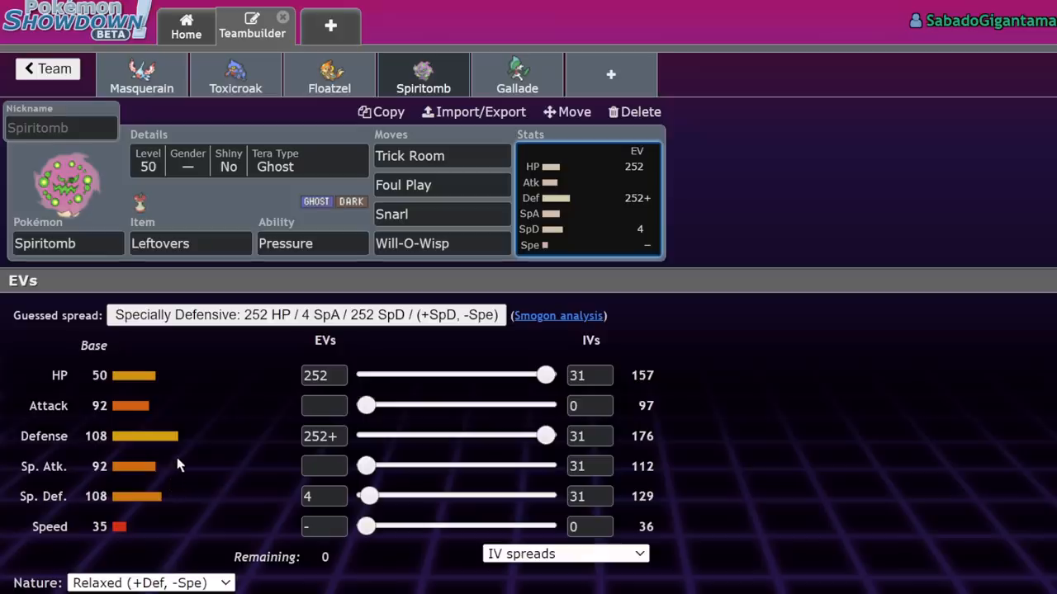
mouse_move(151, 479)
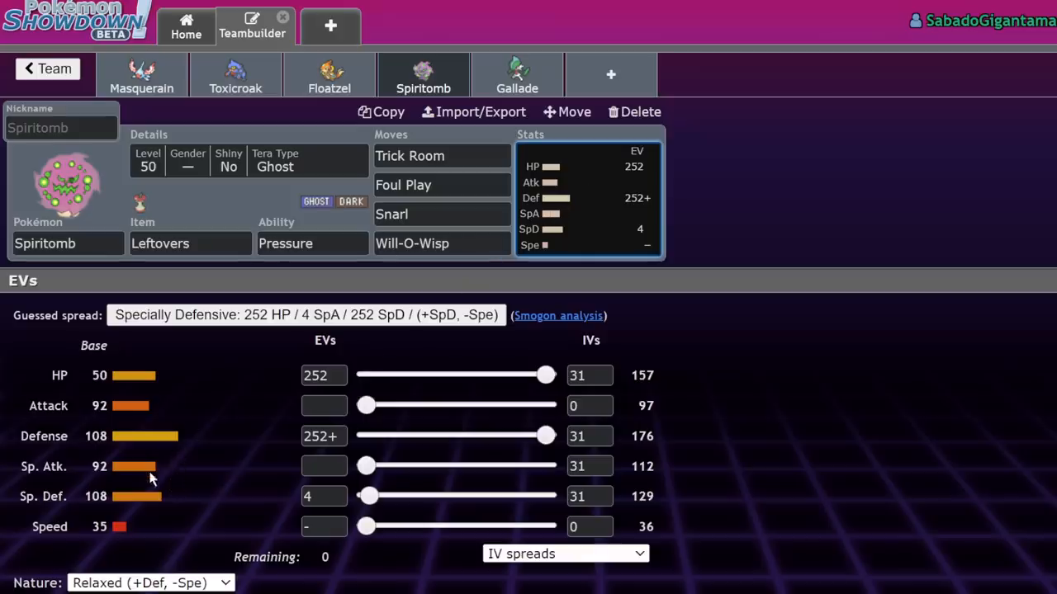
left_click(442, 214)
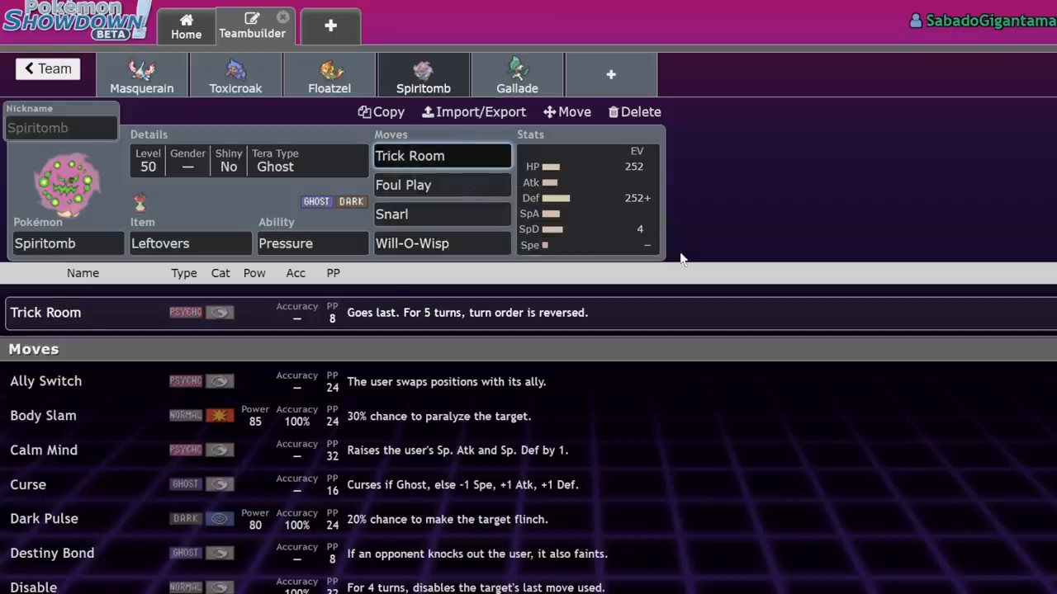
left_click(633, 111)
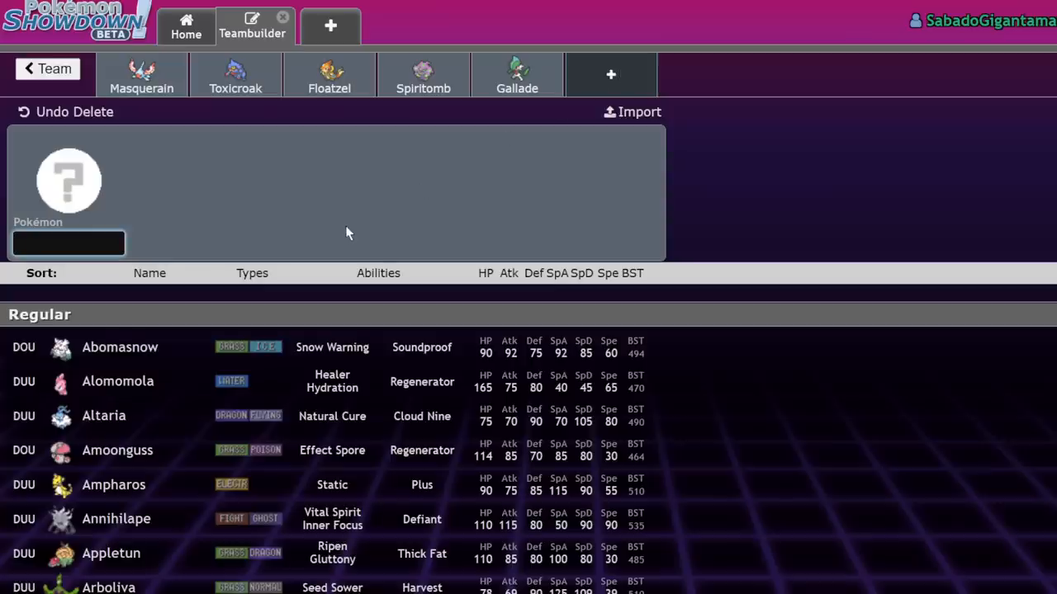
type("trick")
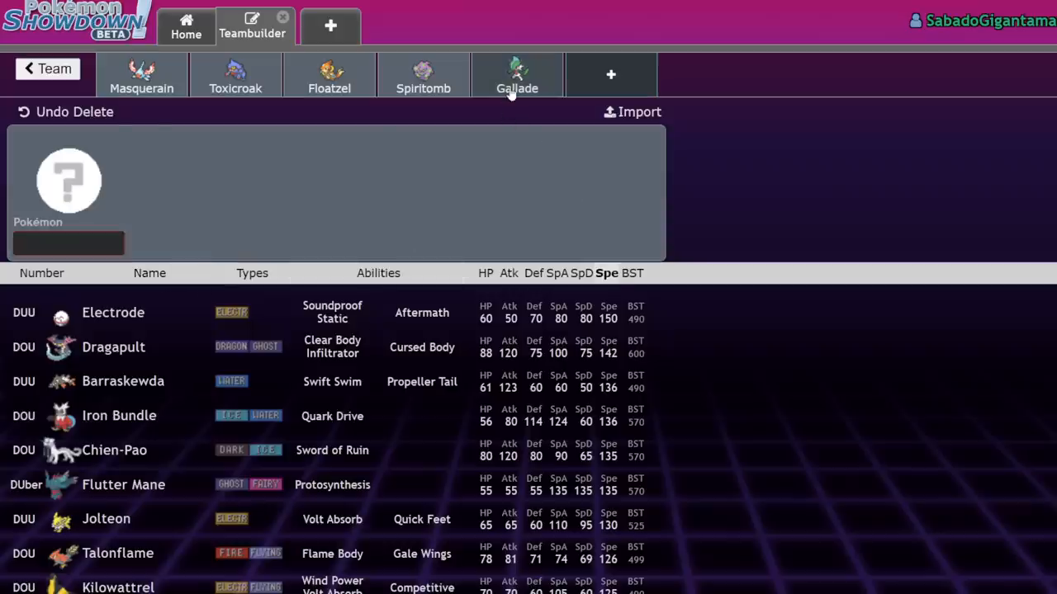
- Reopen Spiritomb's set and replace its fourth move Will-O-Wisp with Helping Hand
left_click(422, 75)
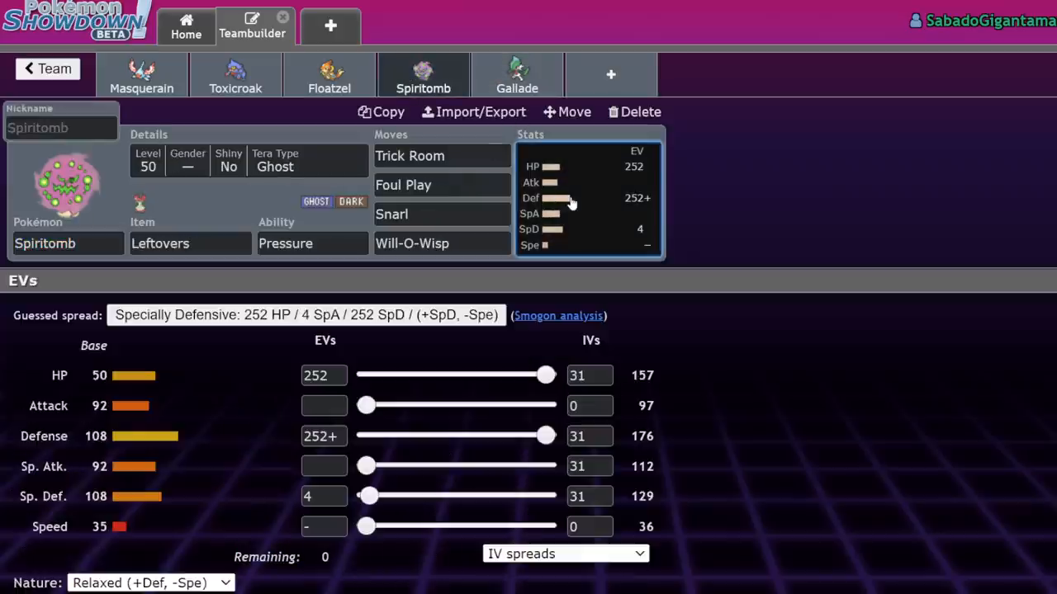
mouse_move(396, 330)
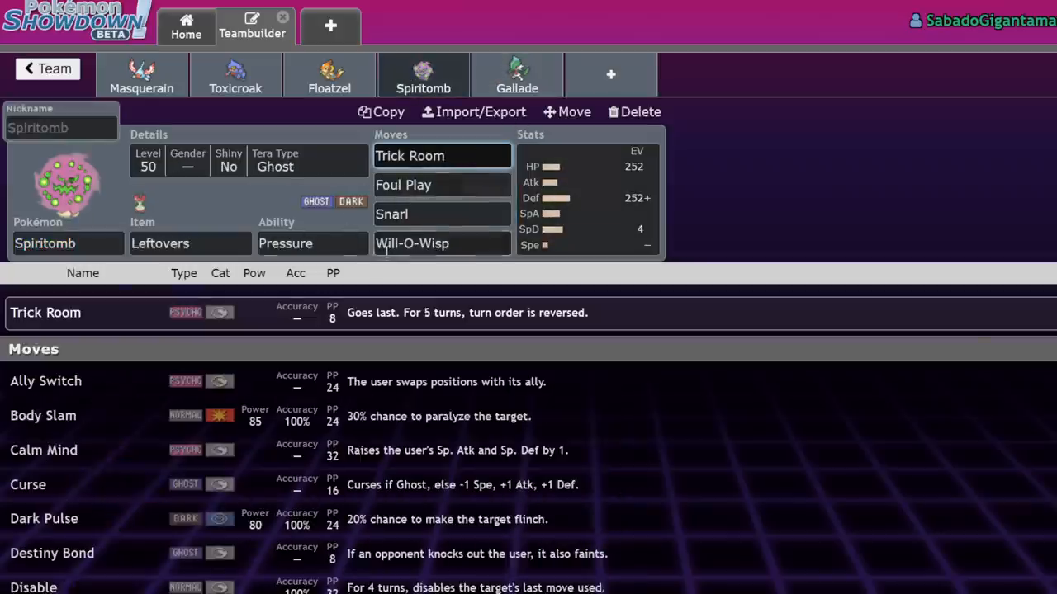
left_click(588, 198)
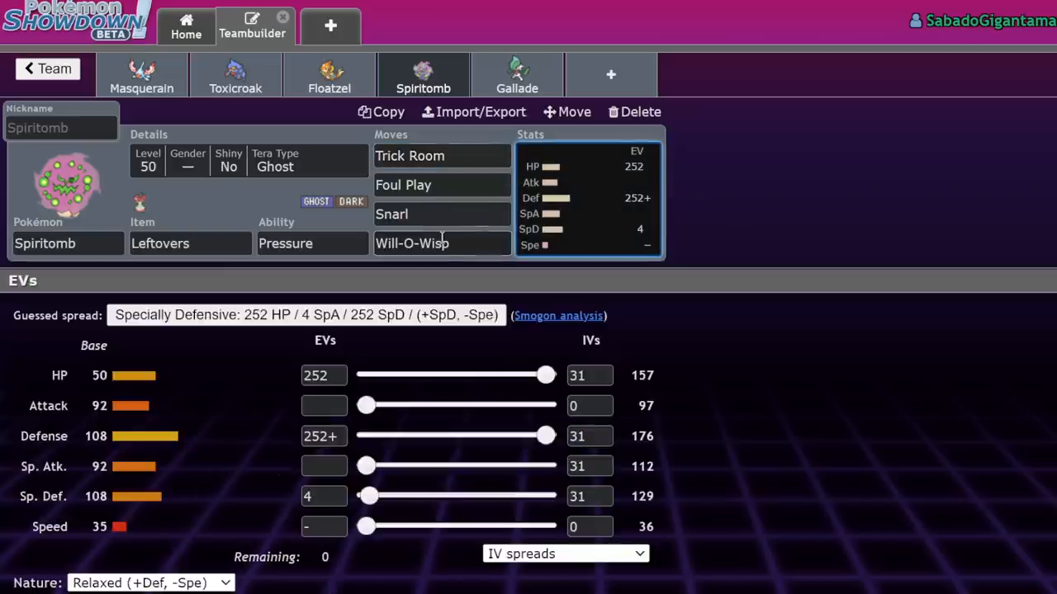
left_click(441, 243)
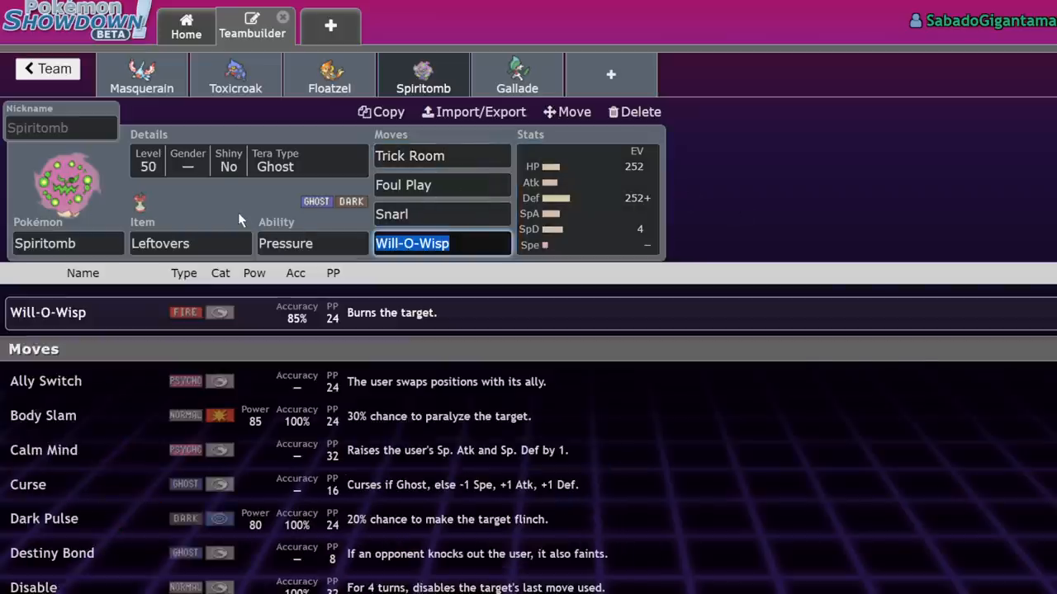
type("he")
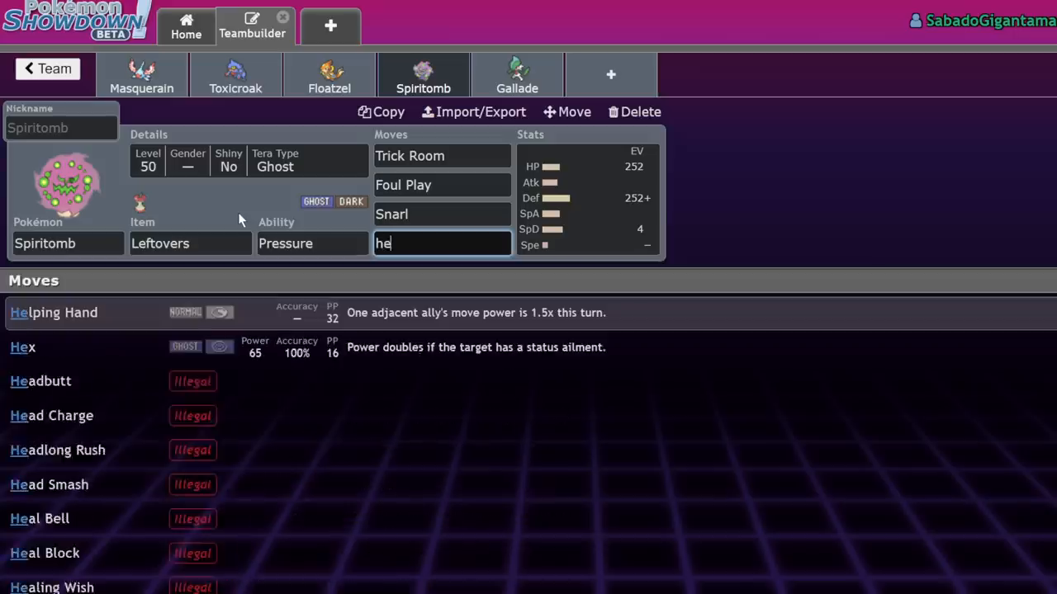
left_click(54, 312)
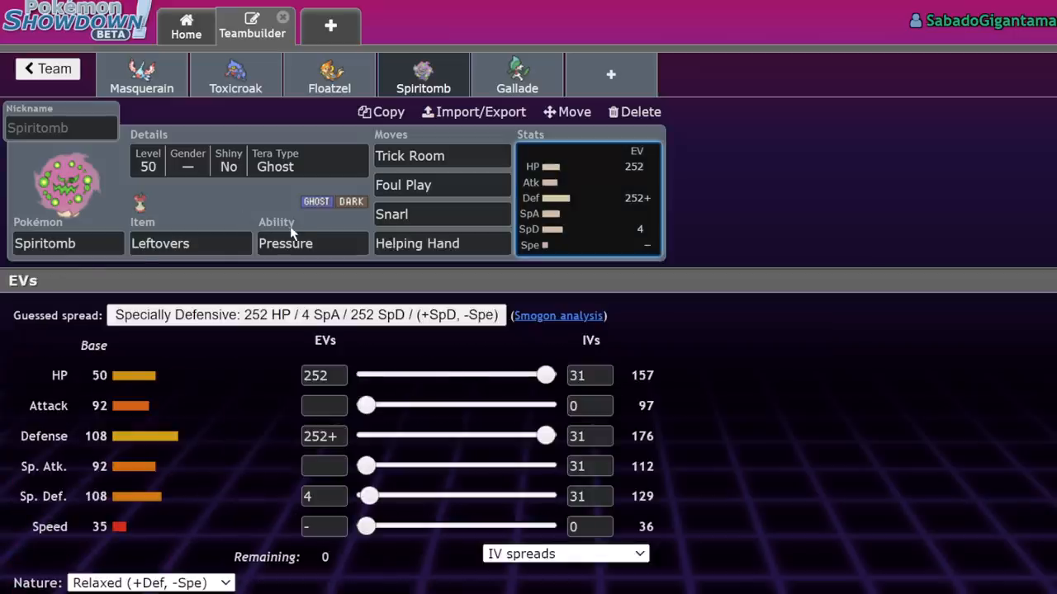
mouse_move(309, 229)
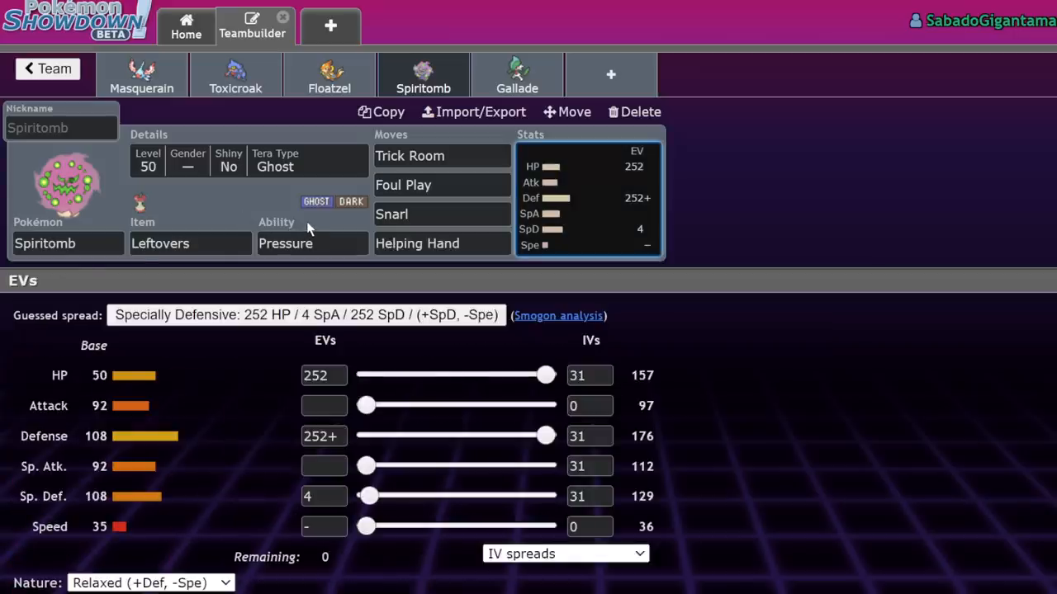
- Briefly restore Will-O-Wisp, then settle on Pain Split as Spiritomb's fourth move
left_click(441, 184)
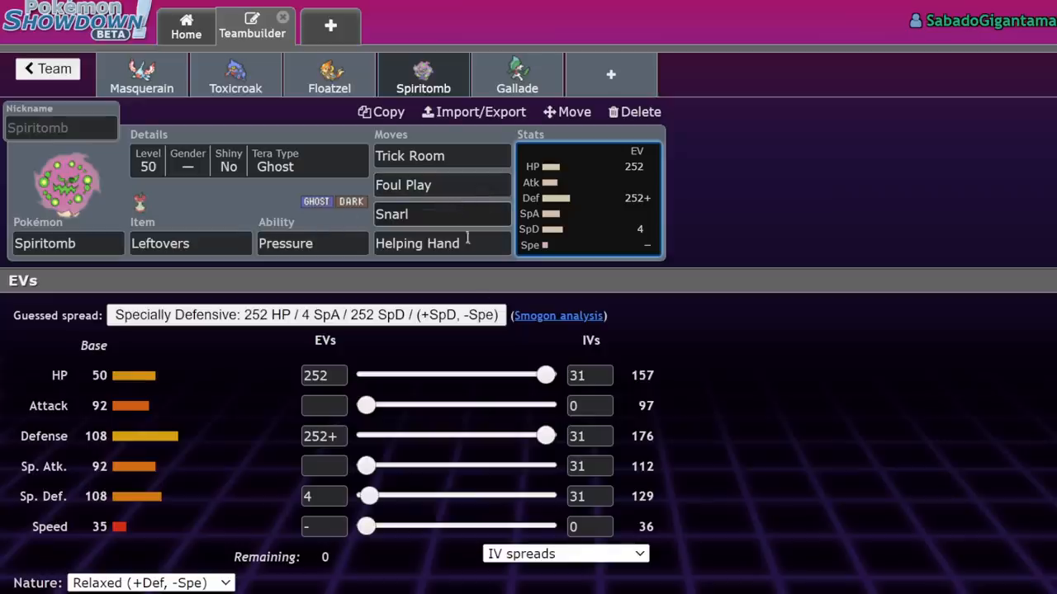
left_click(441, 243)
type("Will-O-Wisp")
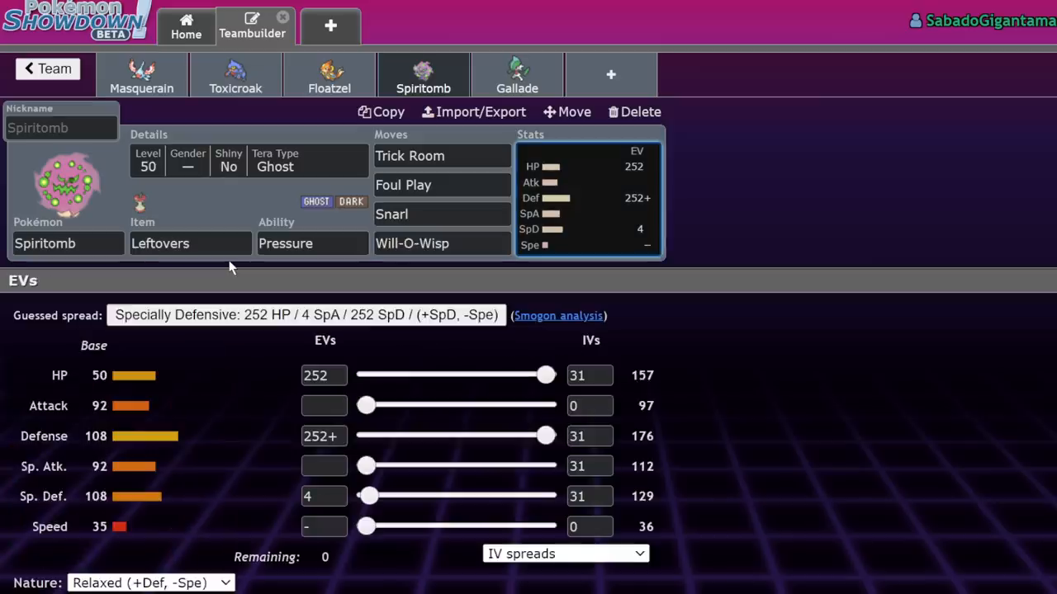
mouse_move(715, 366)
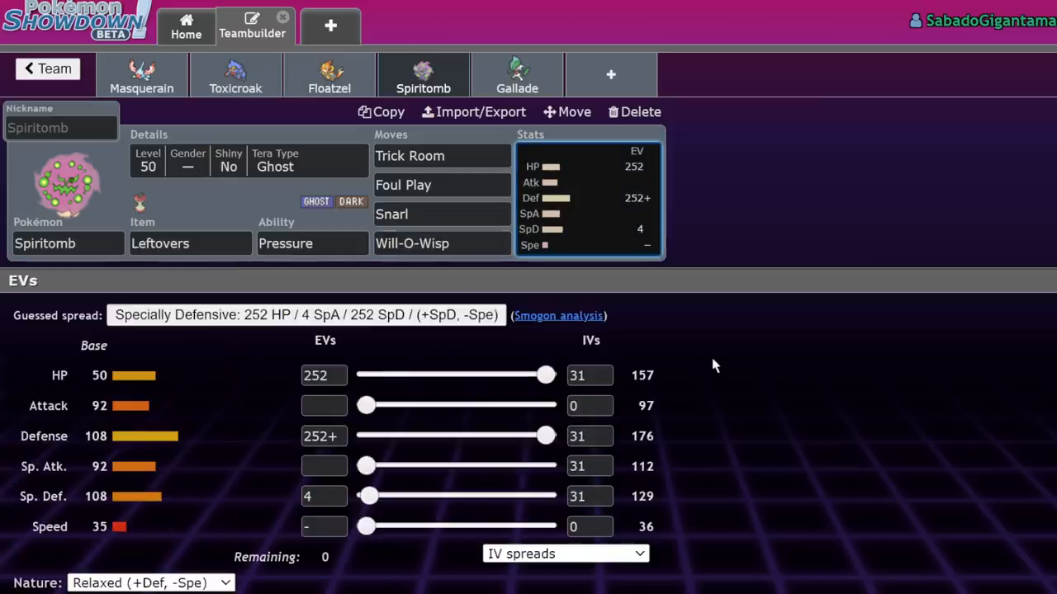
left_click(412, 243)
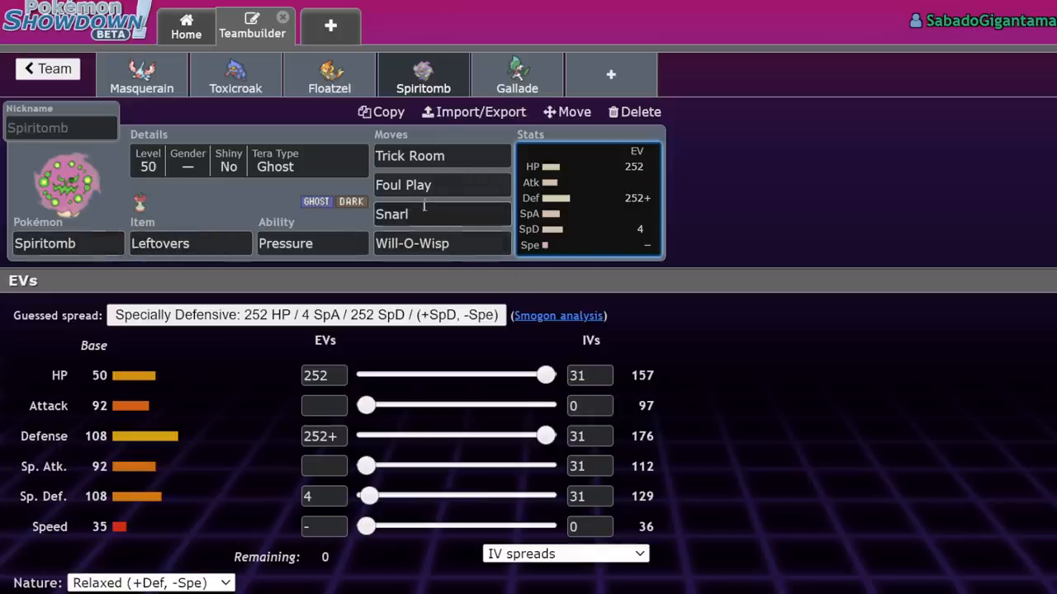
left_click(412, 243)
type("Pain Split")
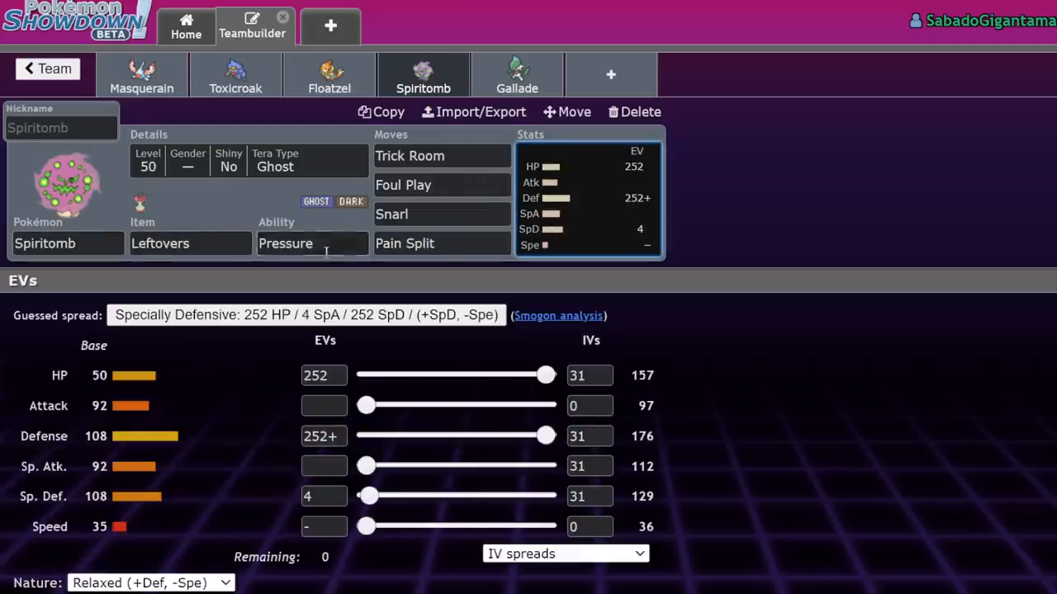
mouse_move(143, 388)
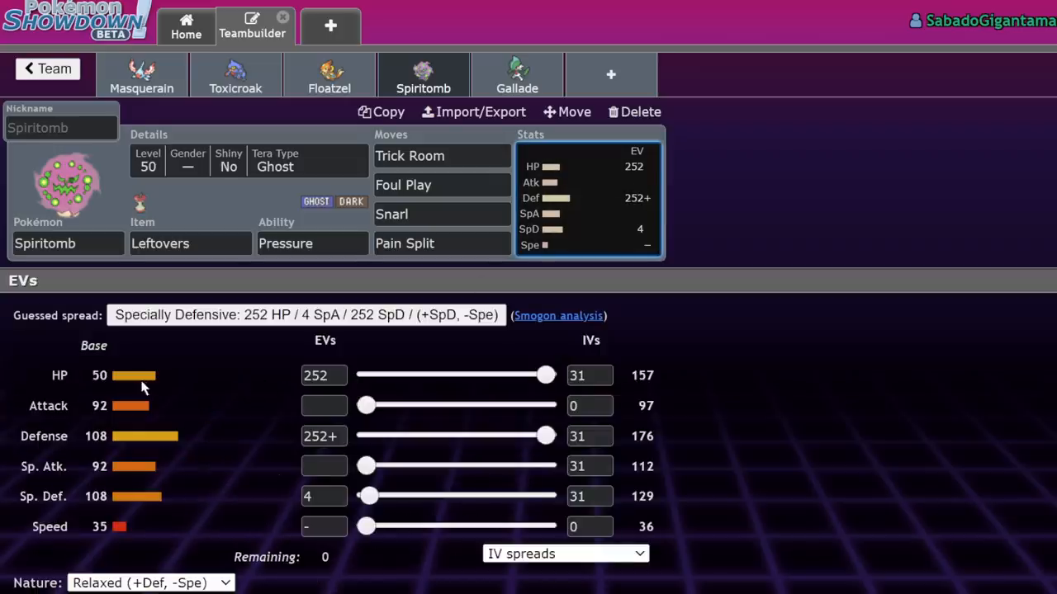
mouse_move(197, 279)
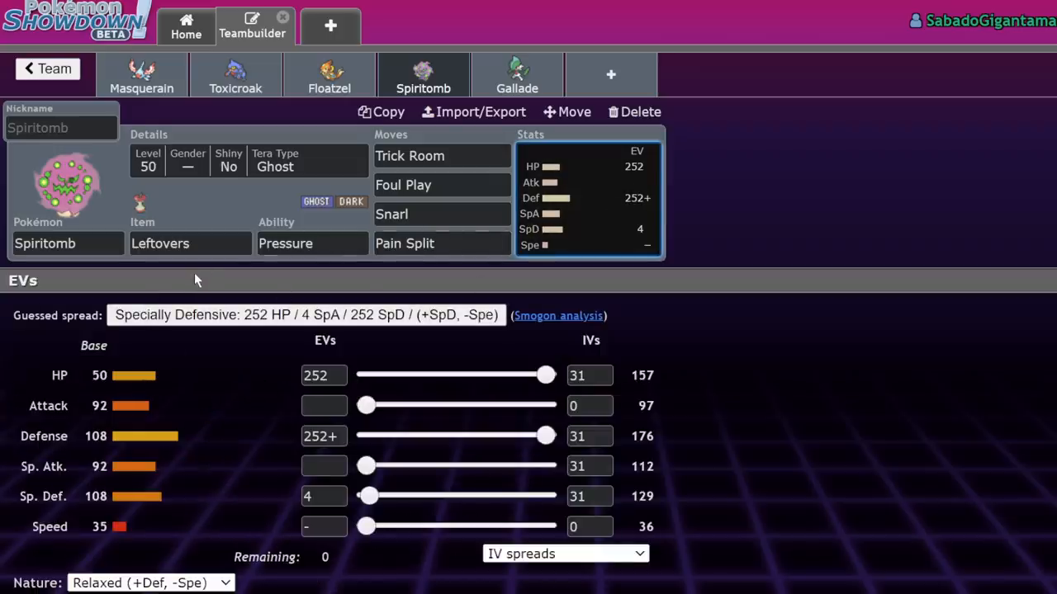
mouse_move(364, 209)
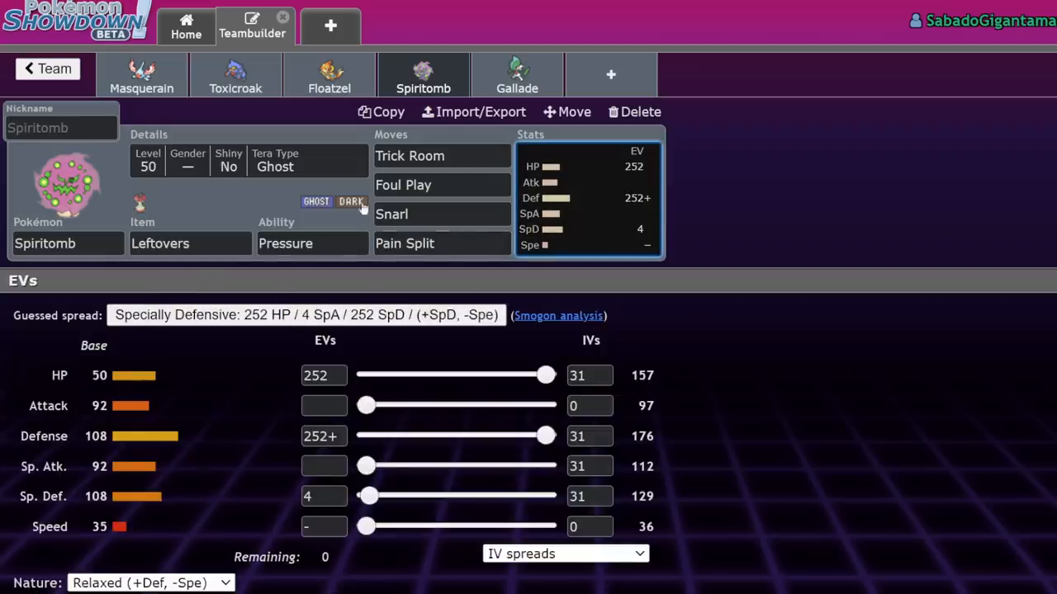
mouse_move(575, 250)
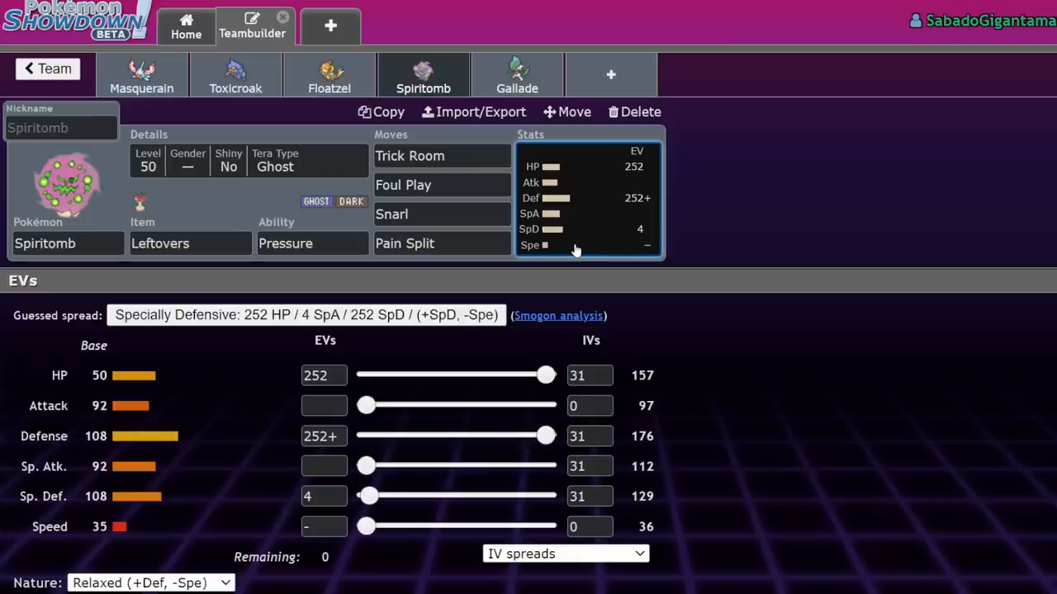
mouse_move(503, 271)
type("dusc")
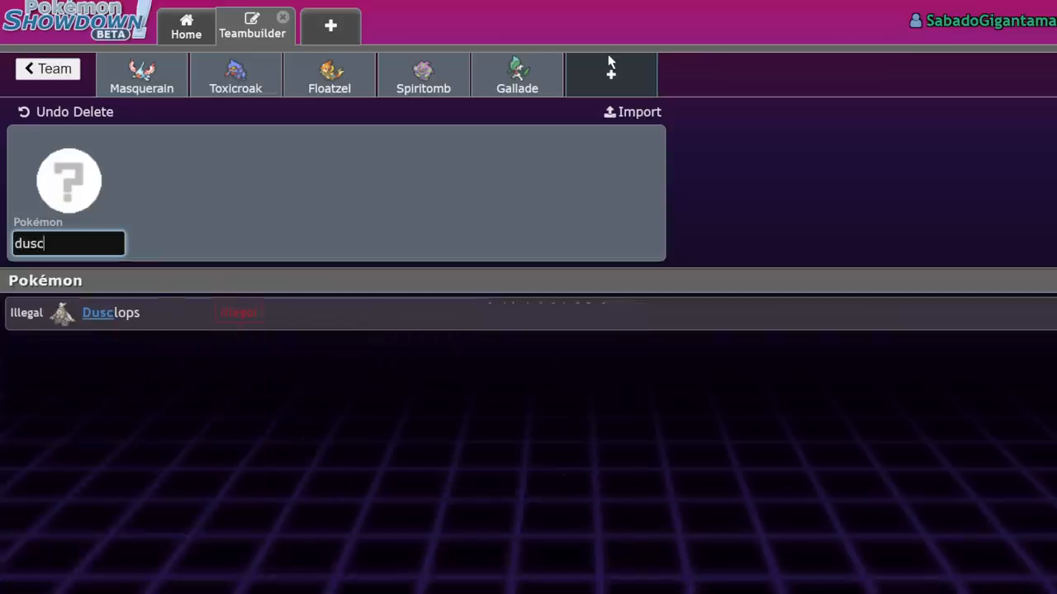
- Add Dusclops, compare it with Gallade and Spiritomb, and search 'helo' for its first move
left_click(110, 312)
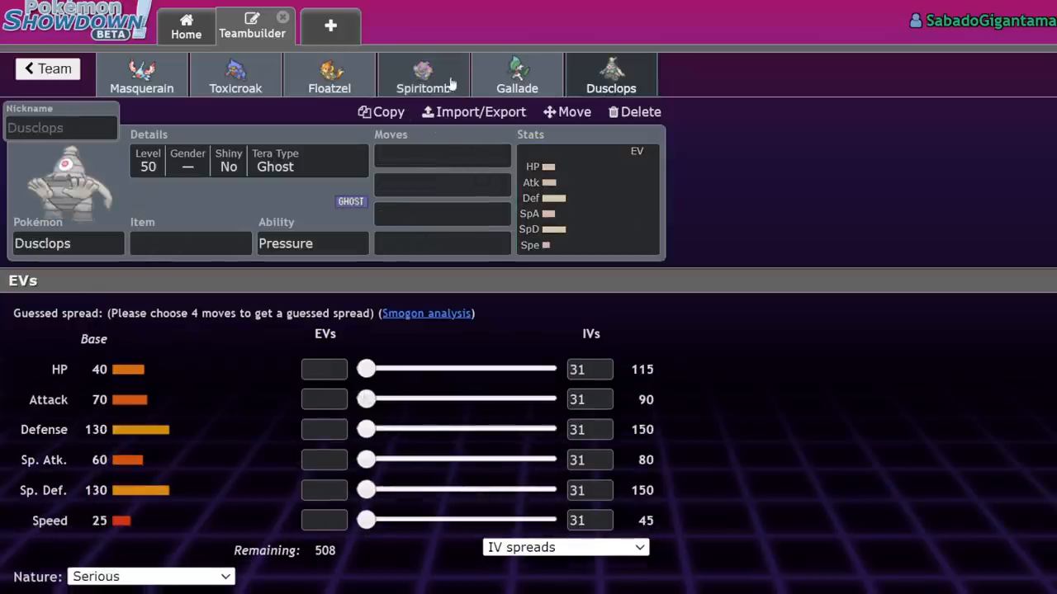
left_click(517, 75)
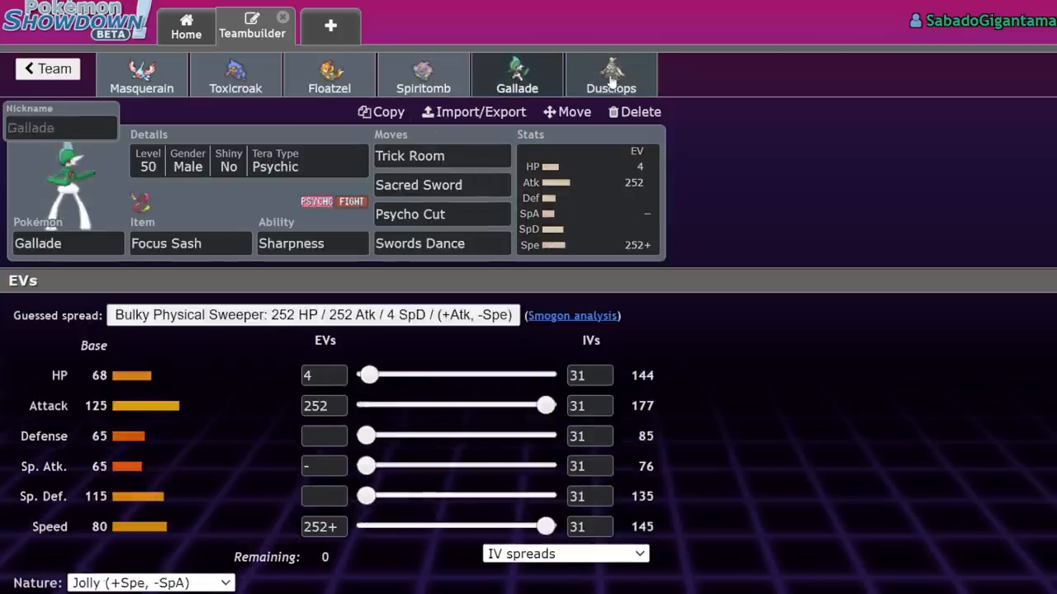
left_click(611, 74)
type("ev")
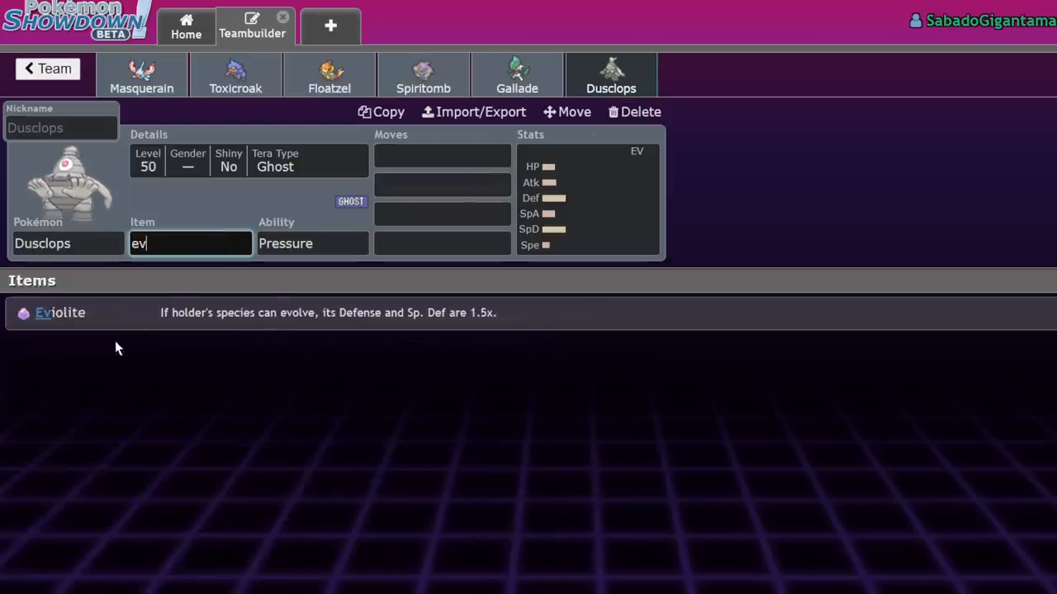
left_click(424, 74)
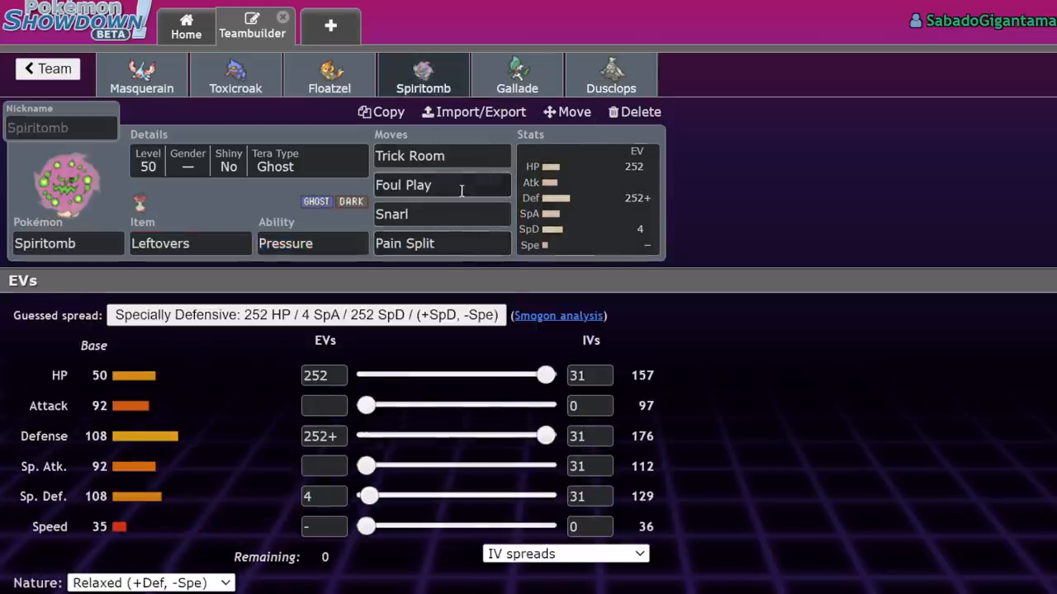
left_click(611, 74)
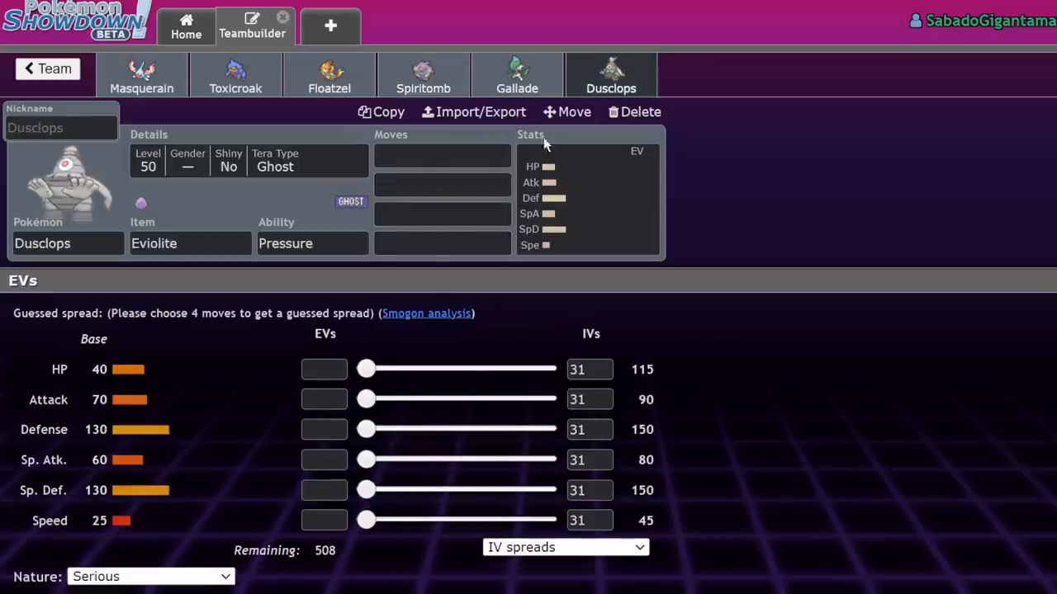
left_click(442, 156)
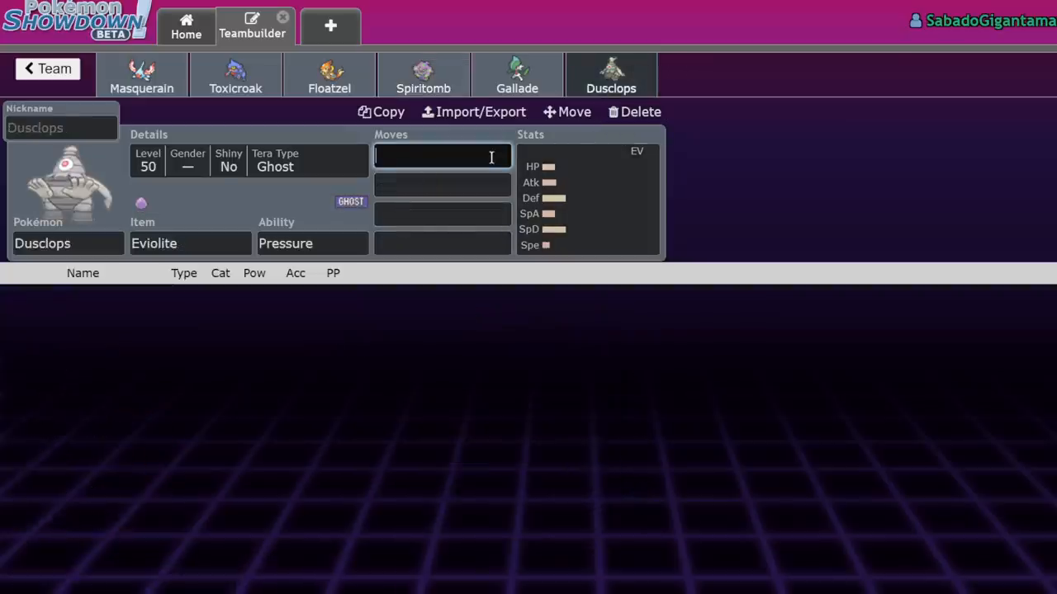
type("helo")
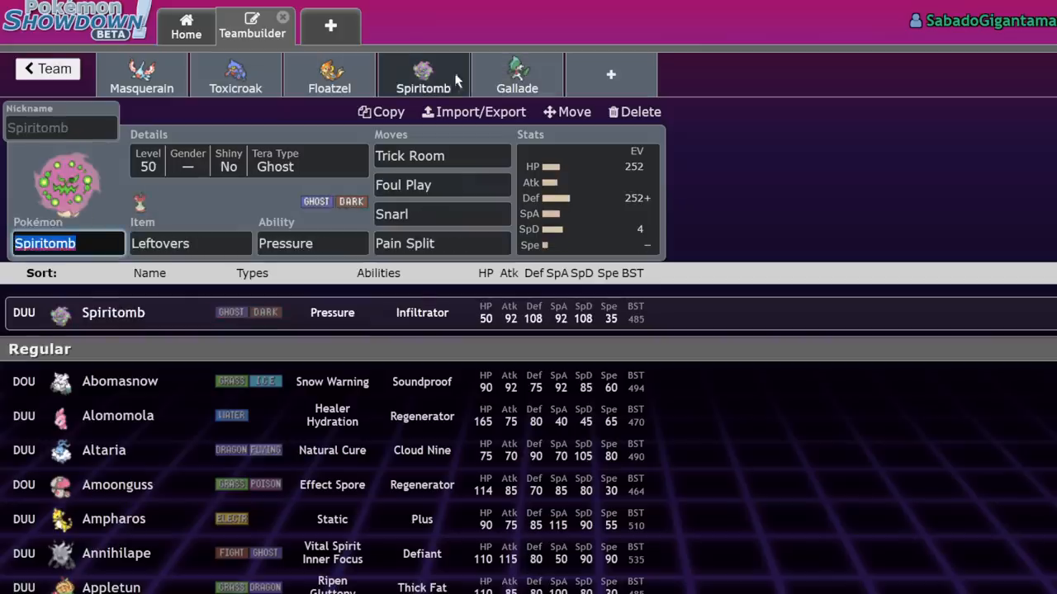
left_click(518, 75)
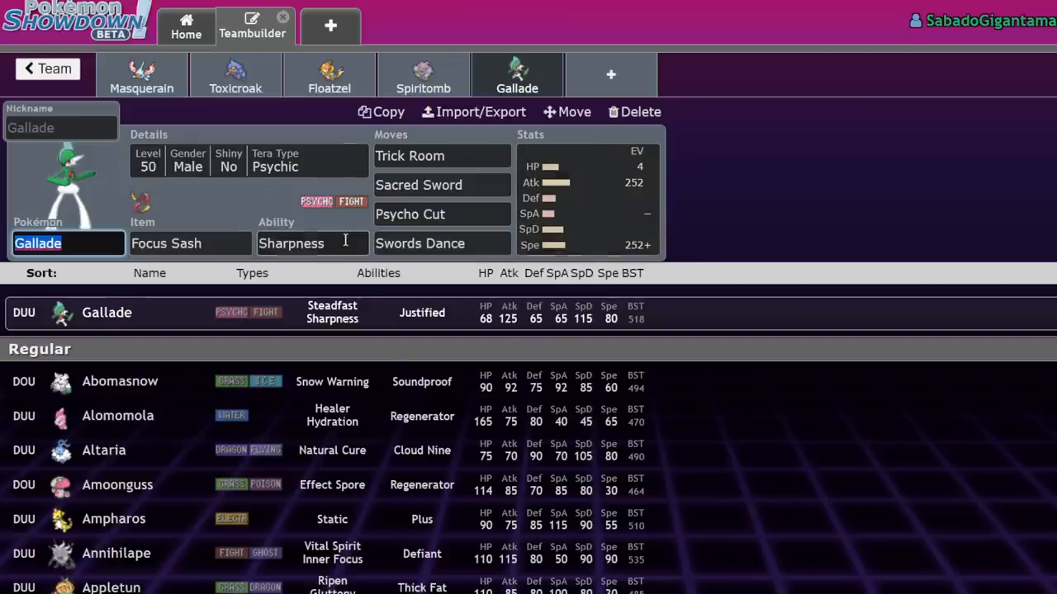
left_click(312, 243)
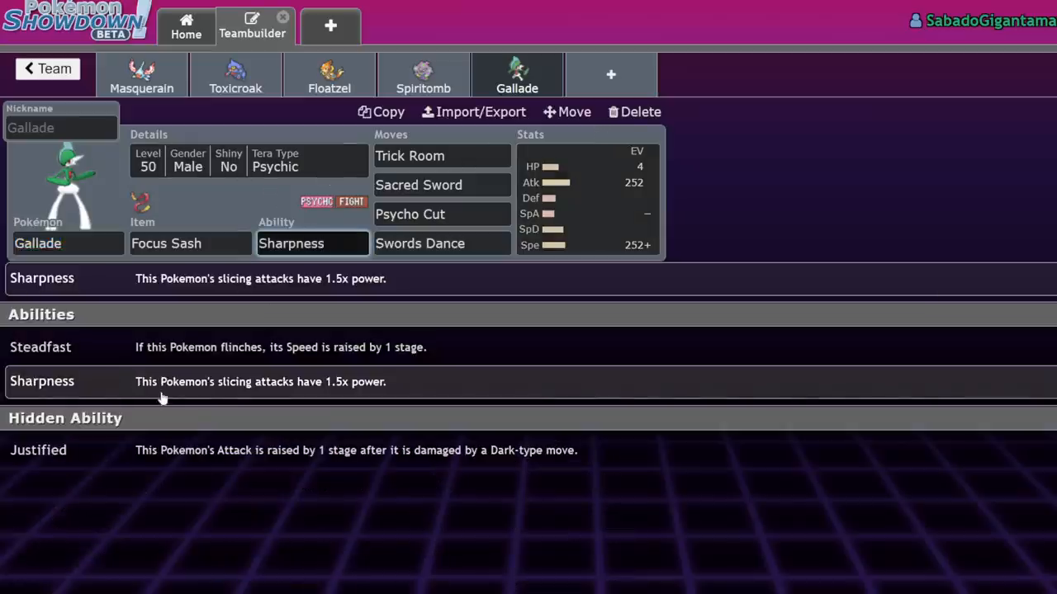
mouse_move(228, 402)
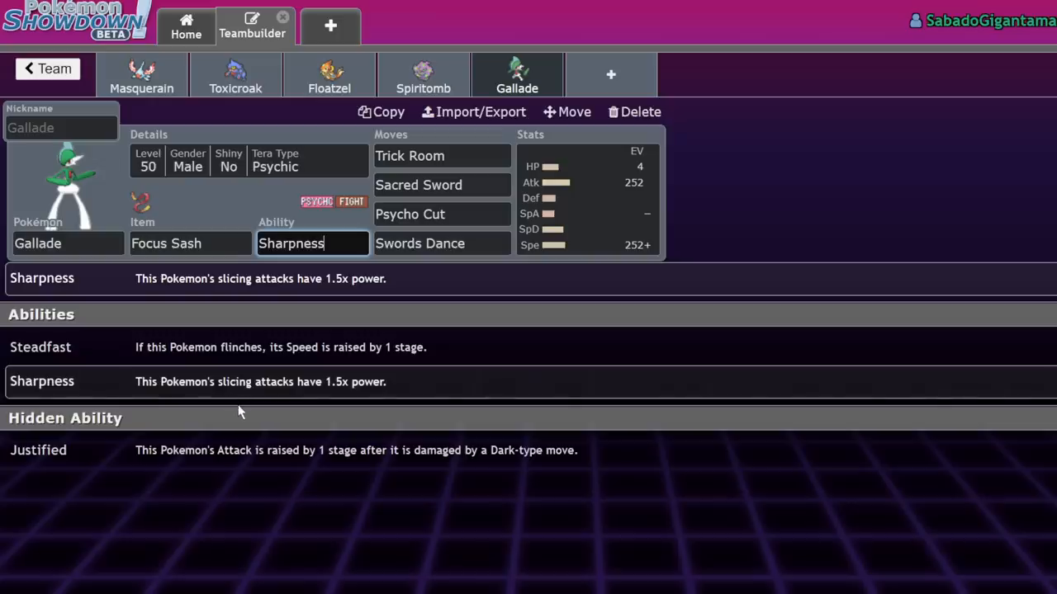
mouse_move(566, 112)
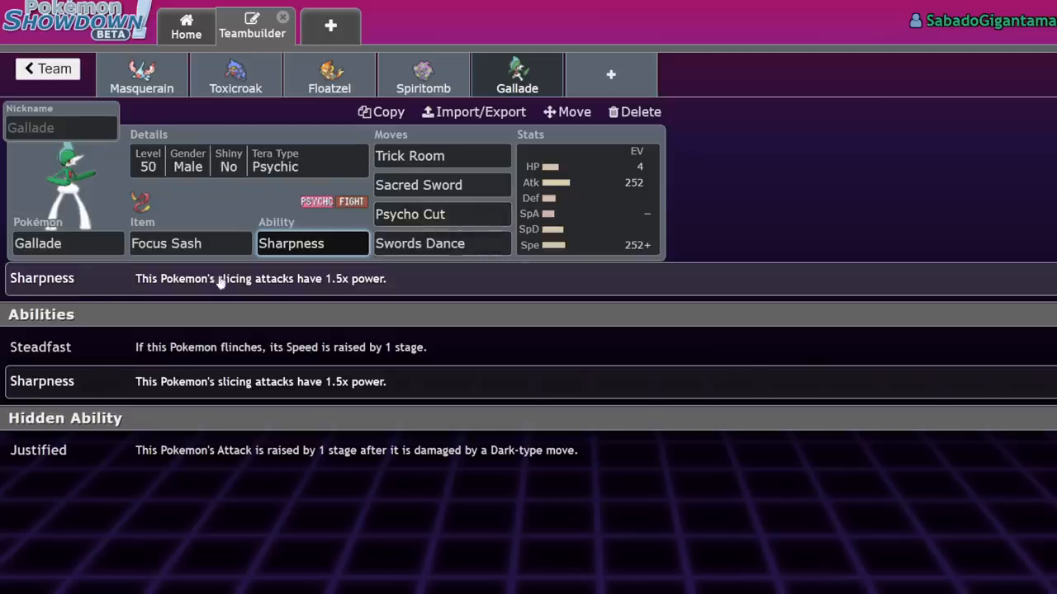
left_click(442, 184)
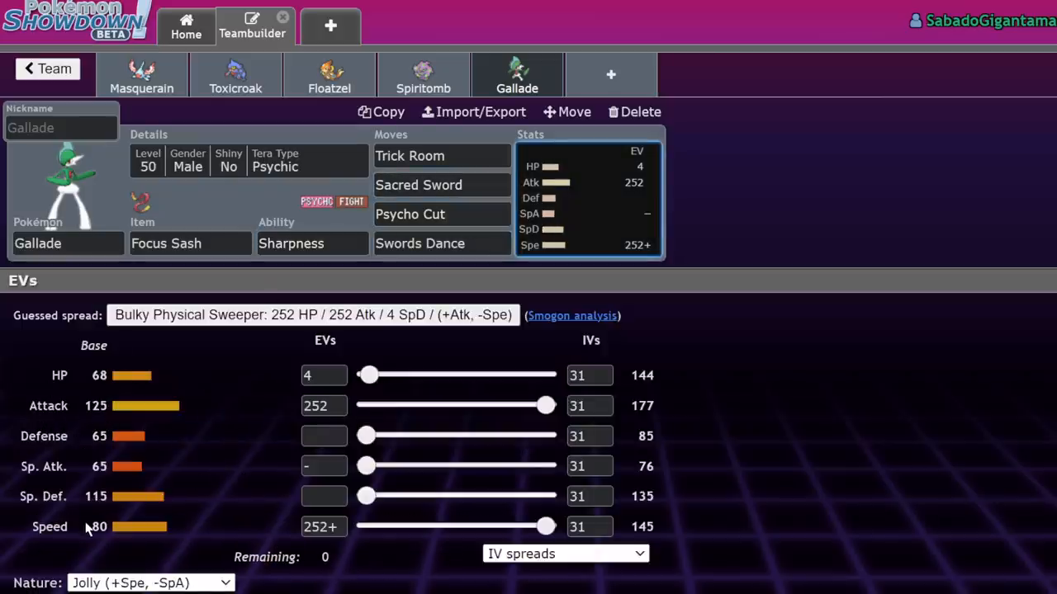
mouse_move(143, 341)
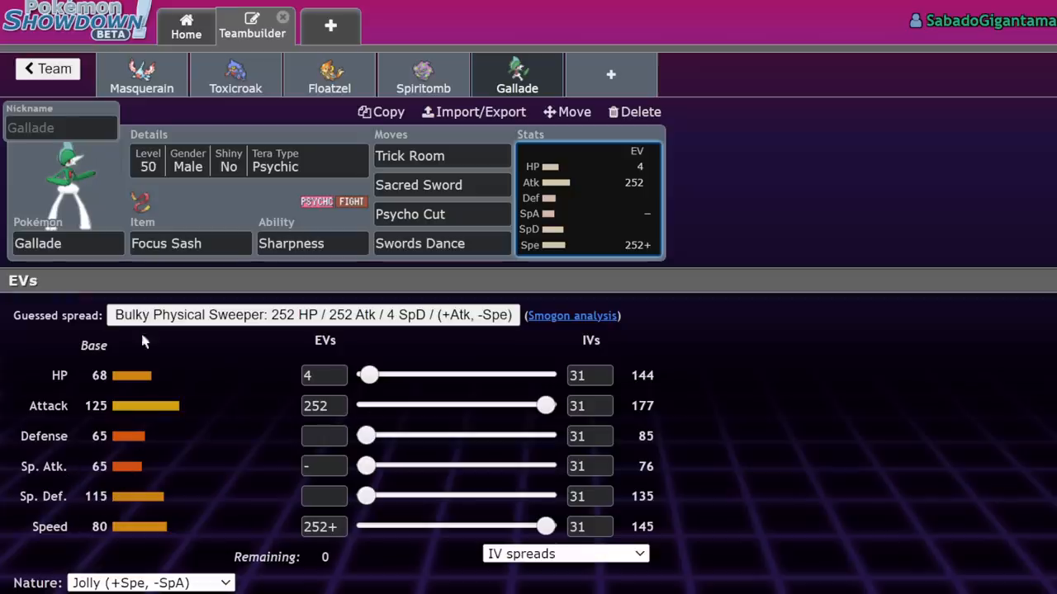
mouse_move(152, 350)
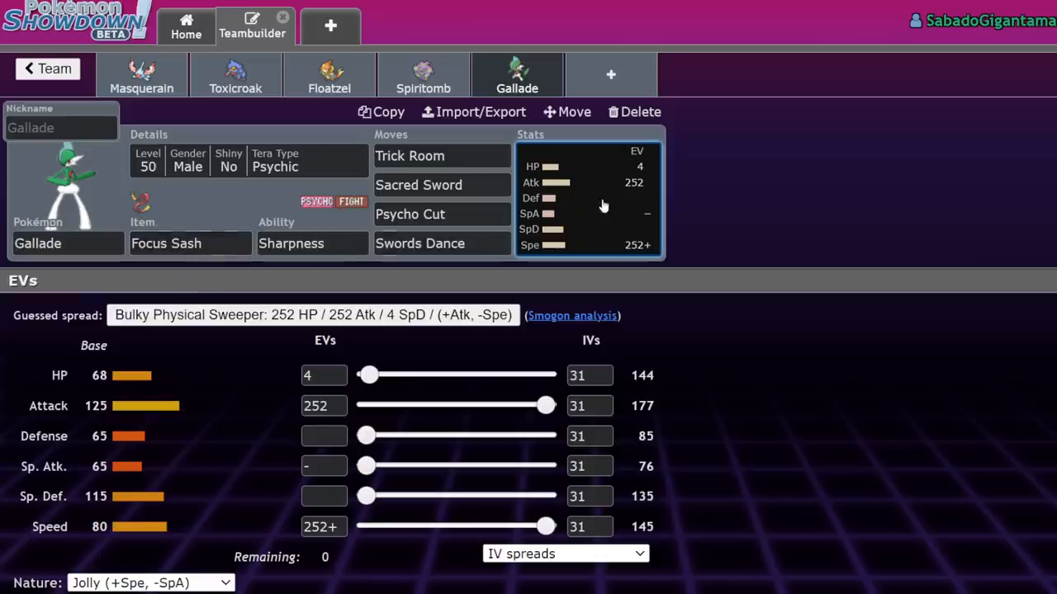
left_click(442, 242)
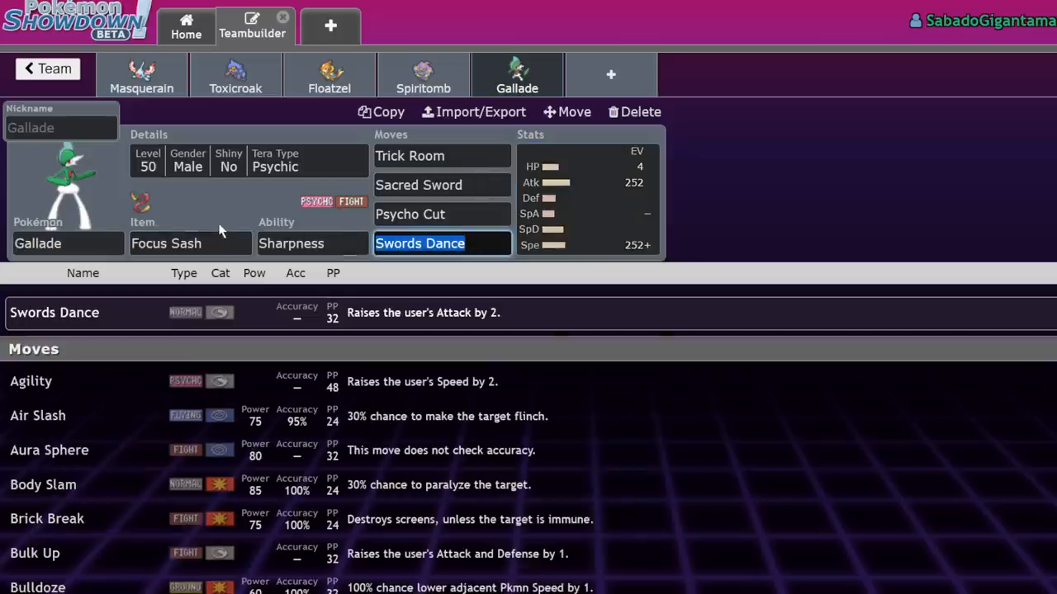
type("pro")
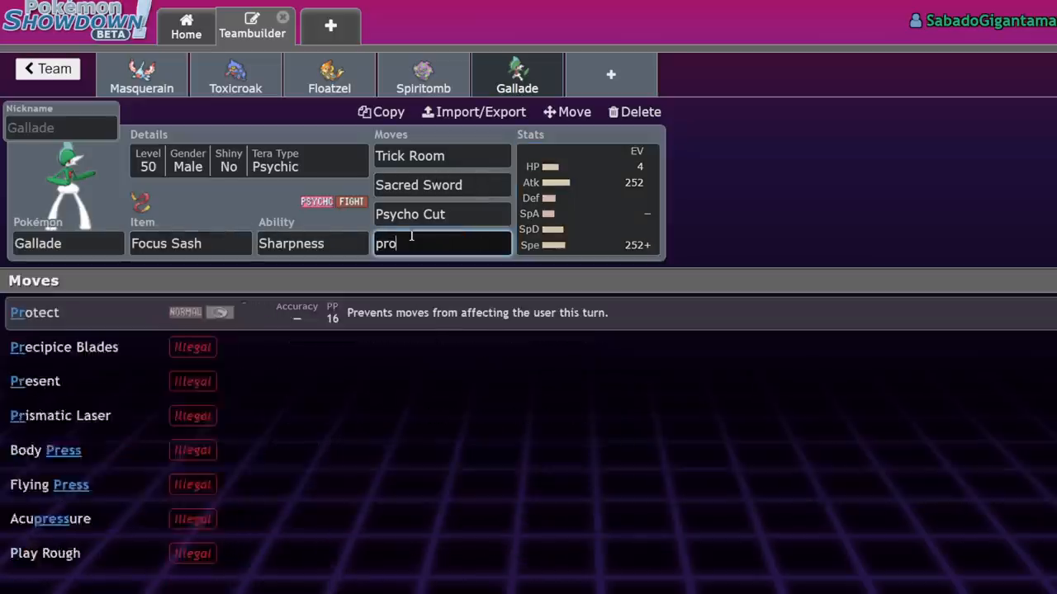
left_click(35, 312)
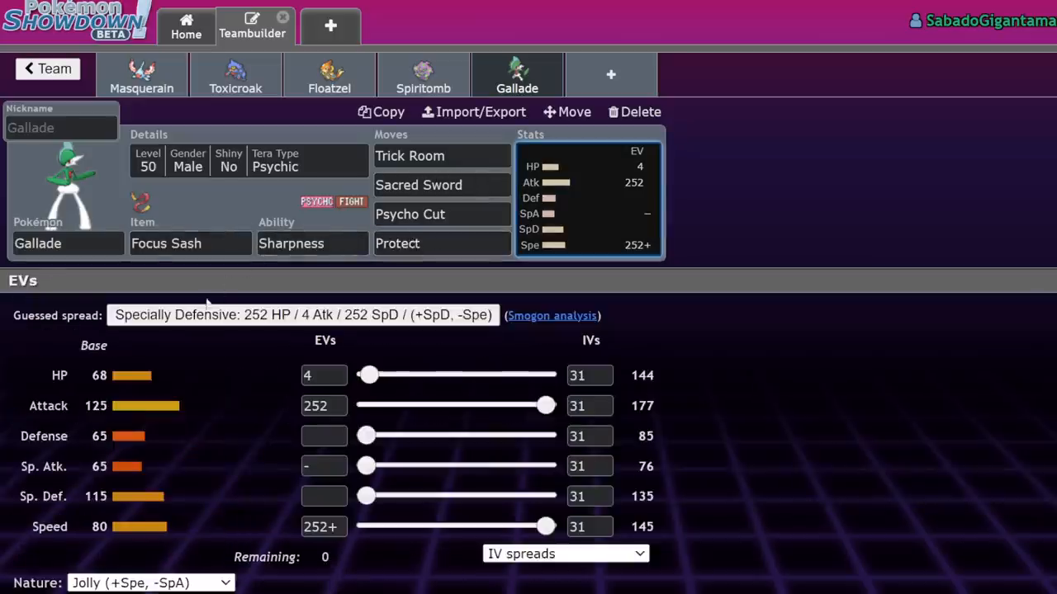
mouse_move(287, 201)
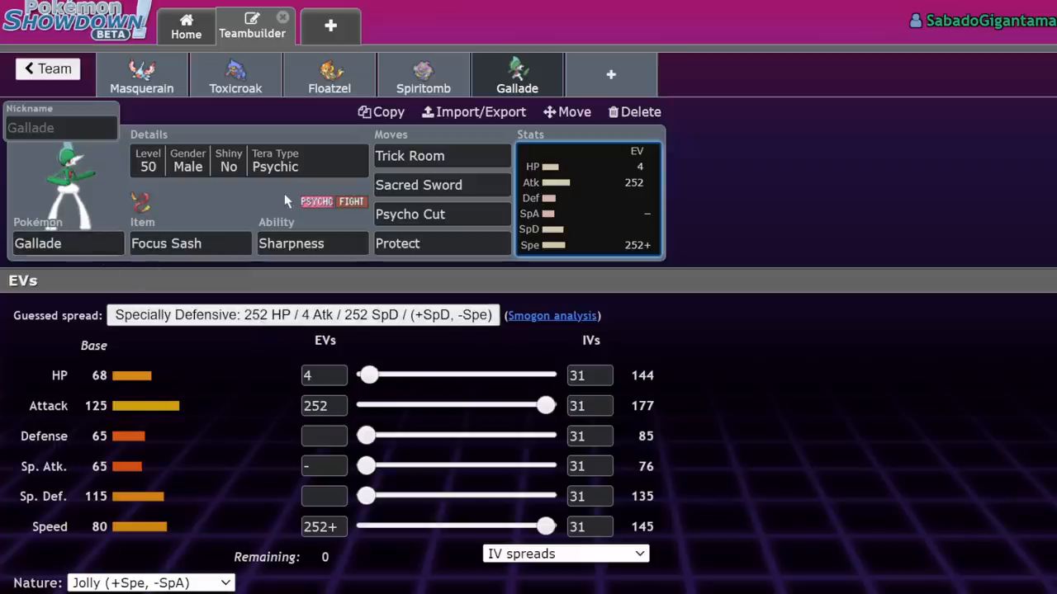
mouse_move(286, 213)
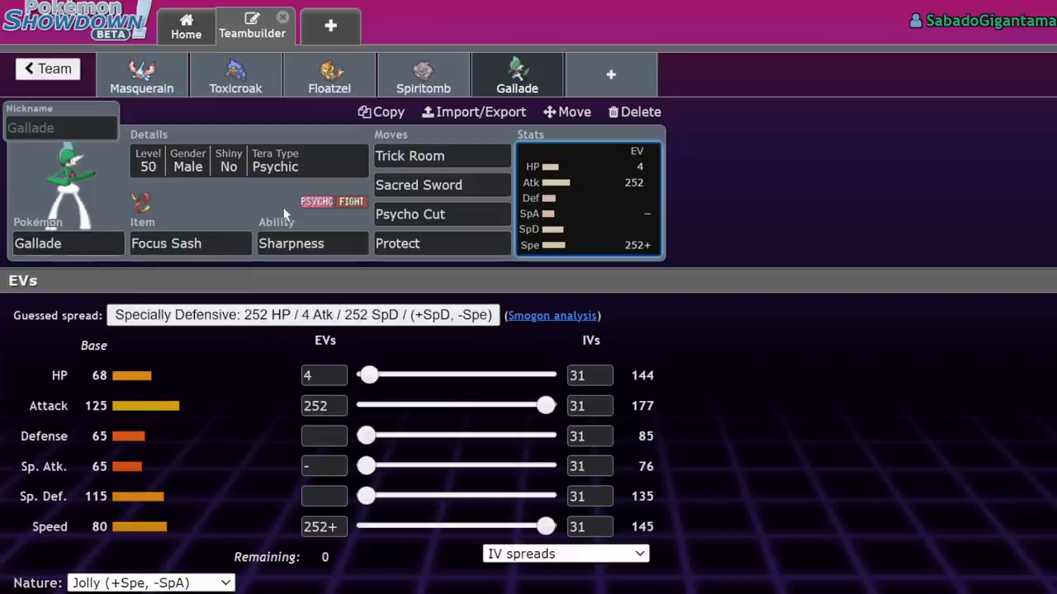
mouse_move(118, 411)
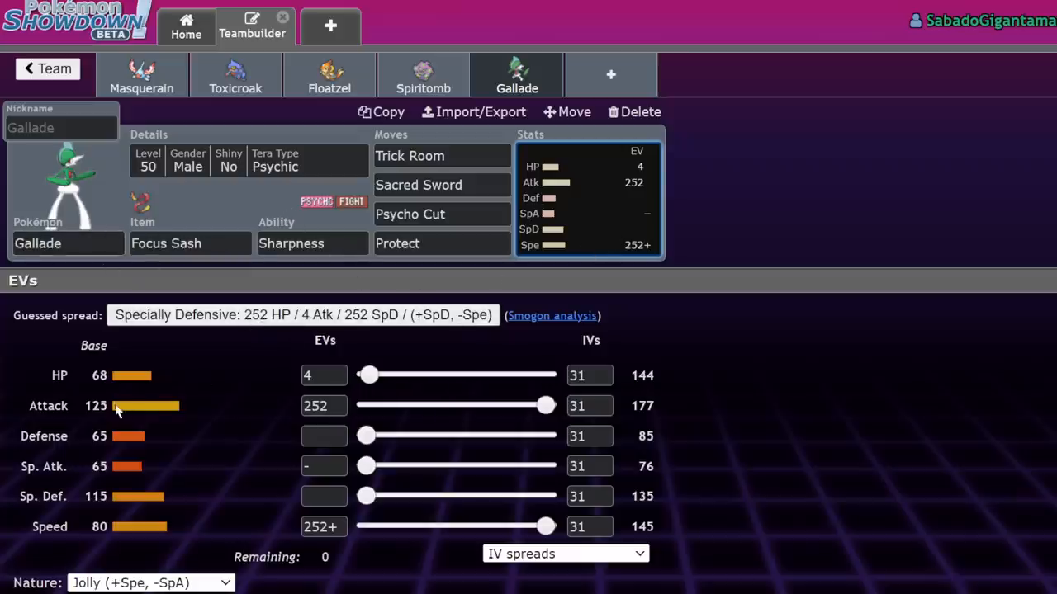
left_click(419, 185)
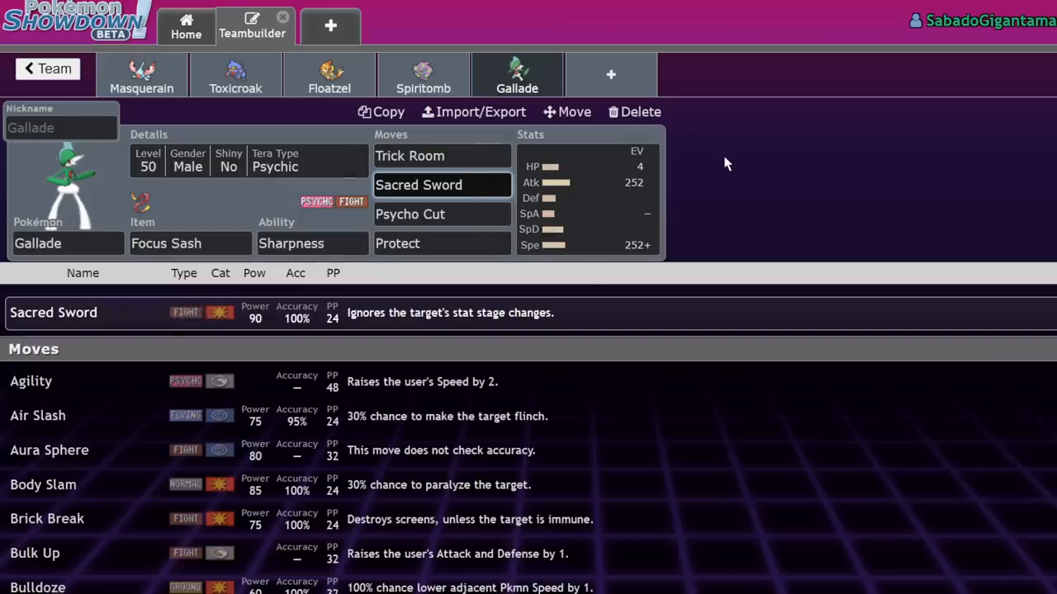
mouse_move(713, 145)
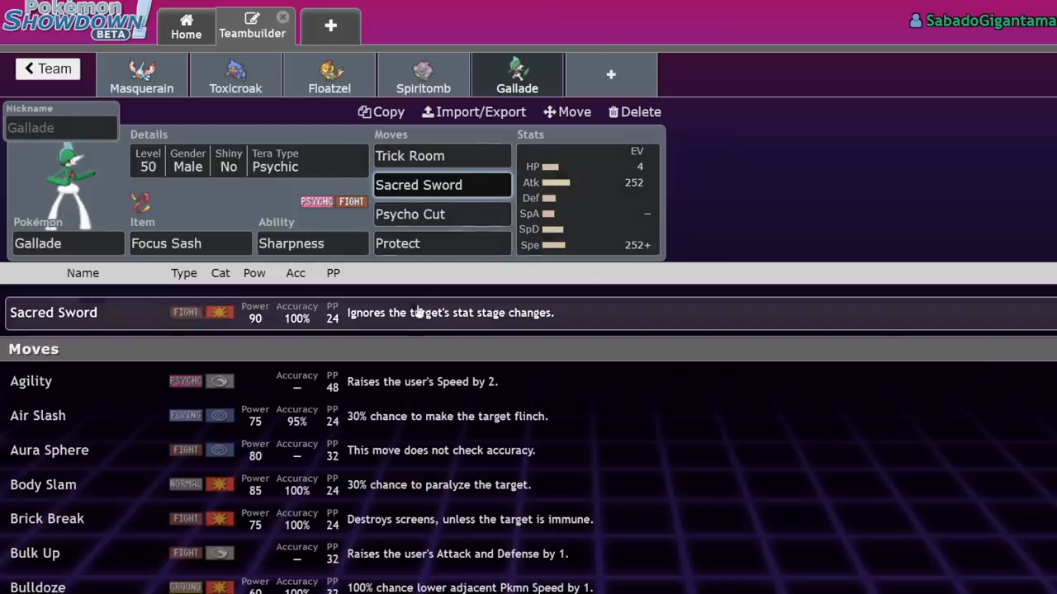
left_click(442, 185)
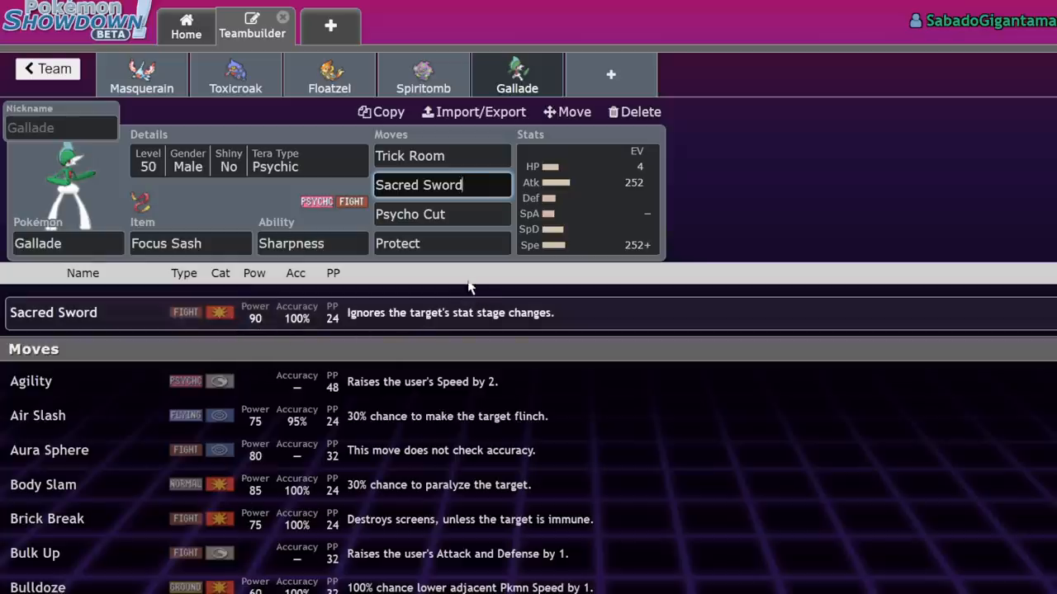
left_click(442, 243)
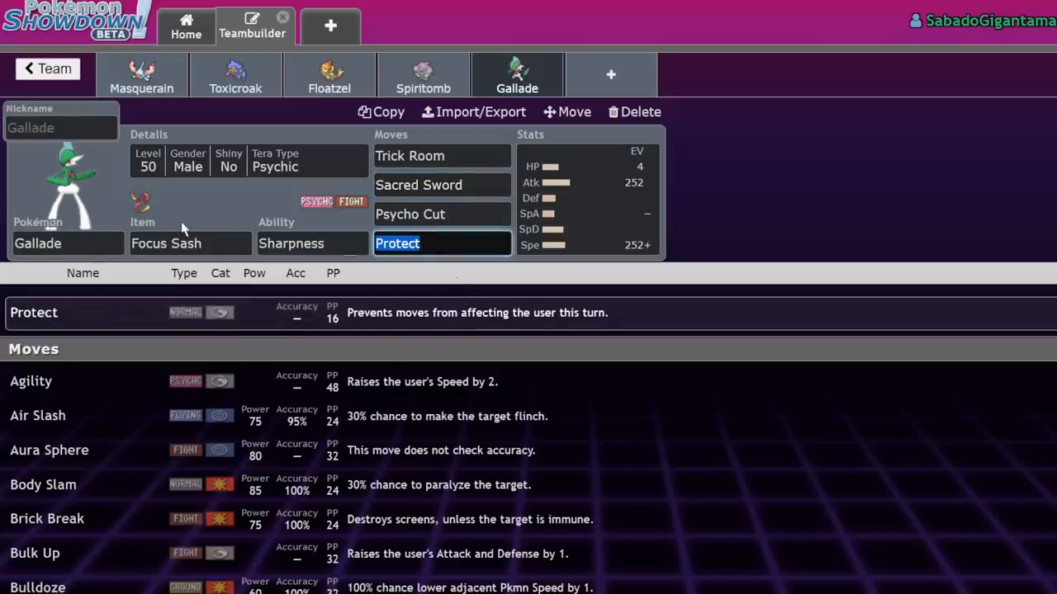
type("clos")
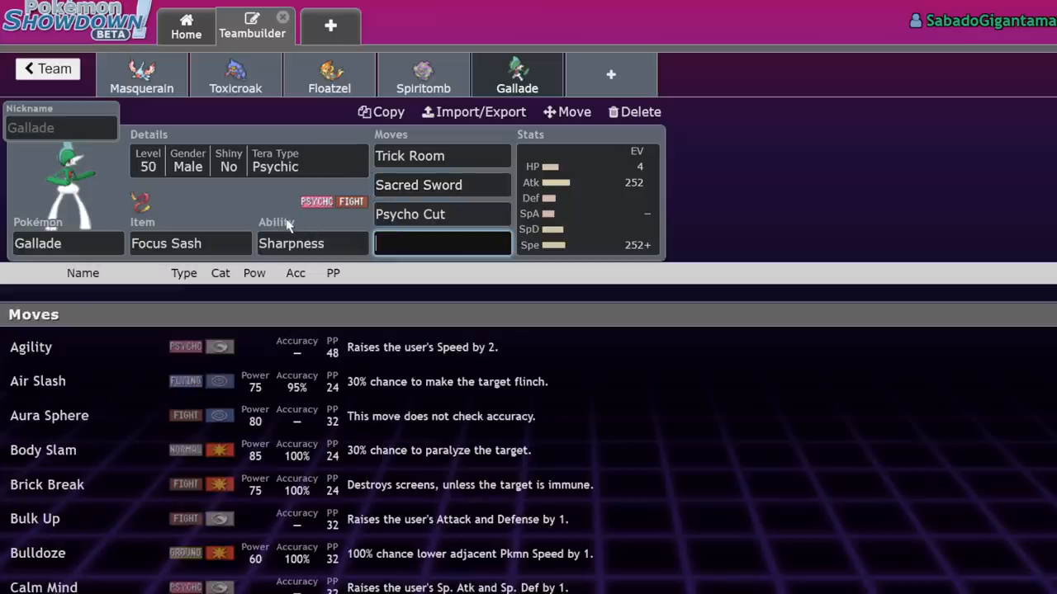
type("p")
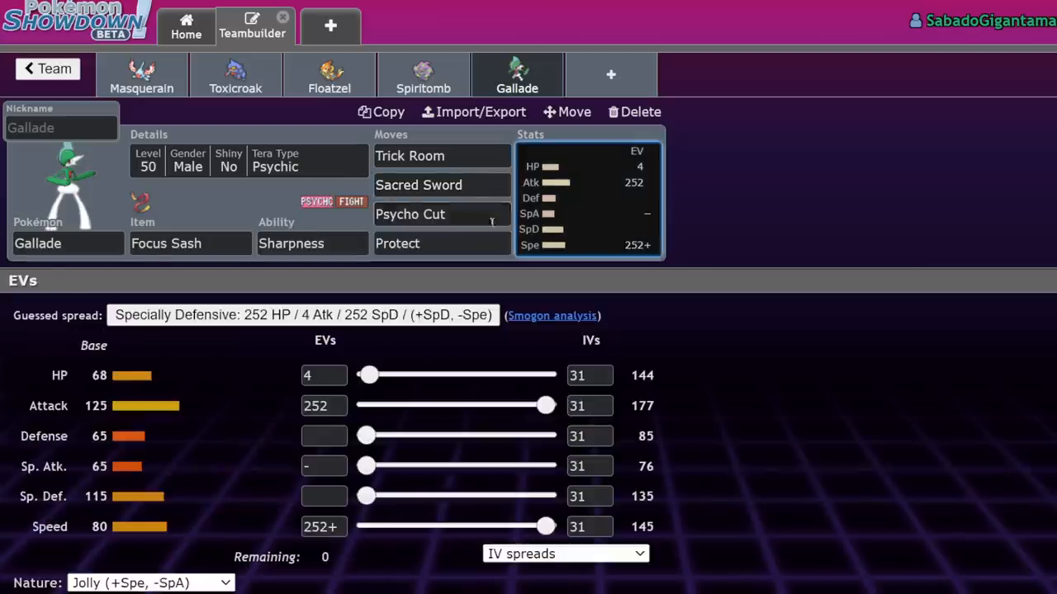
left_click(410, 214)
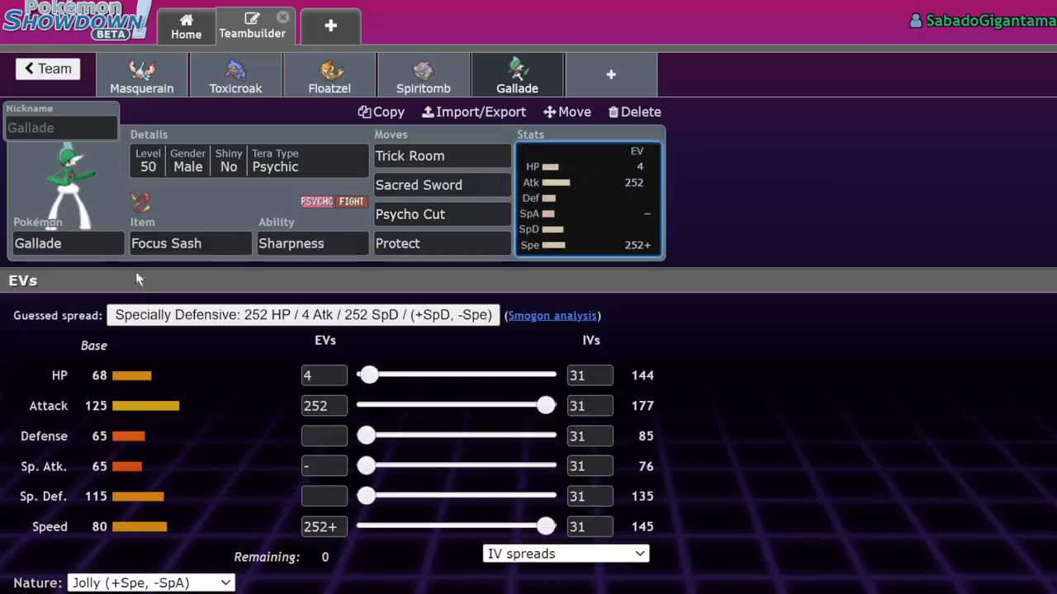
mouse_move(192, 366)
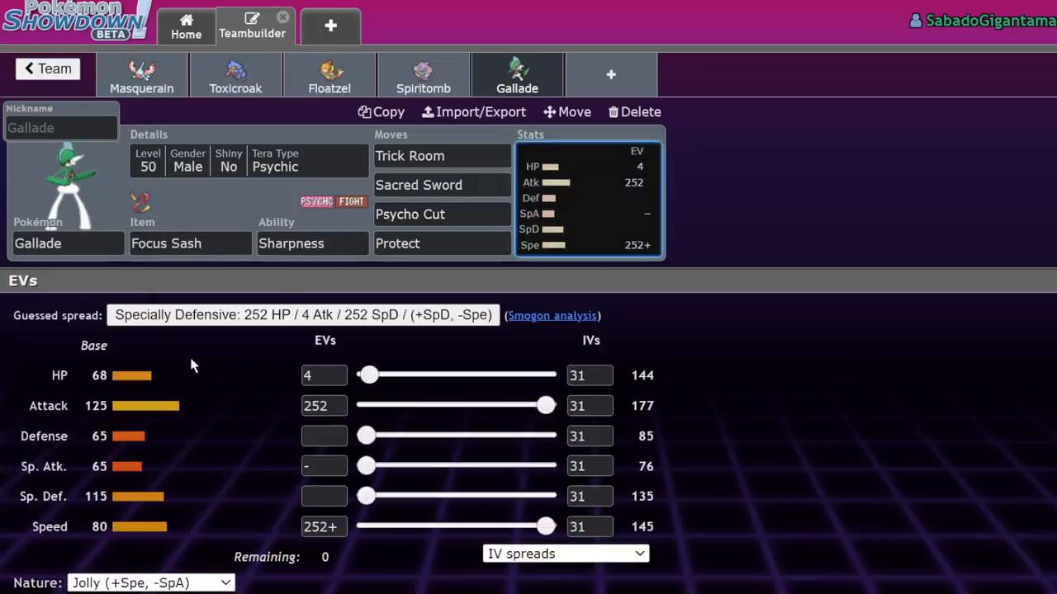
mouse_move(203, 340)
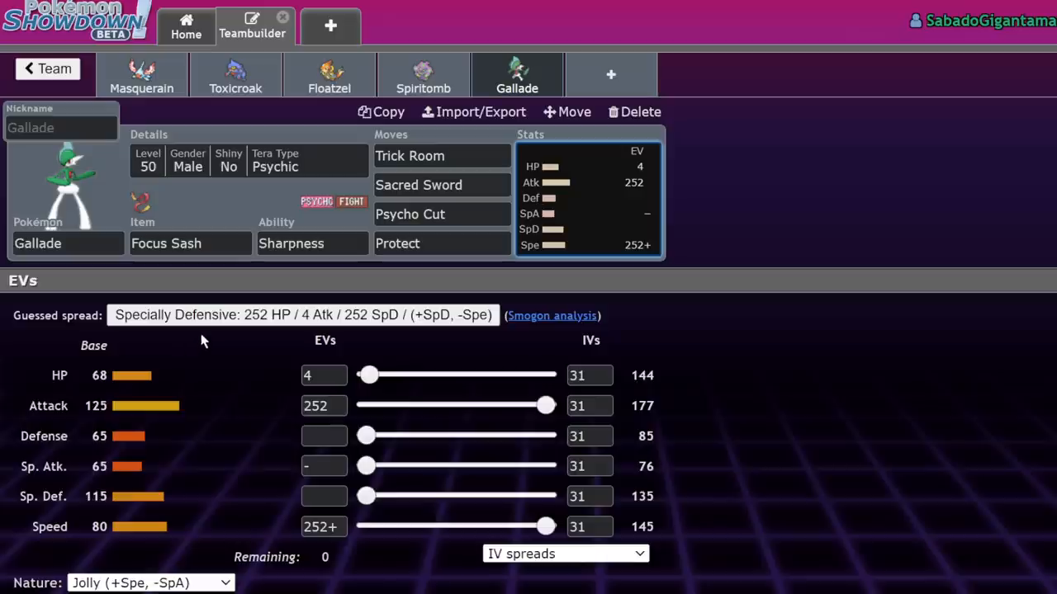
mouse_move(207, 417)
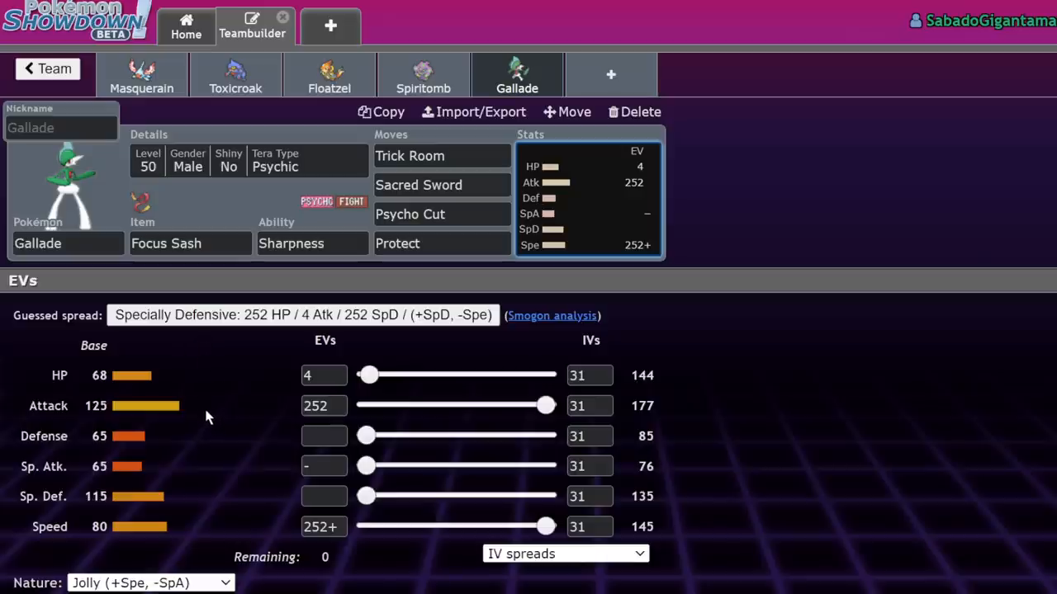
mouse_move(489, 224)
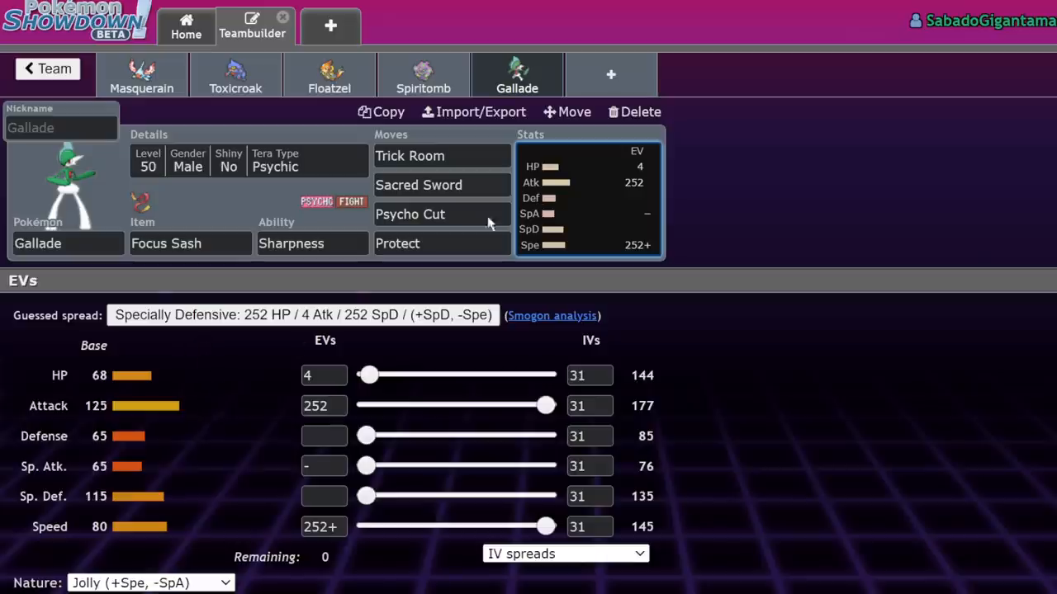
- Browse Gallade's move list from the Trick Room slot, then open another move slot
left_click(410, 155)
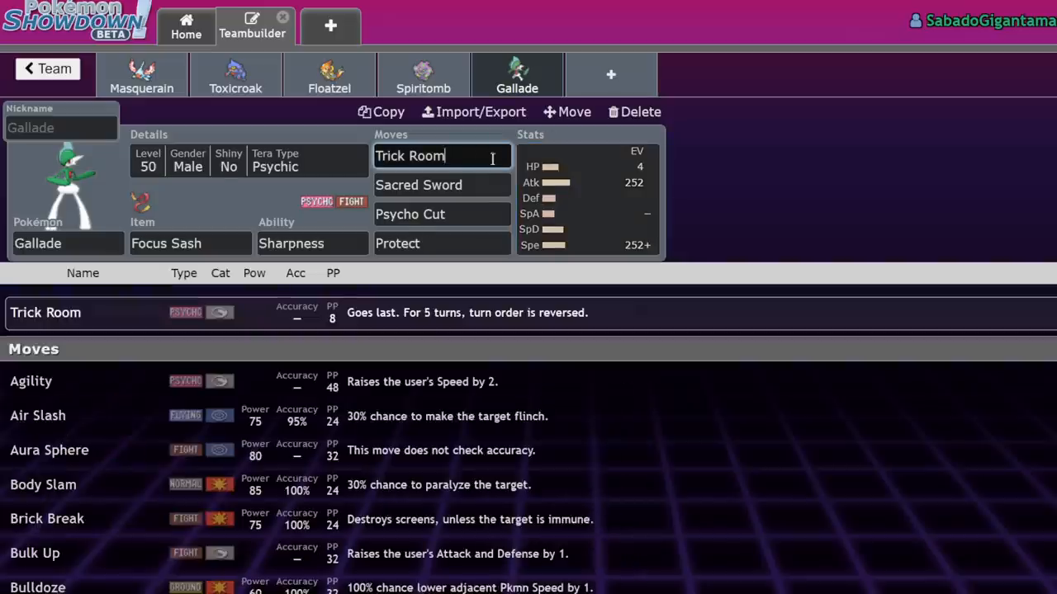
scroll("down", 3)
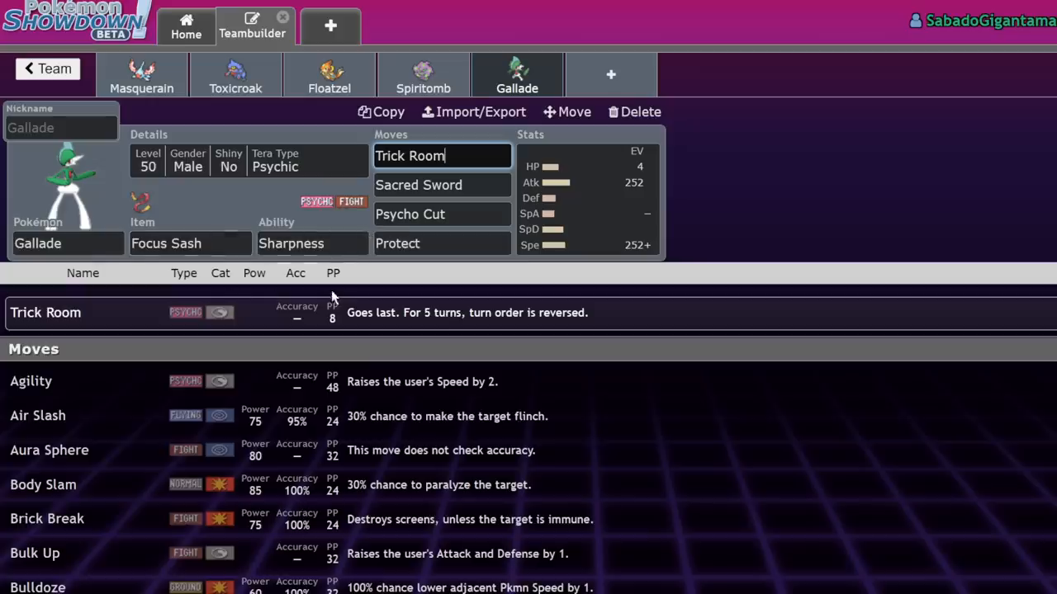
mouse_move(384, 287)
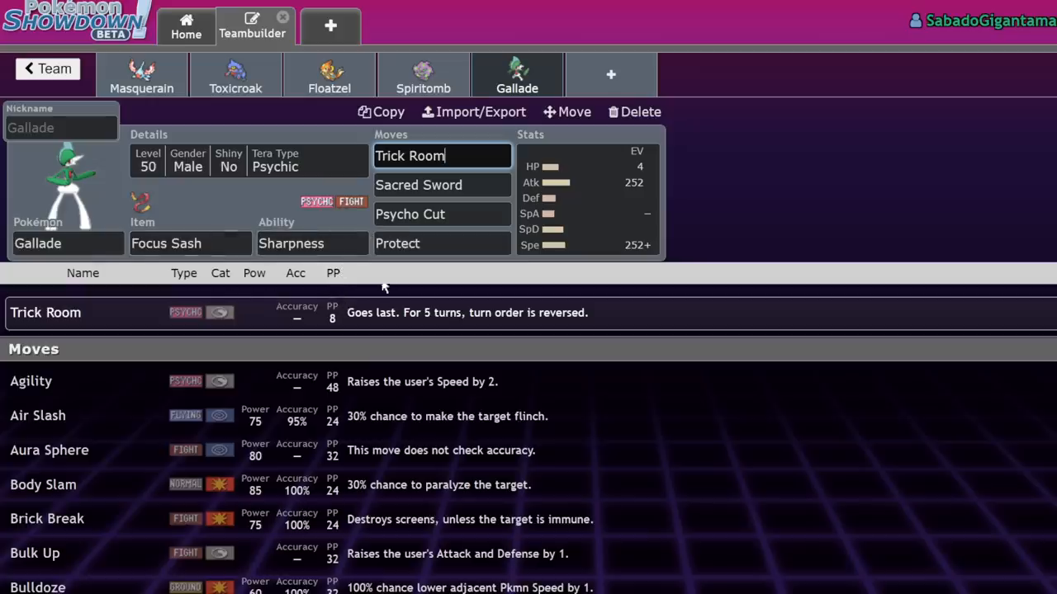
left_click(442, 214)
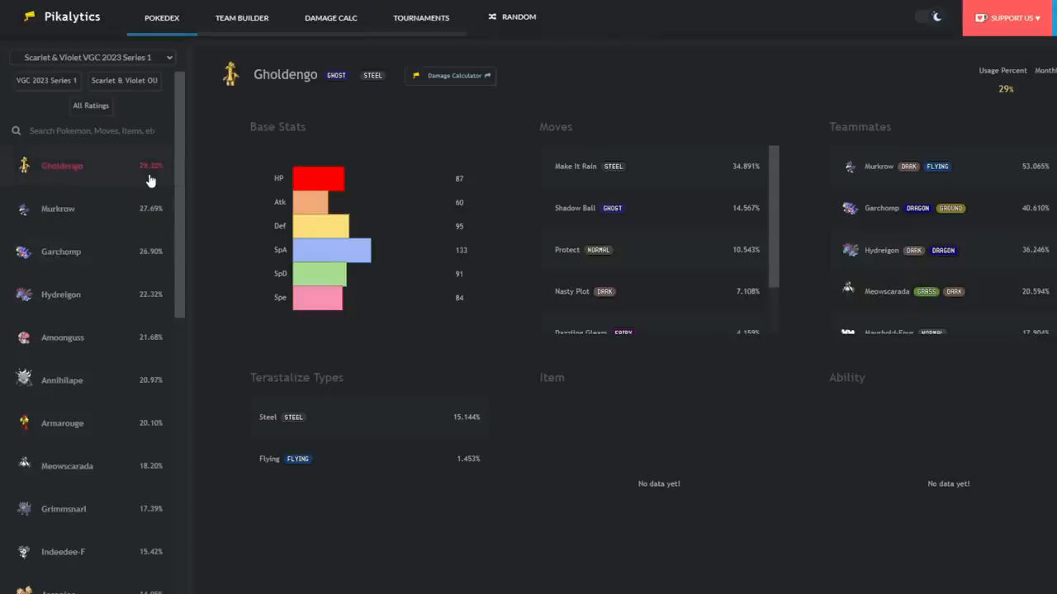
mouse_move(133, 323)
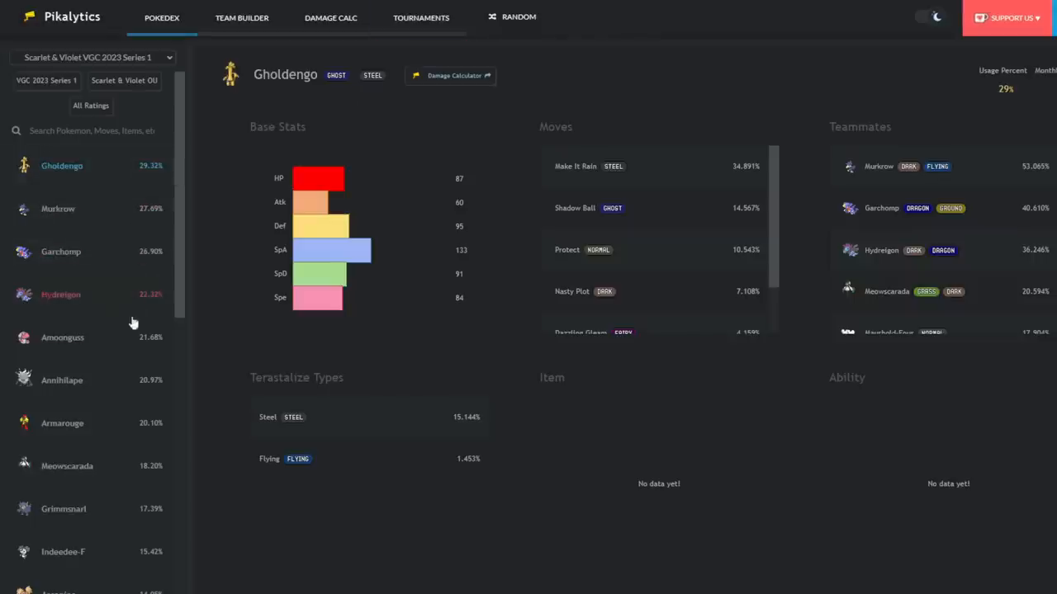
mouse_move(111, 338)
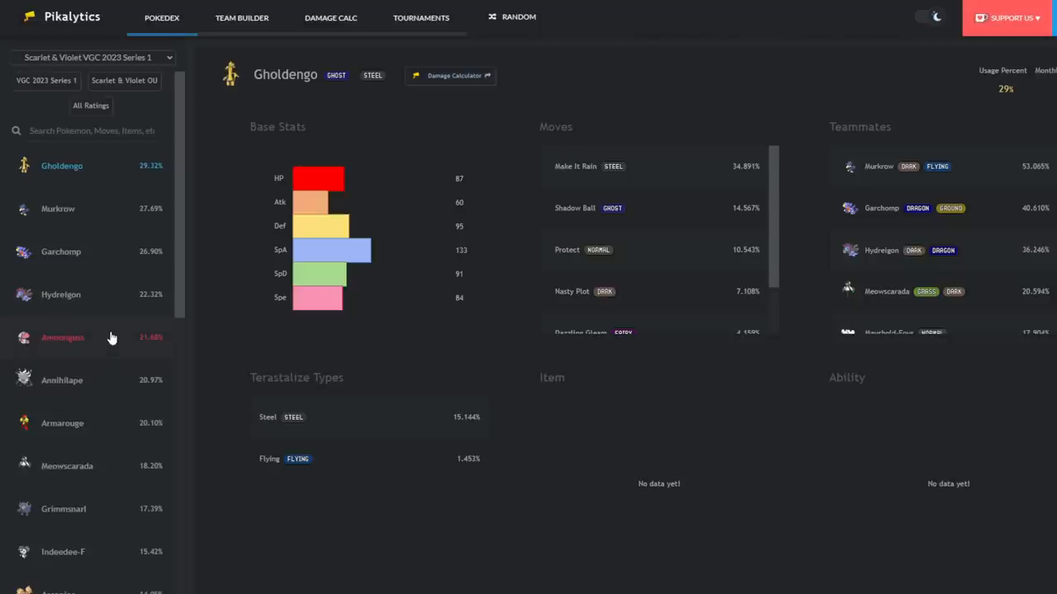
scroll("down", 3)
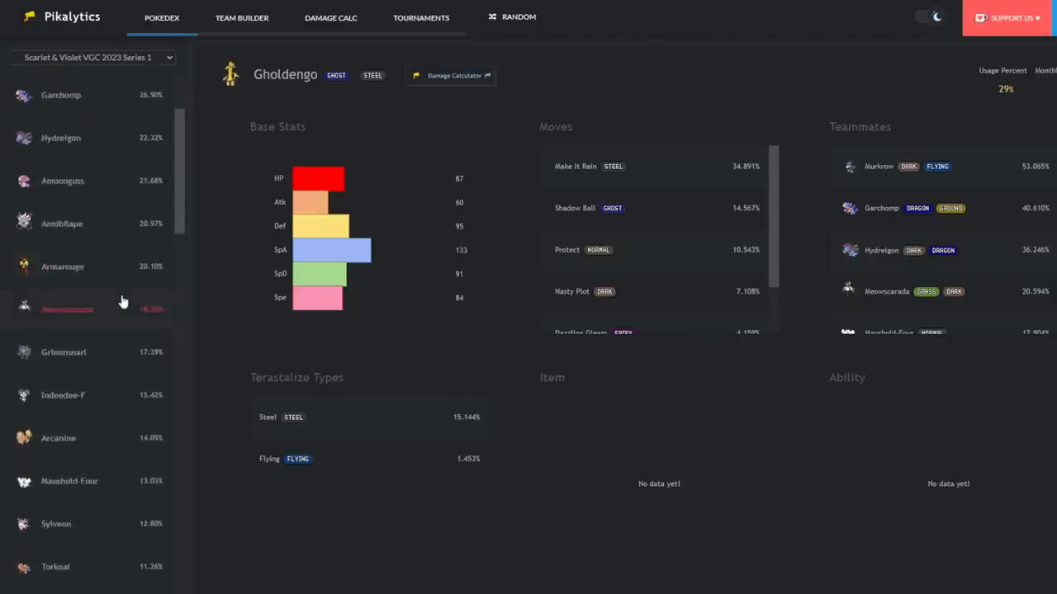
scroll("down", 3)
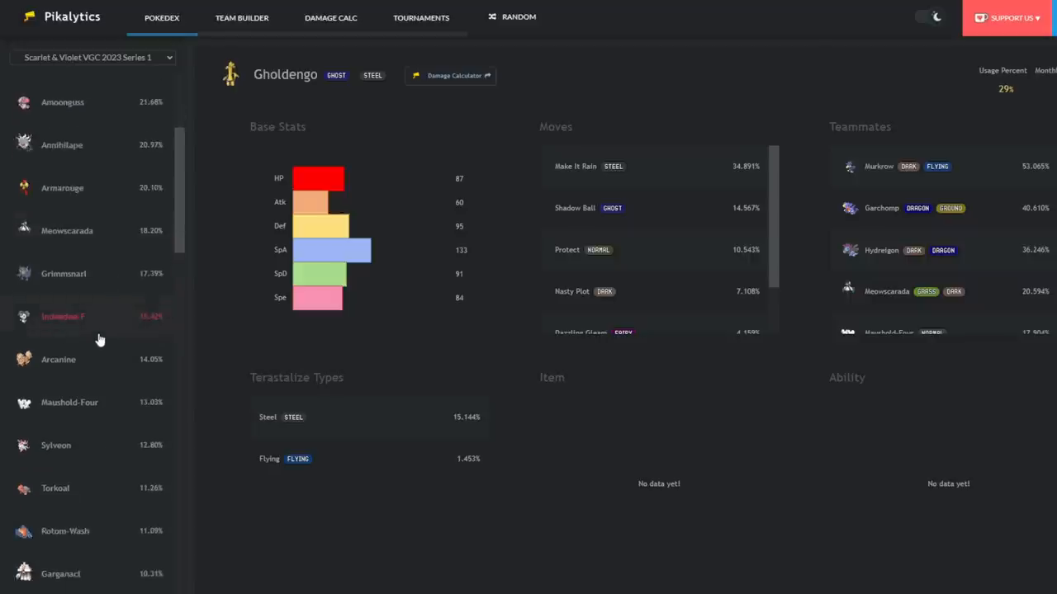
scroll("down", 3)
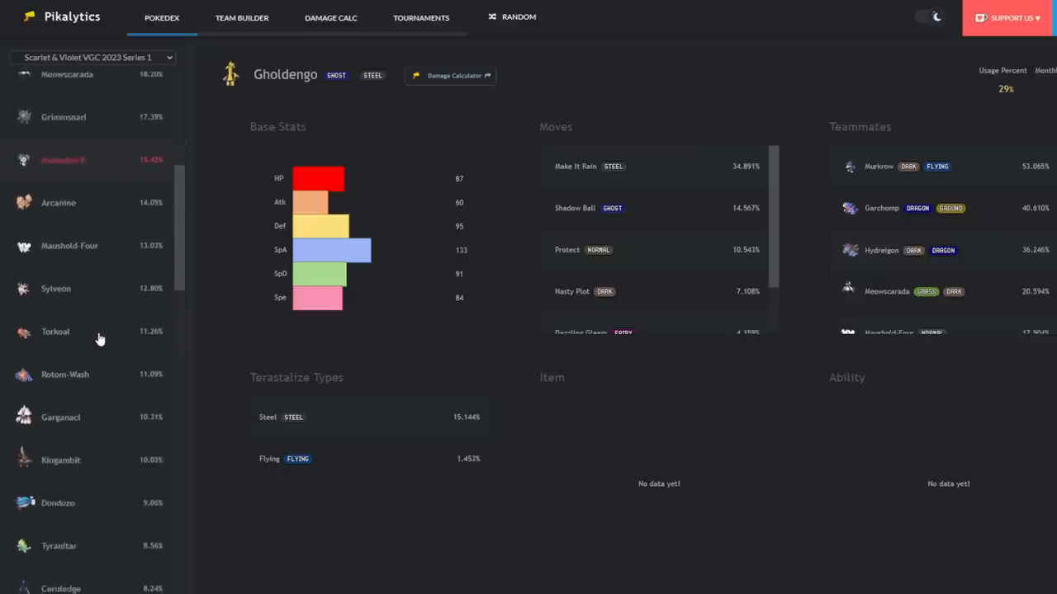
mouse_move(122, 390)
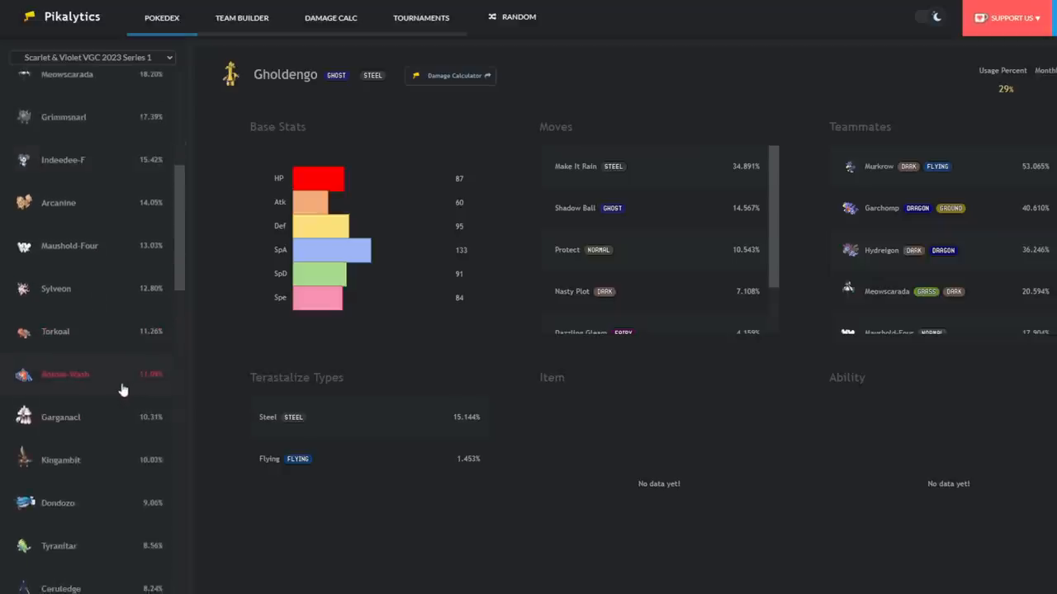
scroll("down", 3)
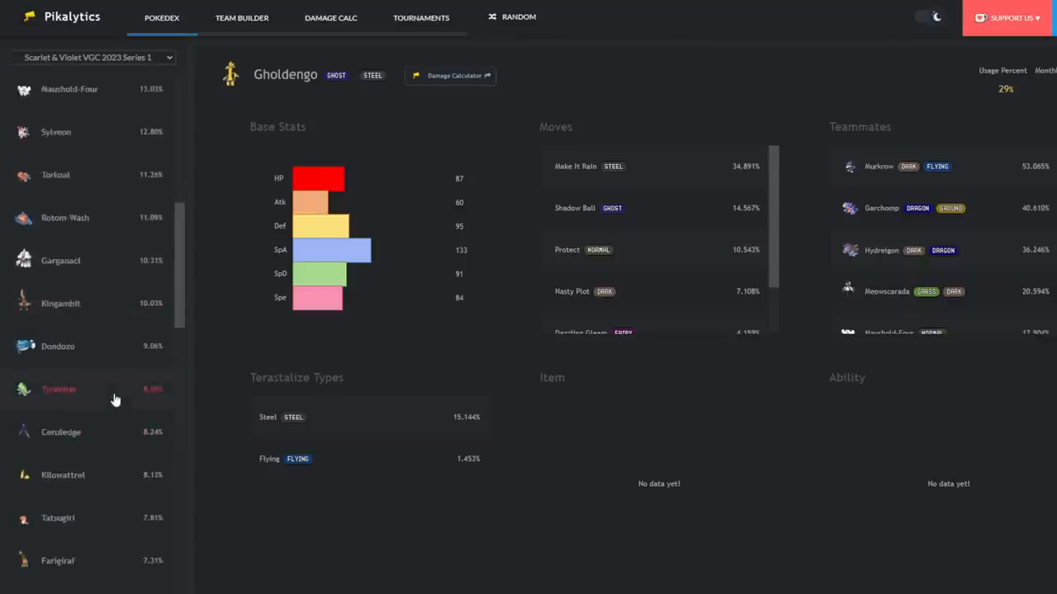
scroll("down", 3)
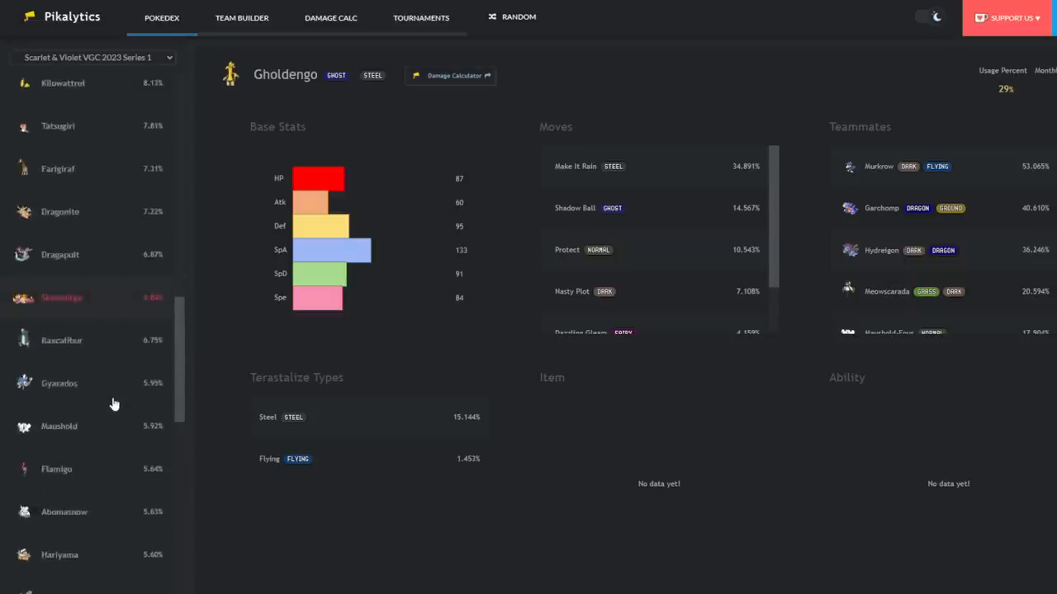
scroll("down", 3)
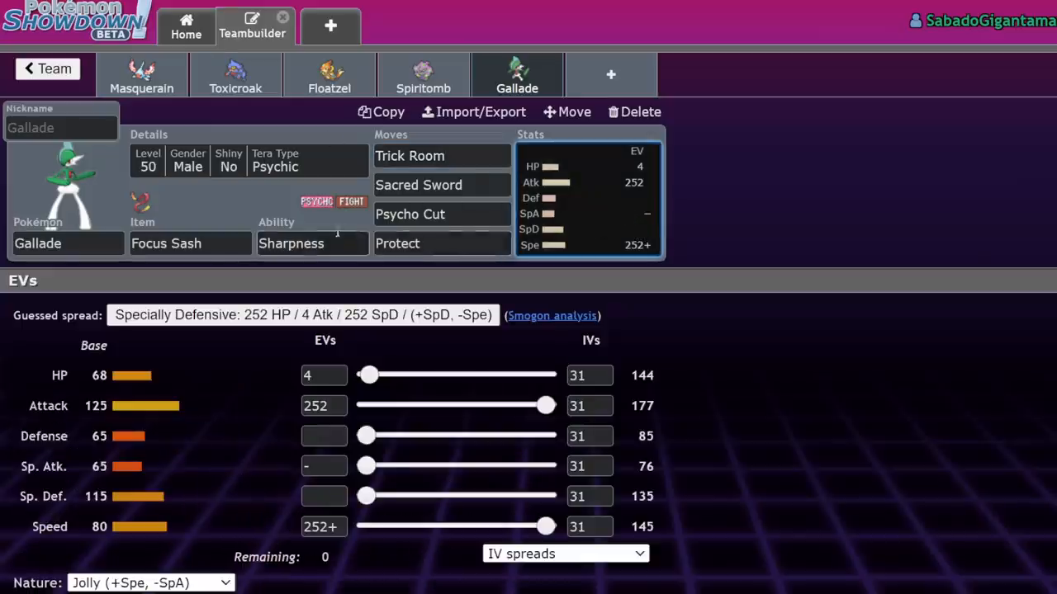
left_click(312, 243)
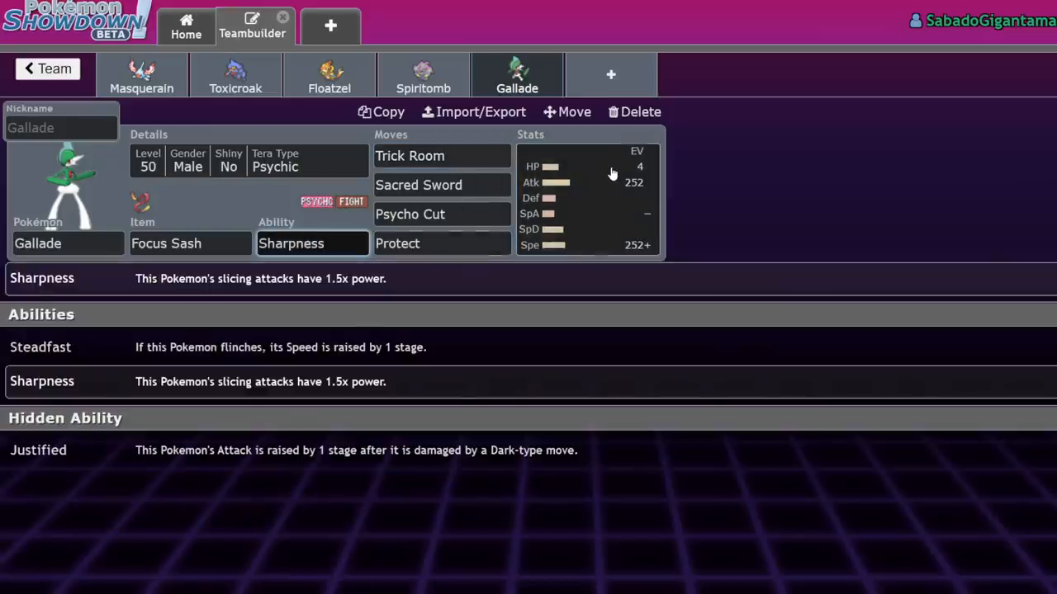
left_click(586, 198)
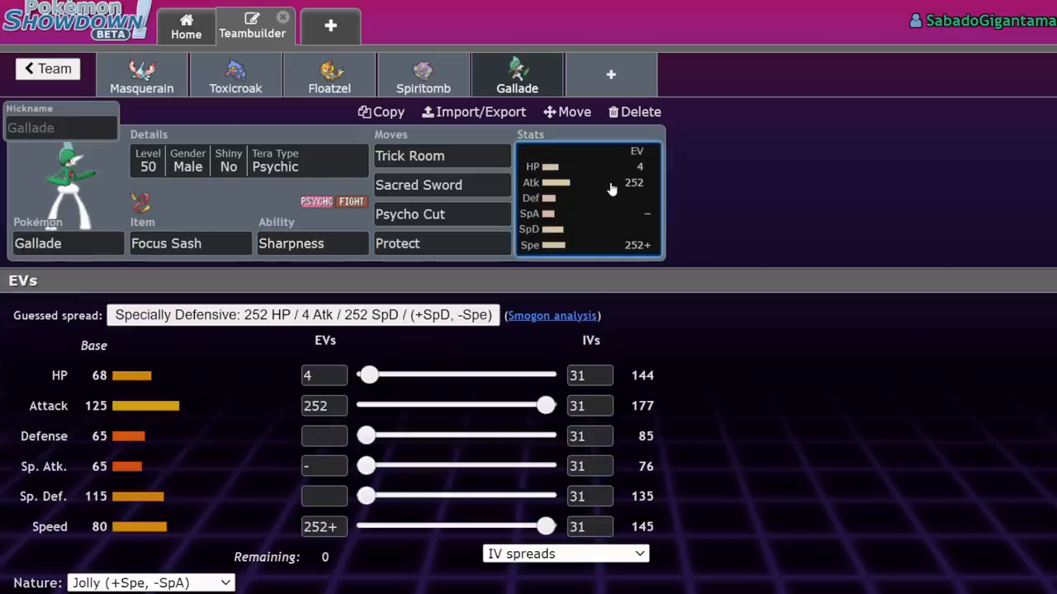
mouse_move(615, 185)
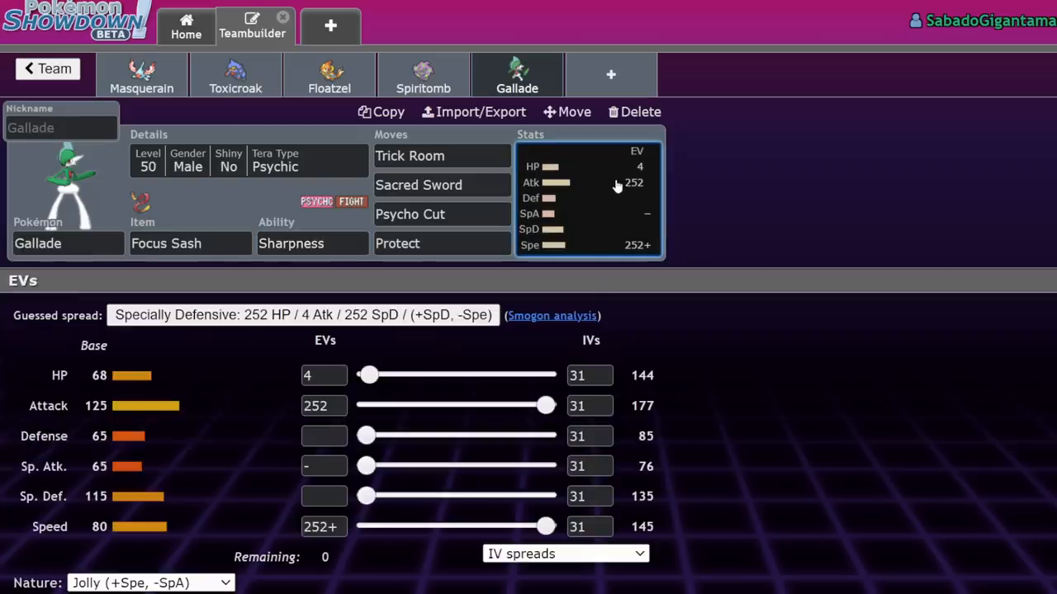
mouse_move(235, 114)
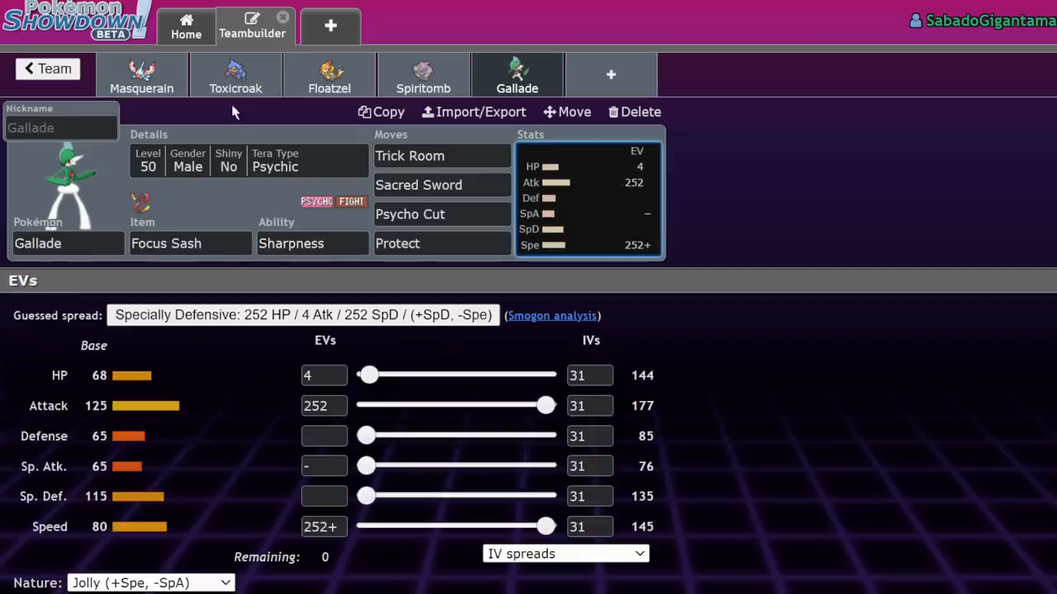
- Cycle through Floatzel and Toxicroak to Masquerain and view its Hurricane move options
left_click(329, 74)
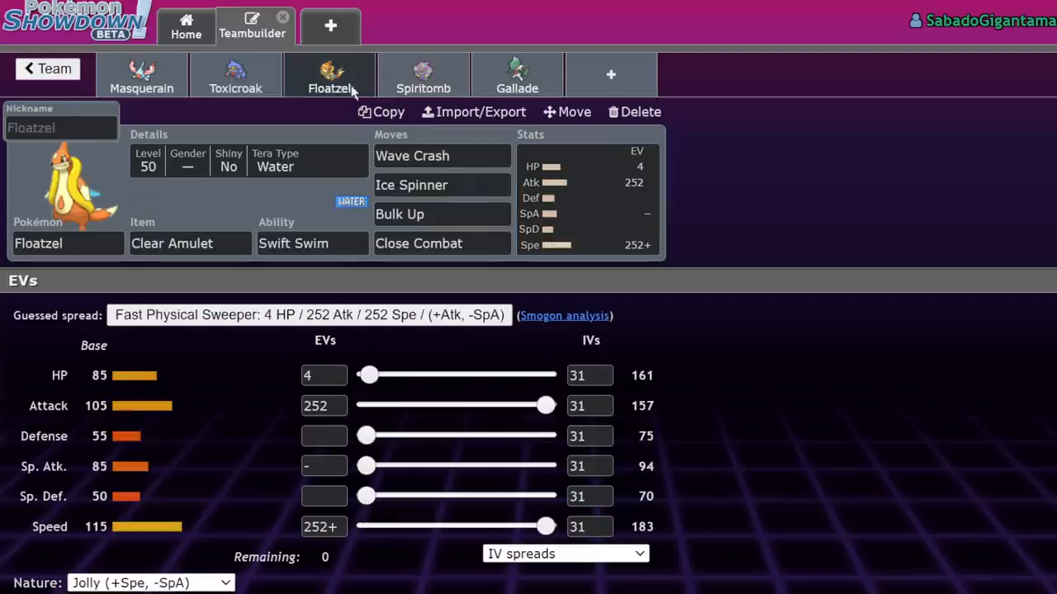
left_click(235, 74)
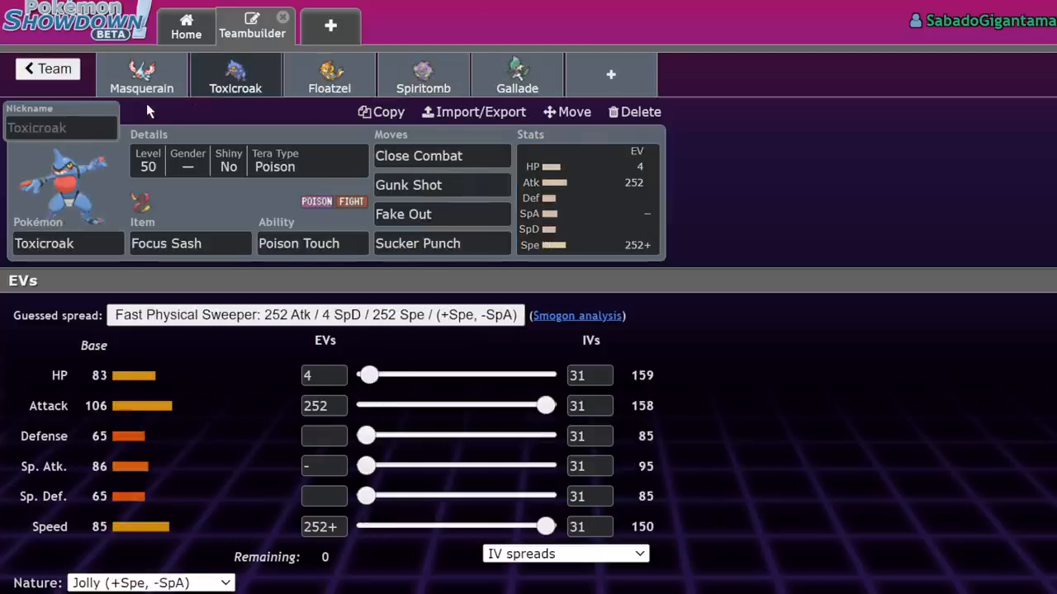
left_click(141, 75)
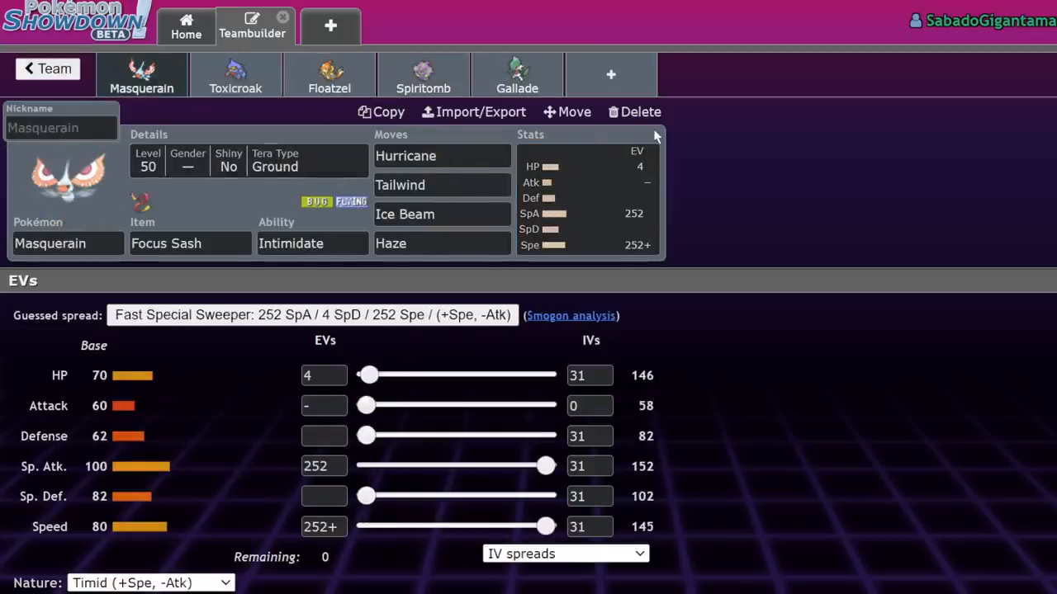
mouse_move(452, 208)
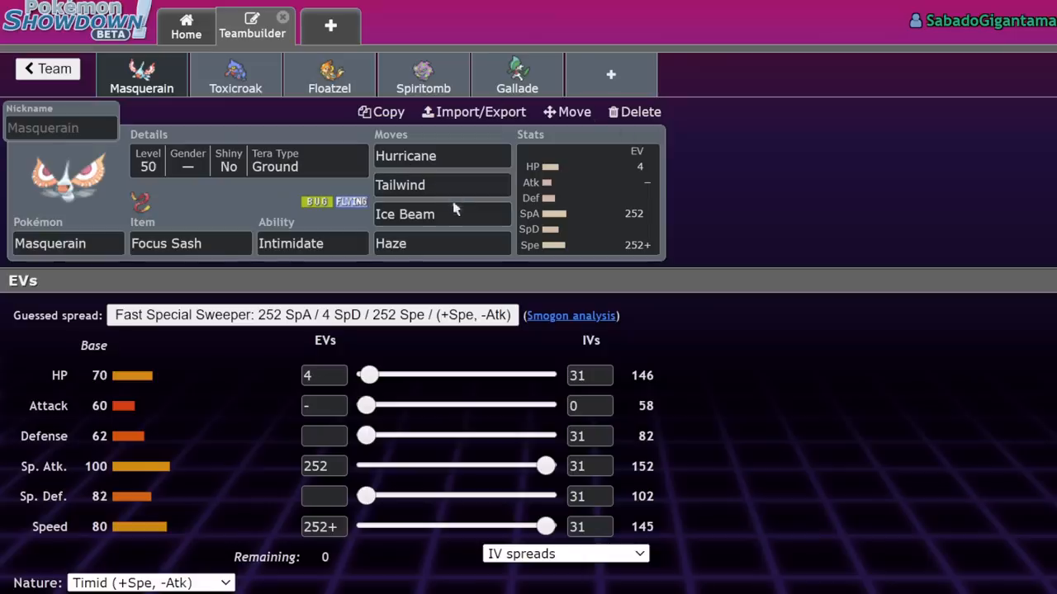
left_click(441, 156)
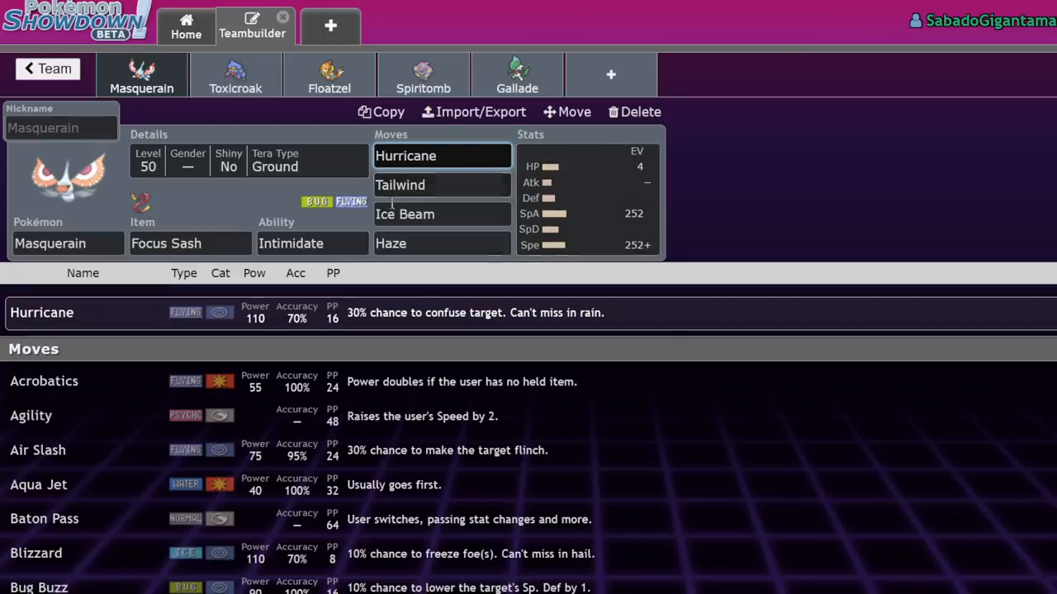
mouse_move(584, 204)
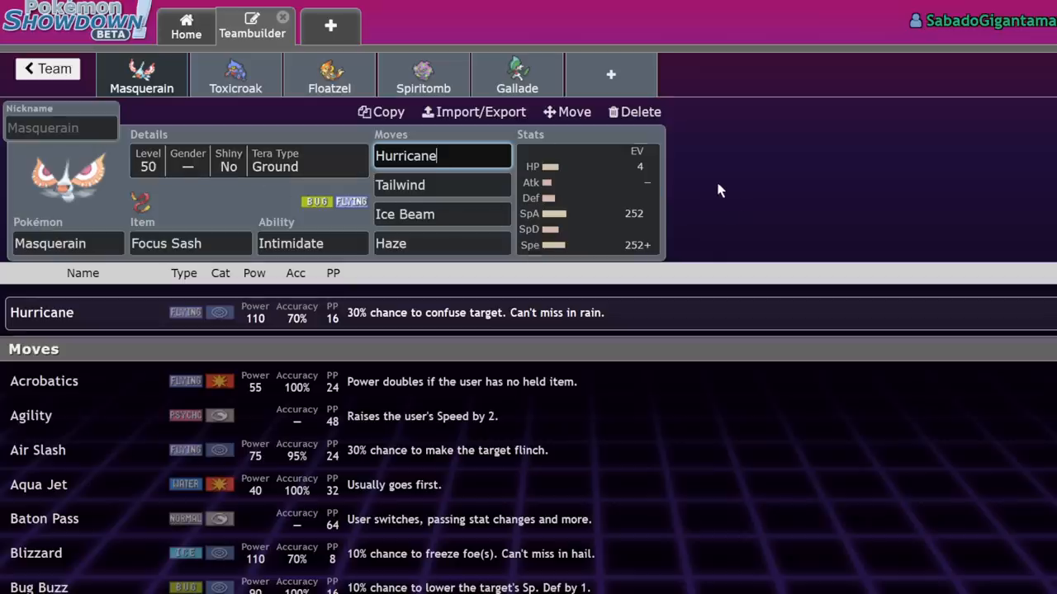
mouse_move(726, 127)
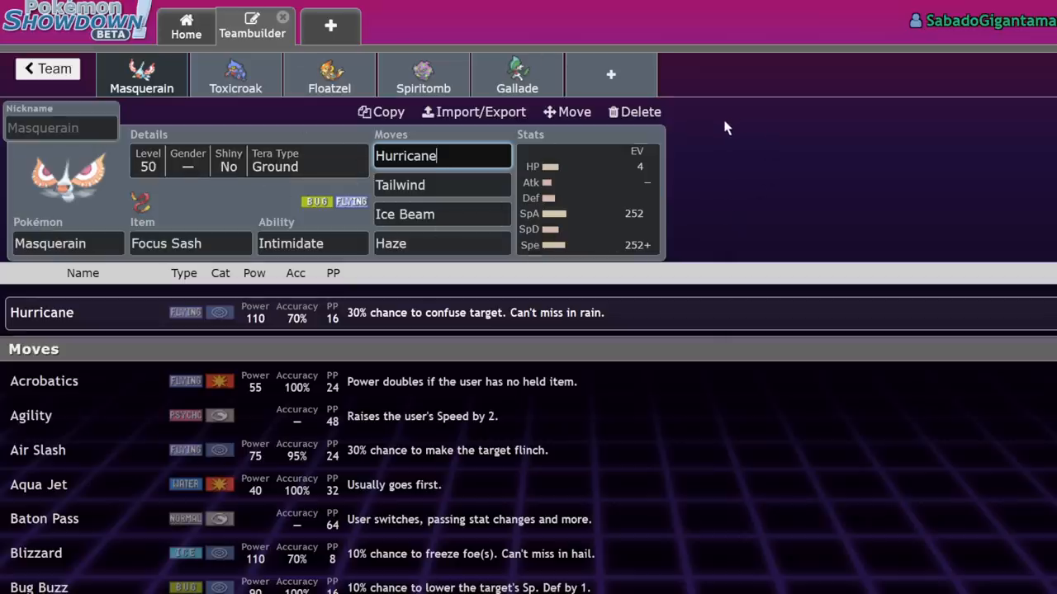